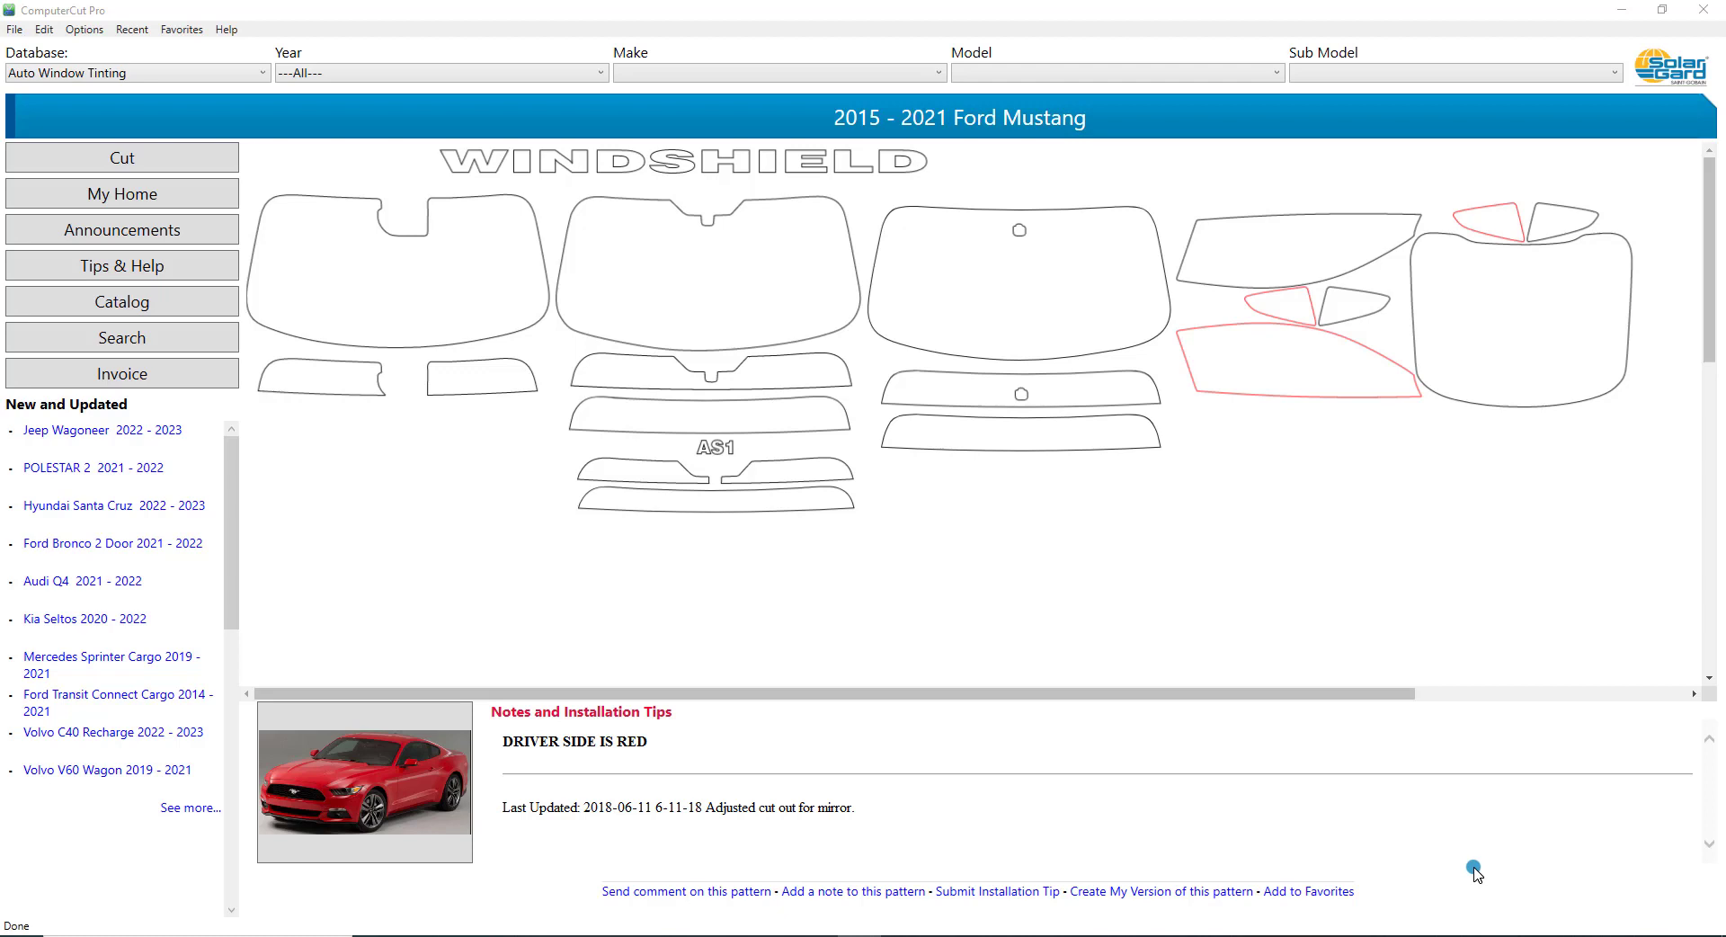
mouse_move(1396, 736)
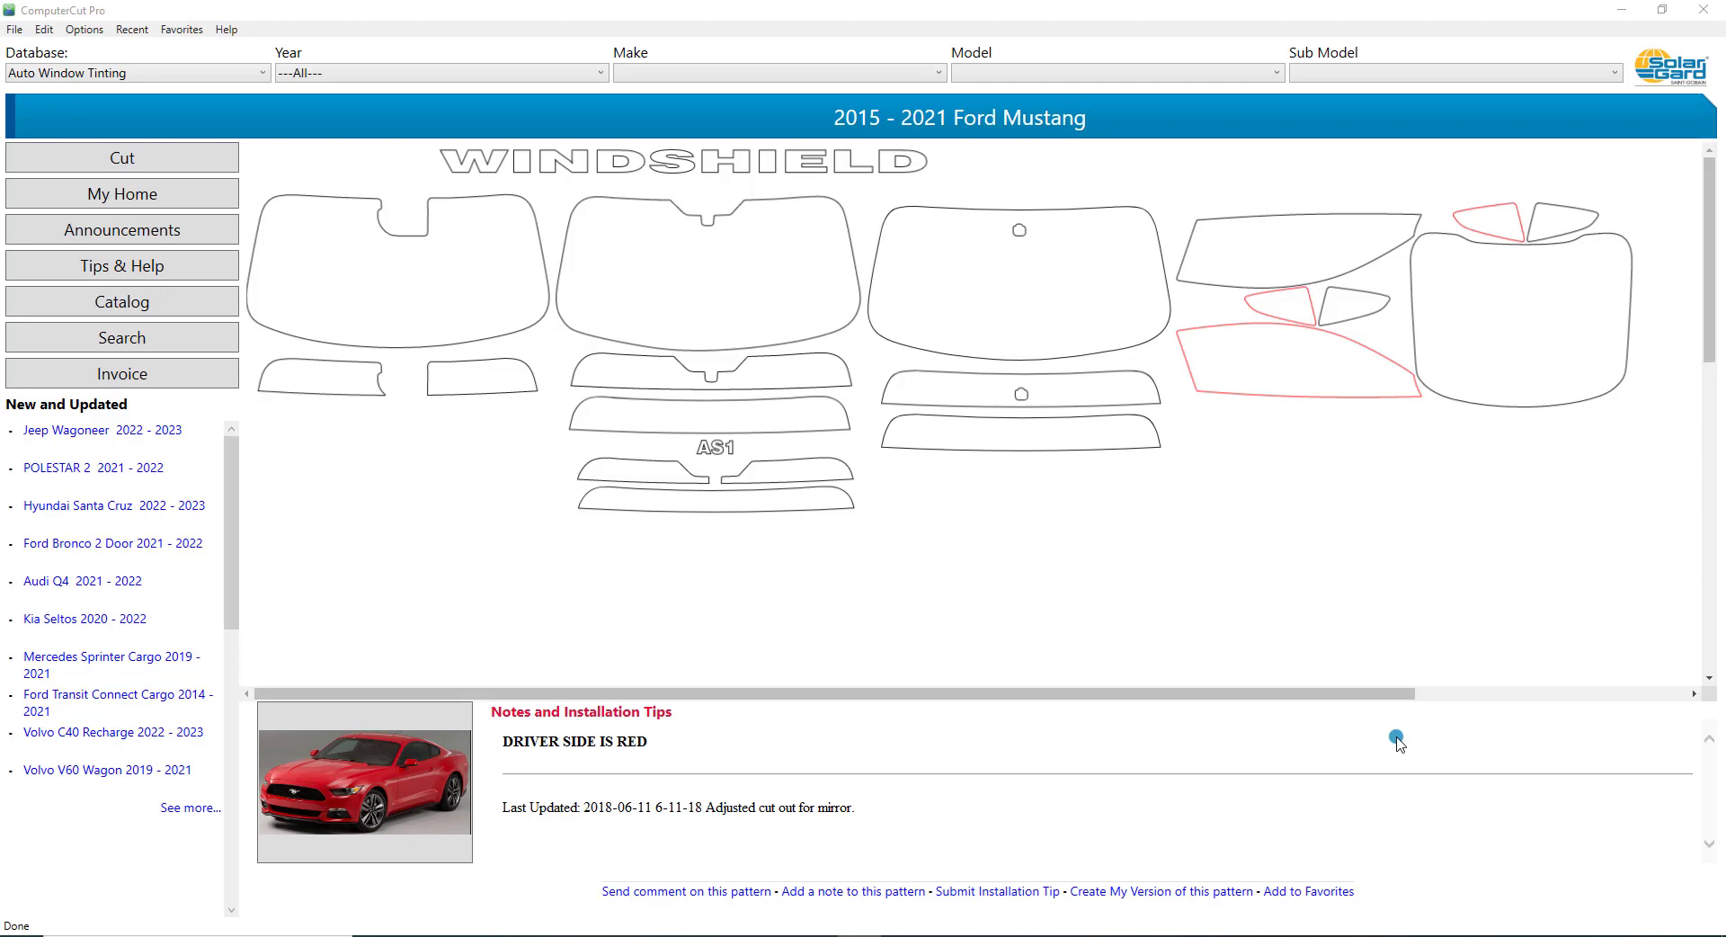
mouse_move(1363, 624)
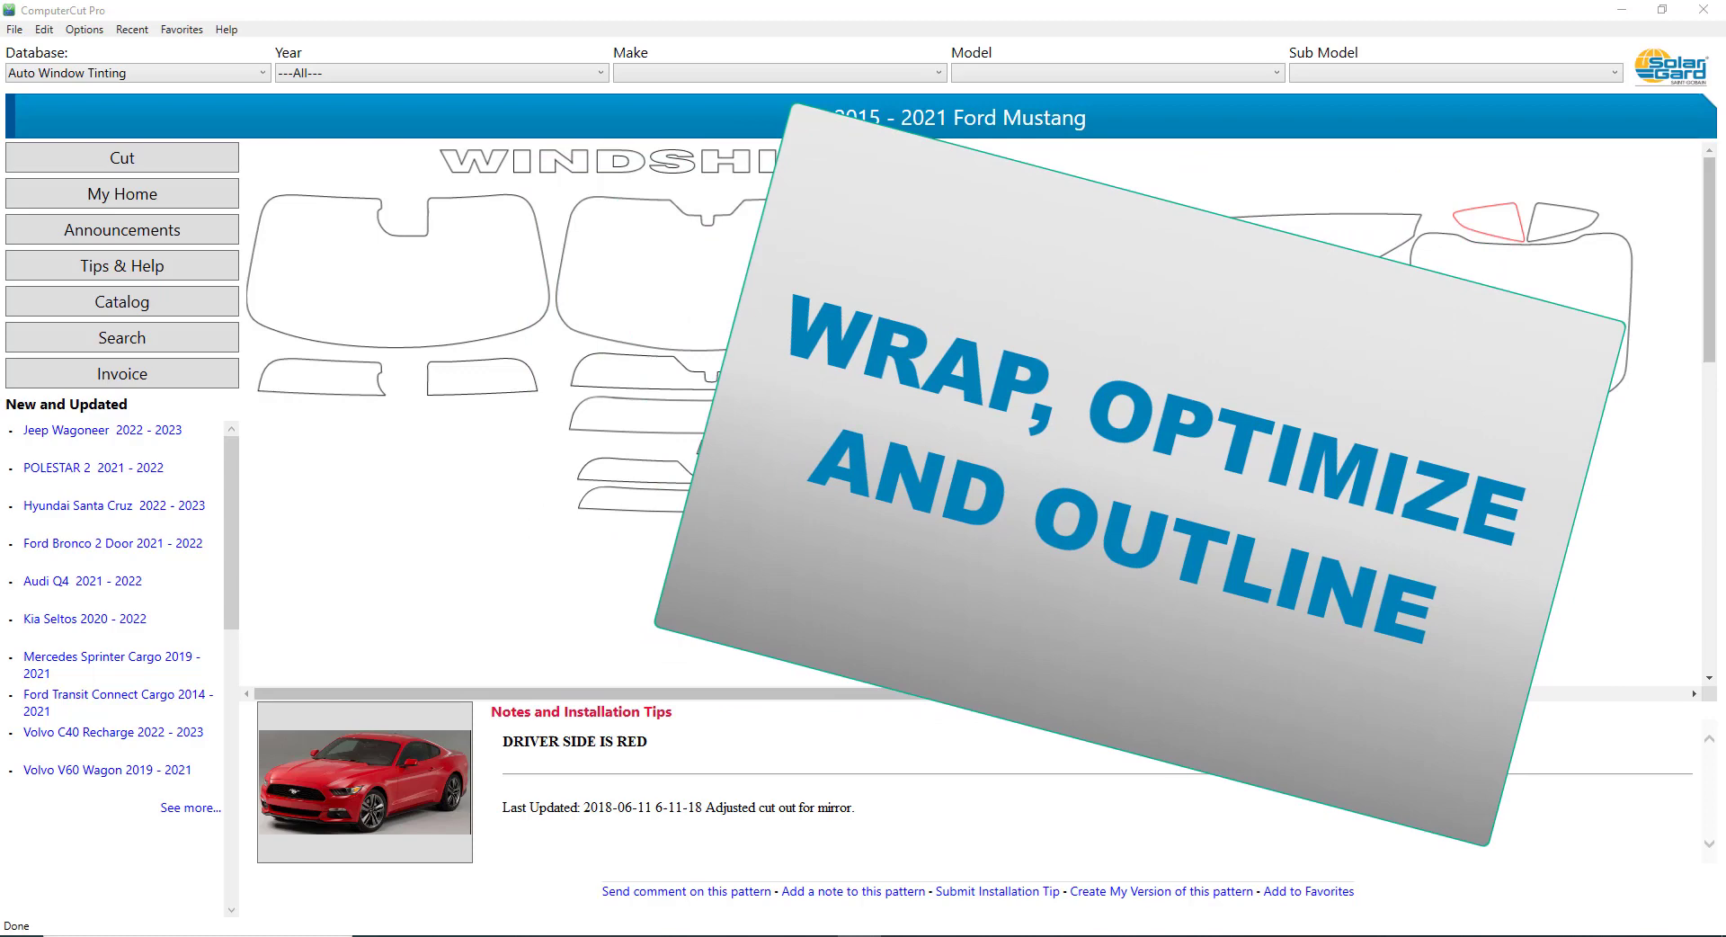
Send the Mustang hood pattern to the cut layout and move the red piece up to the 18-inch guide
left_click(1325, 484)
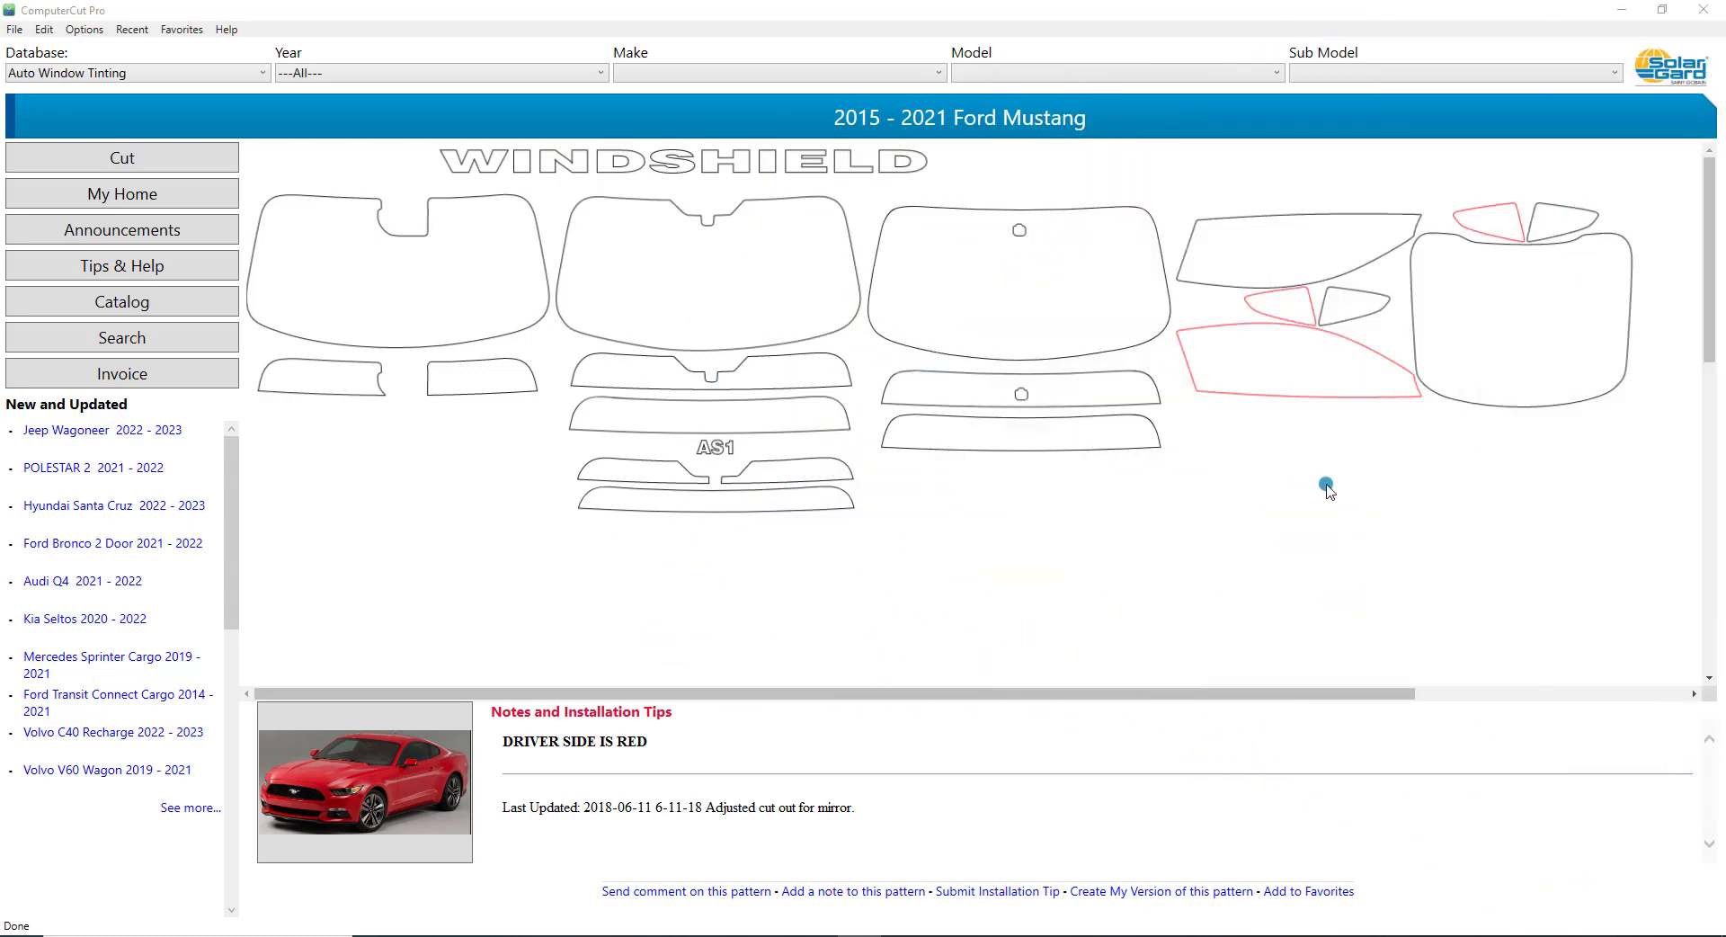
mouse_move(1276, 360)
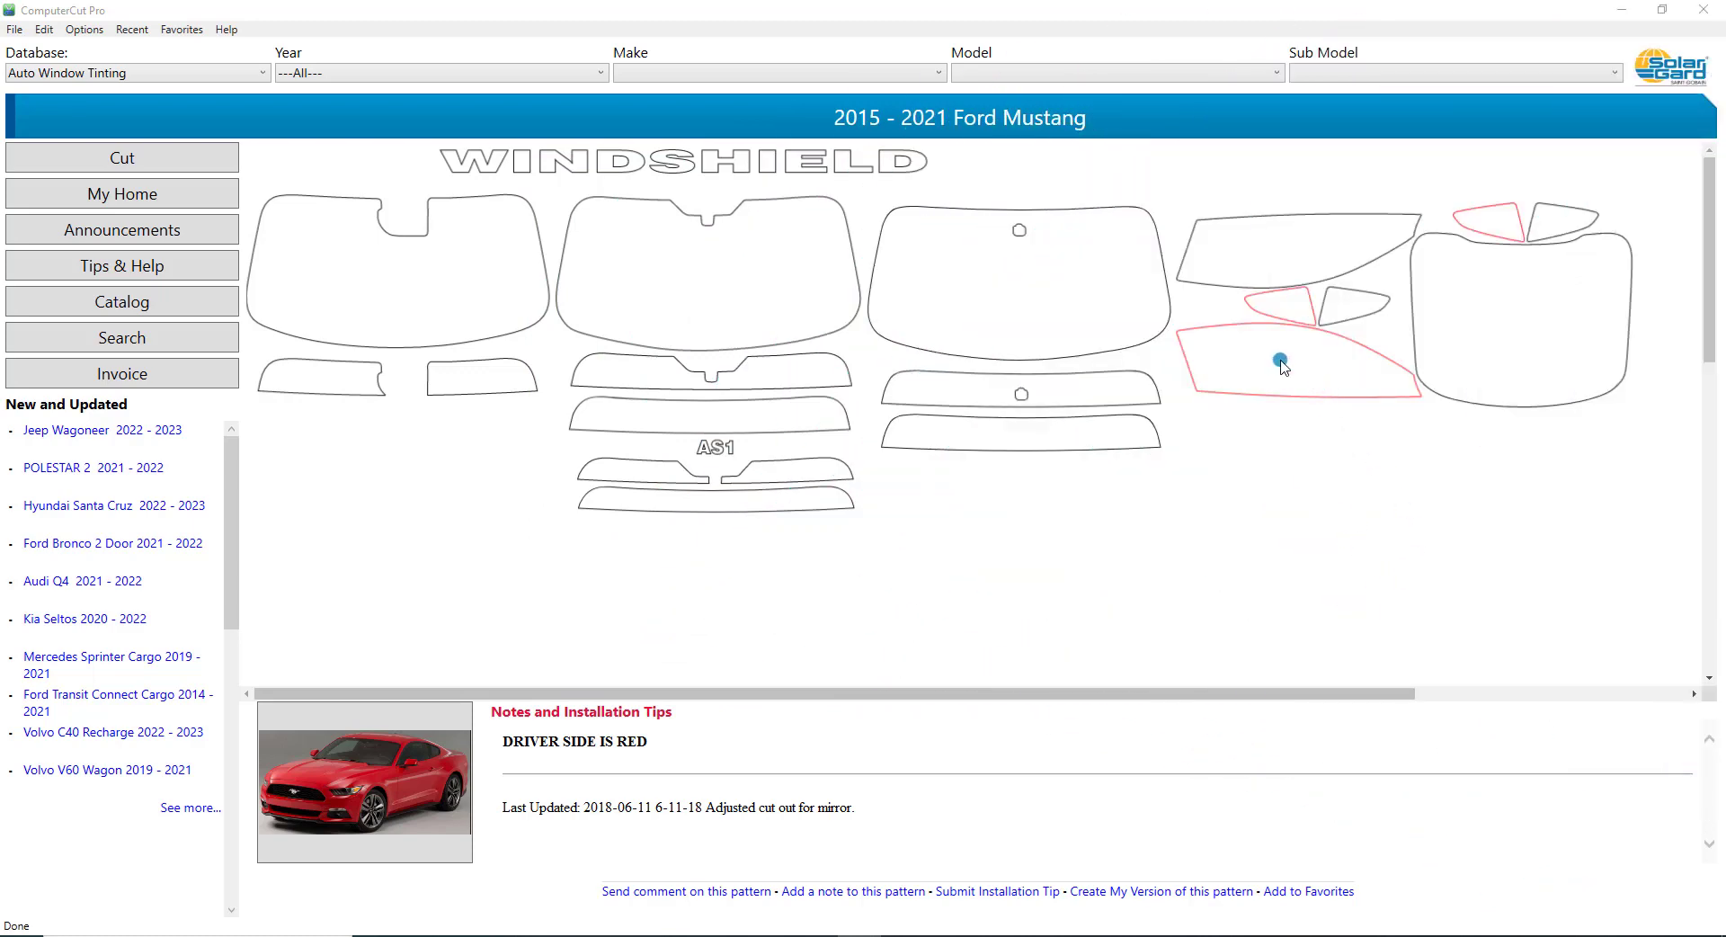
left_click(1281, 362)
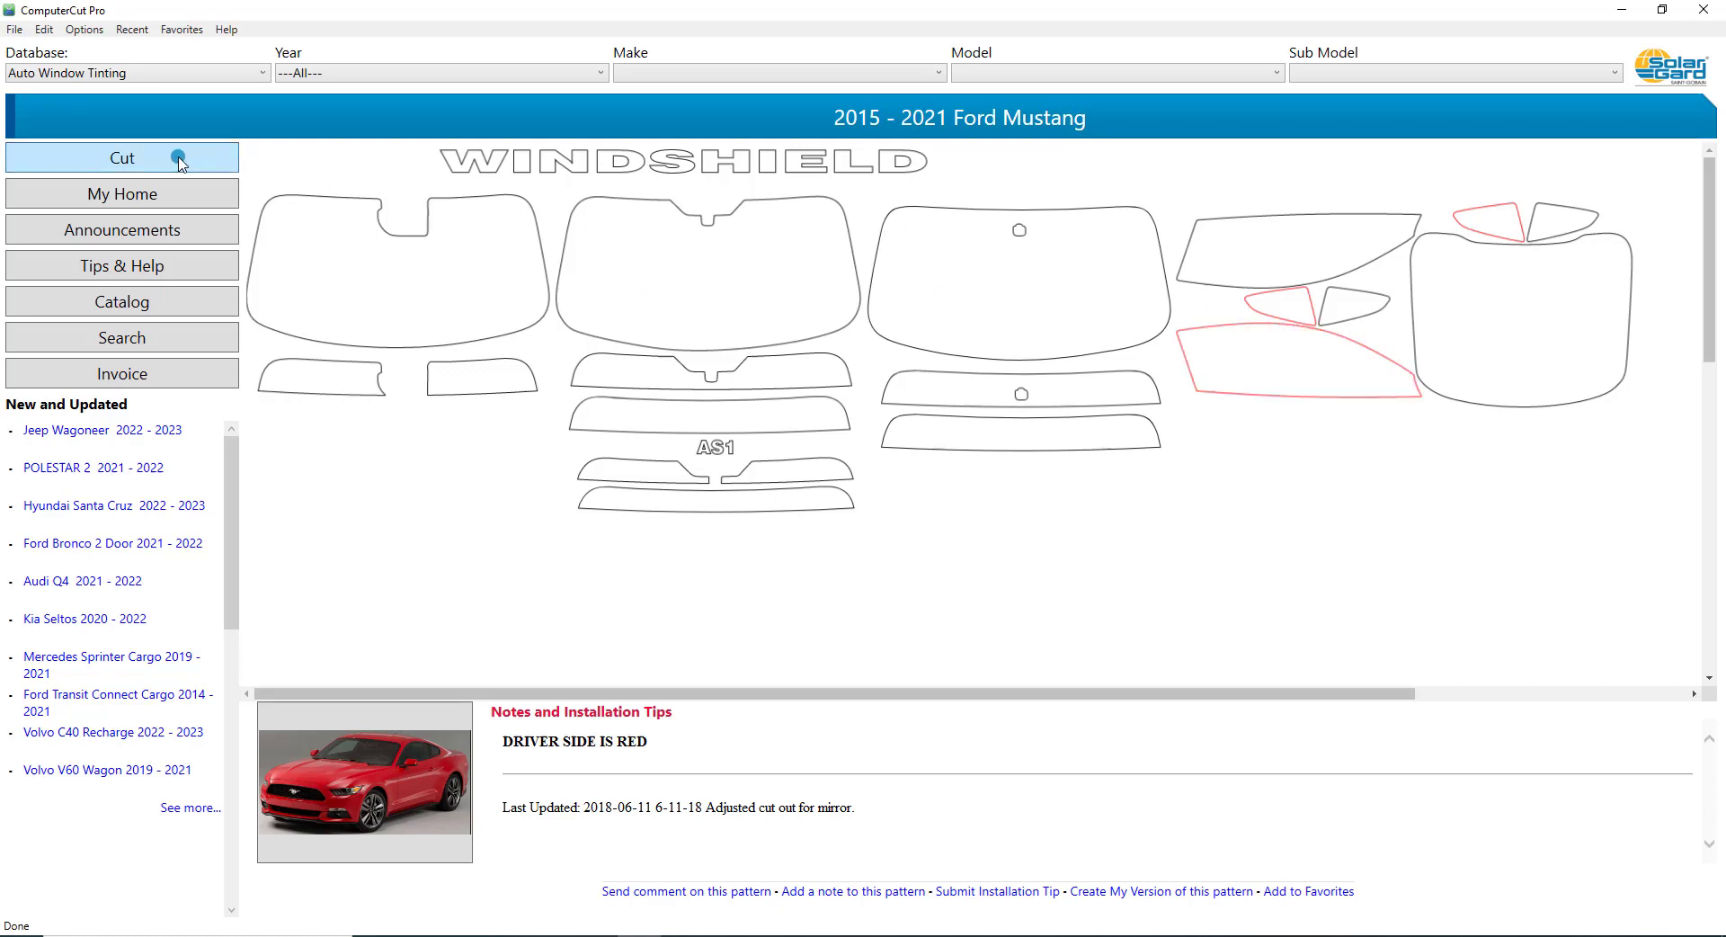
left_click(123, 156)
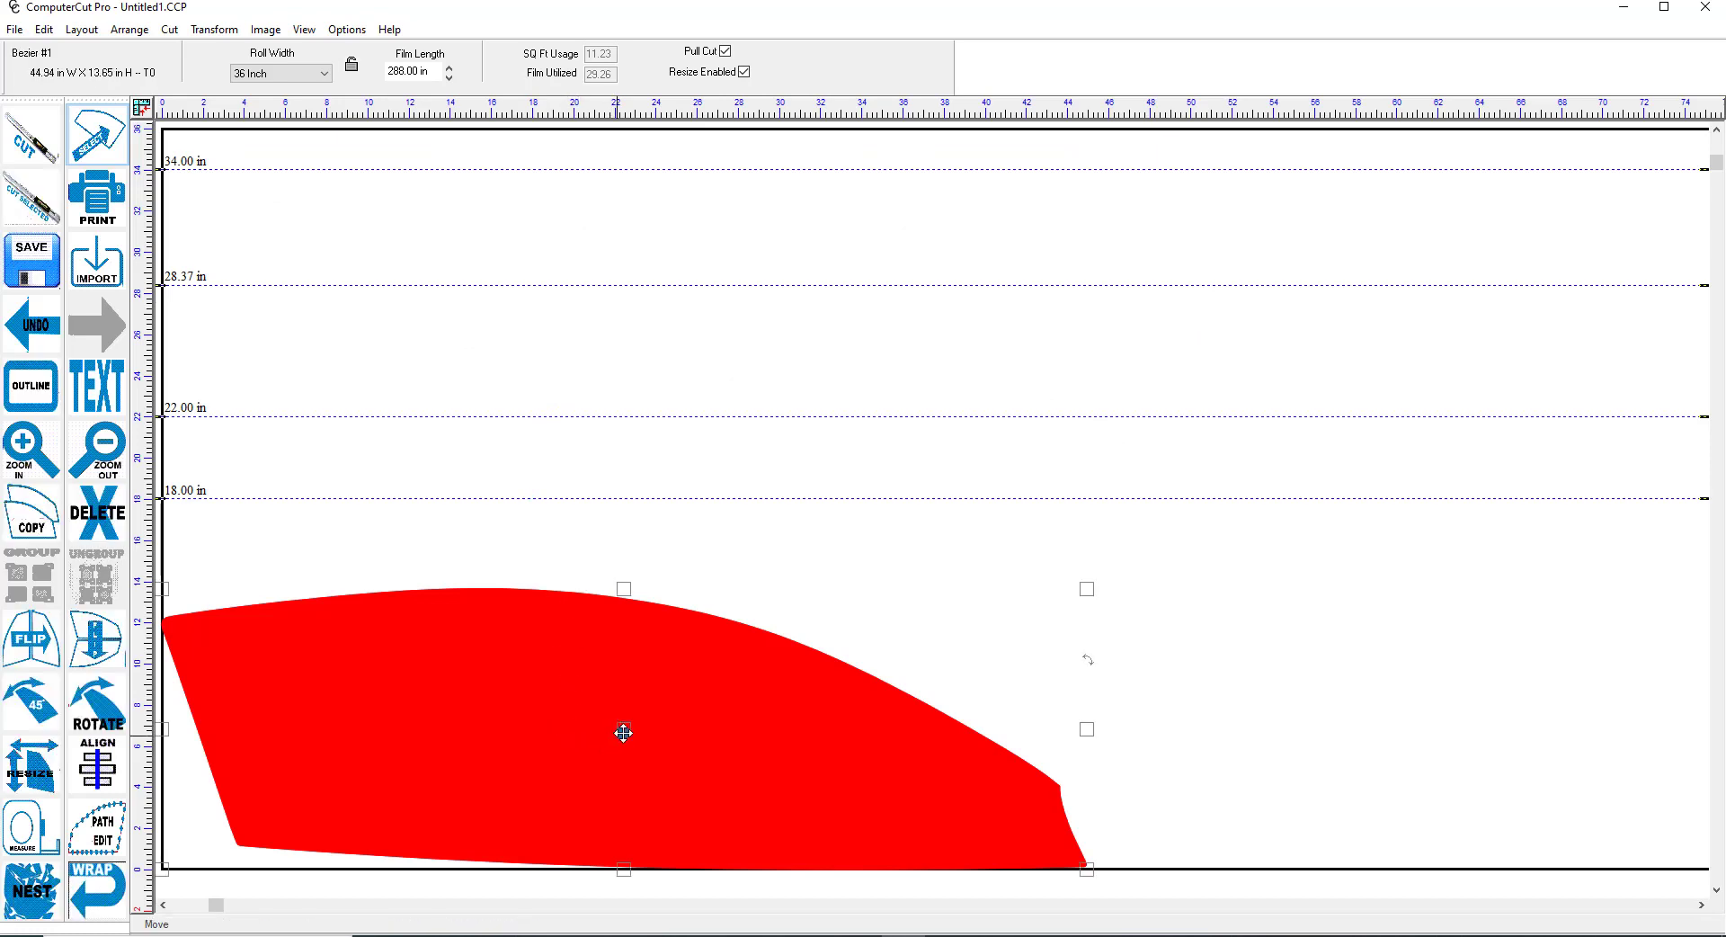
left_click_drag(622, 732, 696, 633)
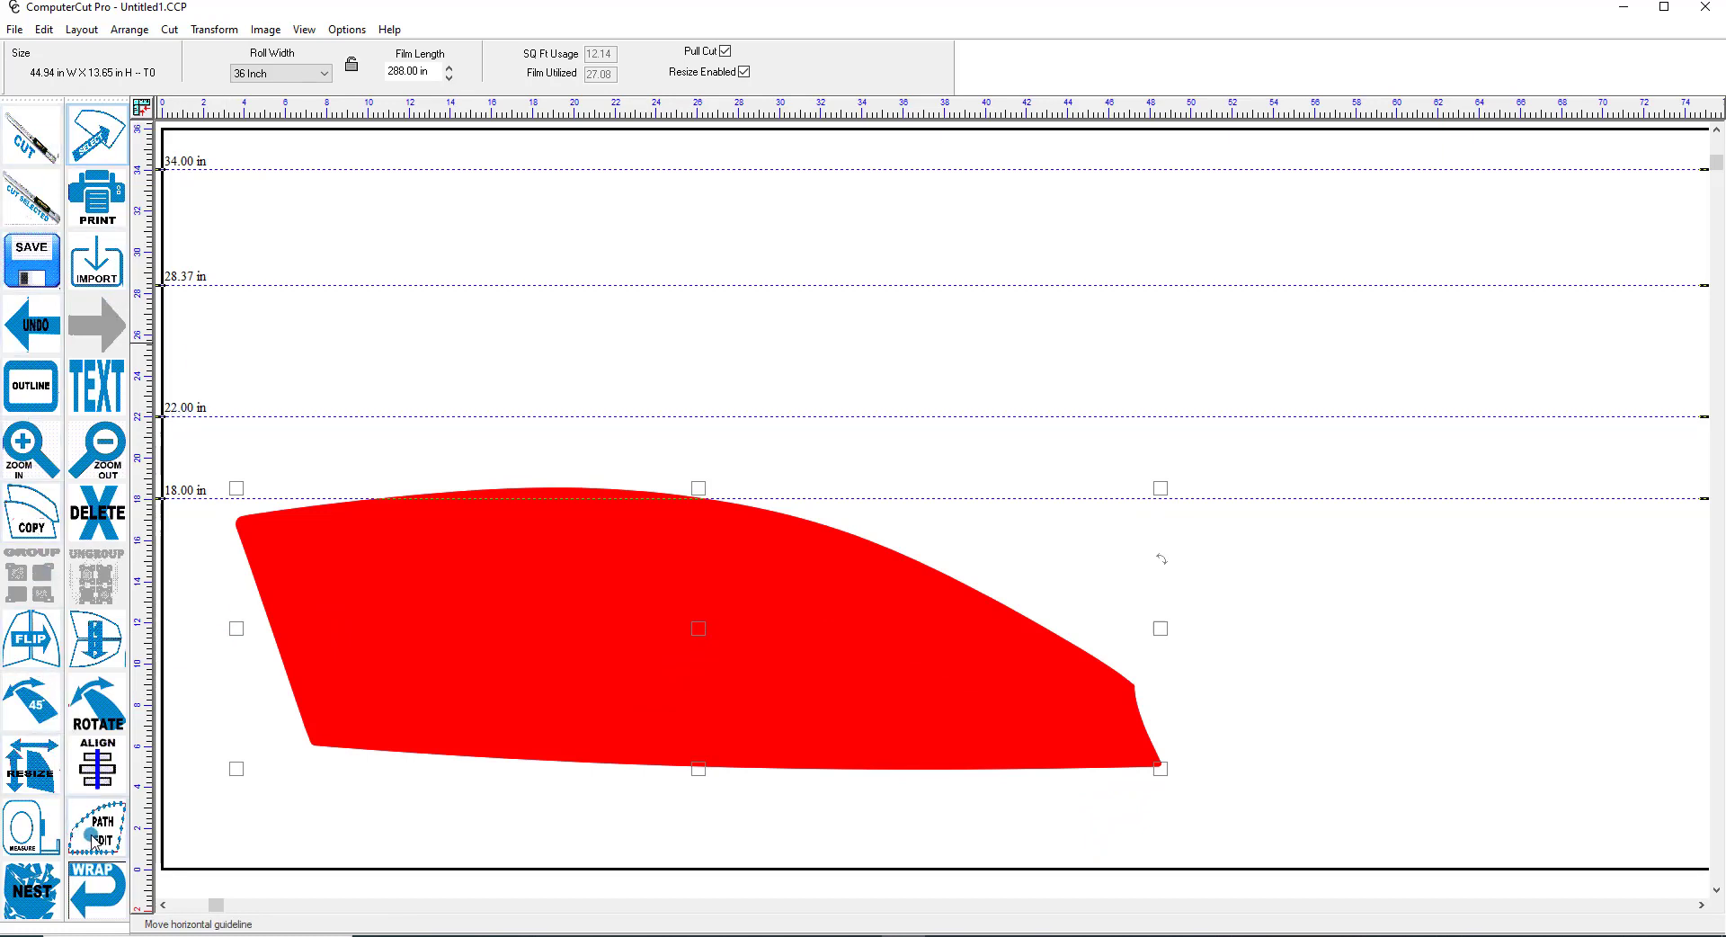
mouse_move(79, 895)
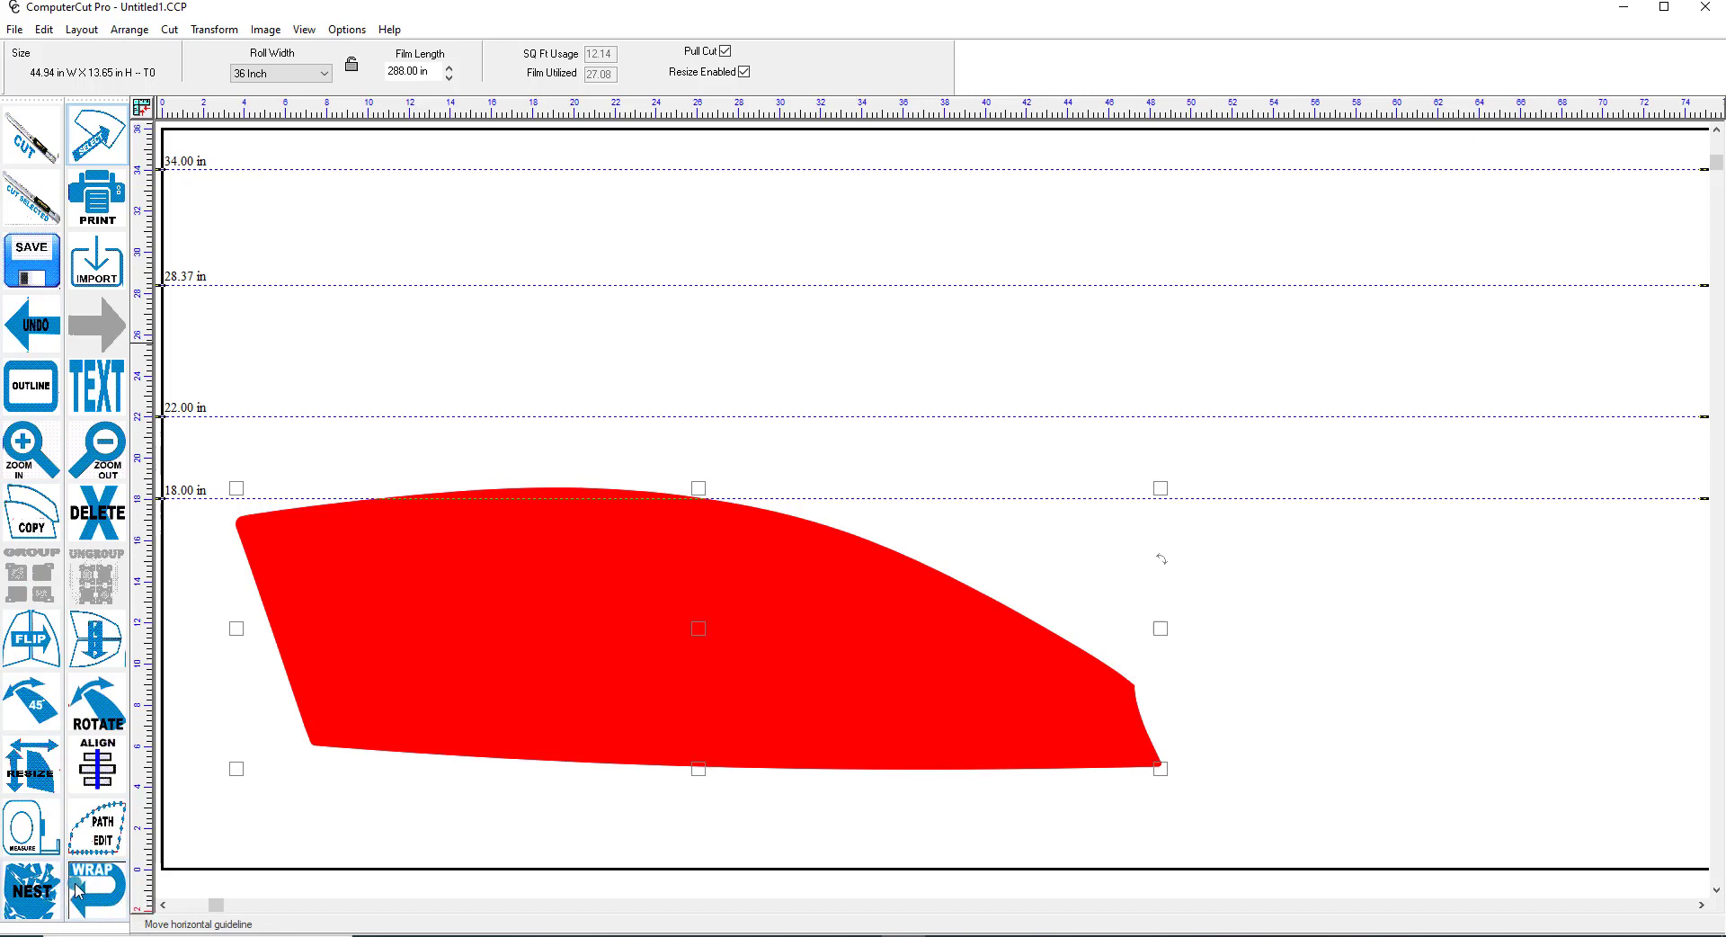
mouse_move(88, 641)
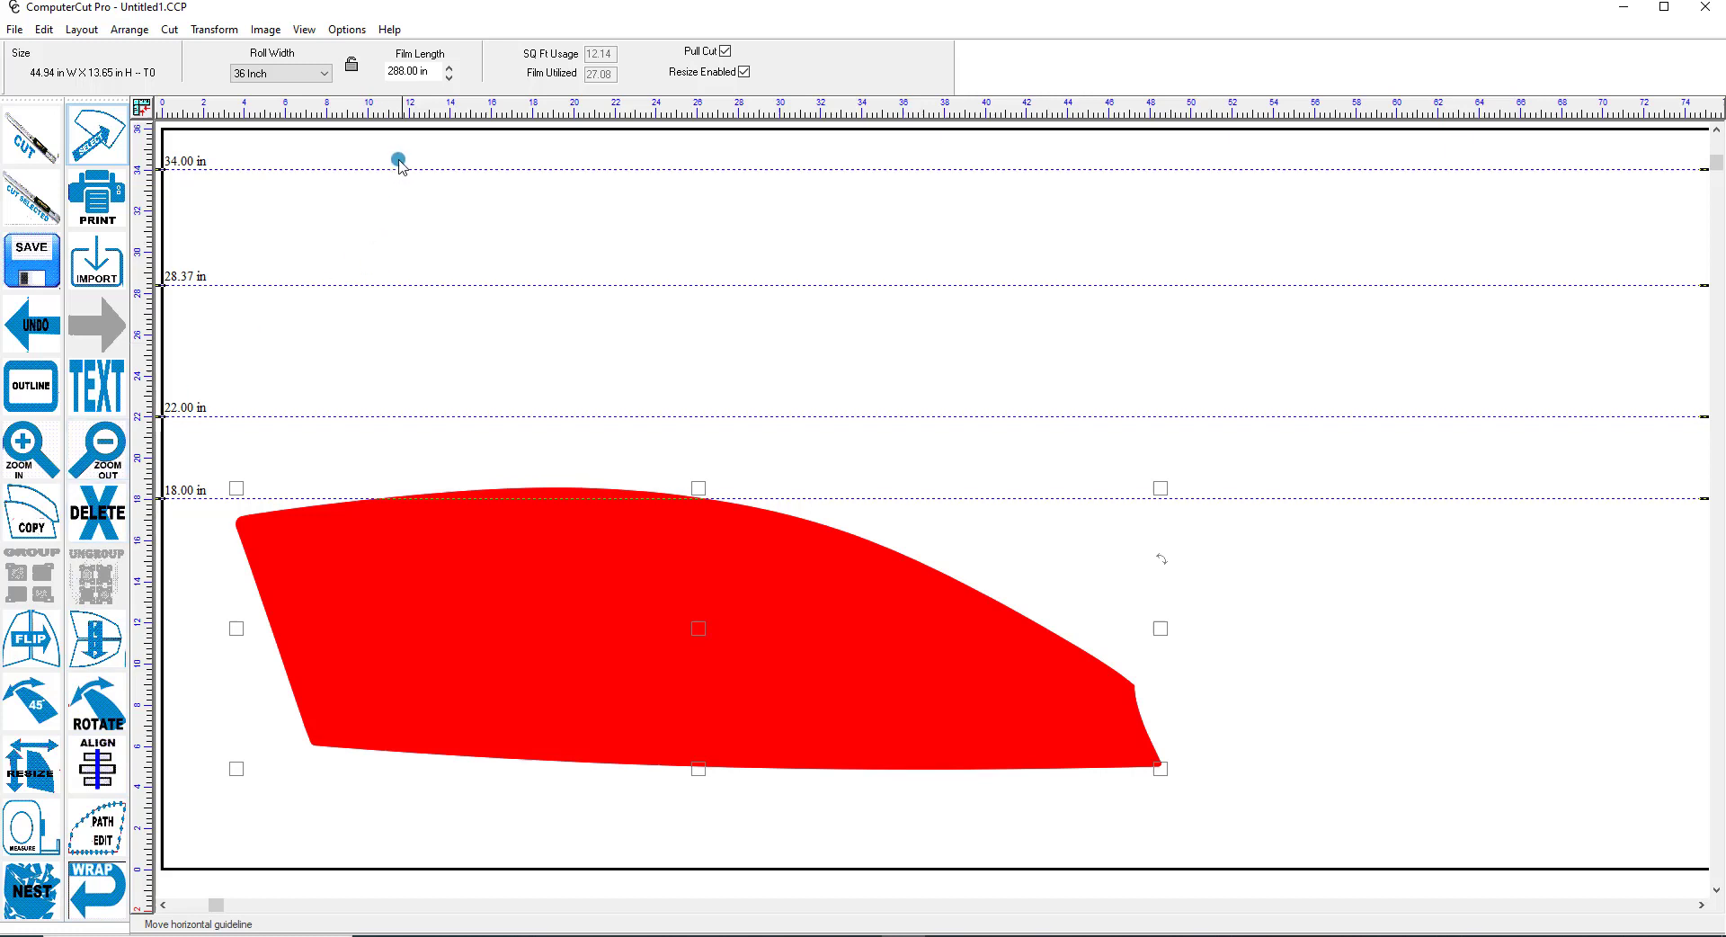
left_click(304, 29)
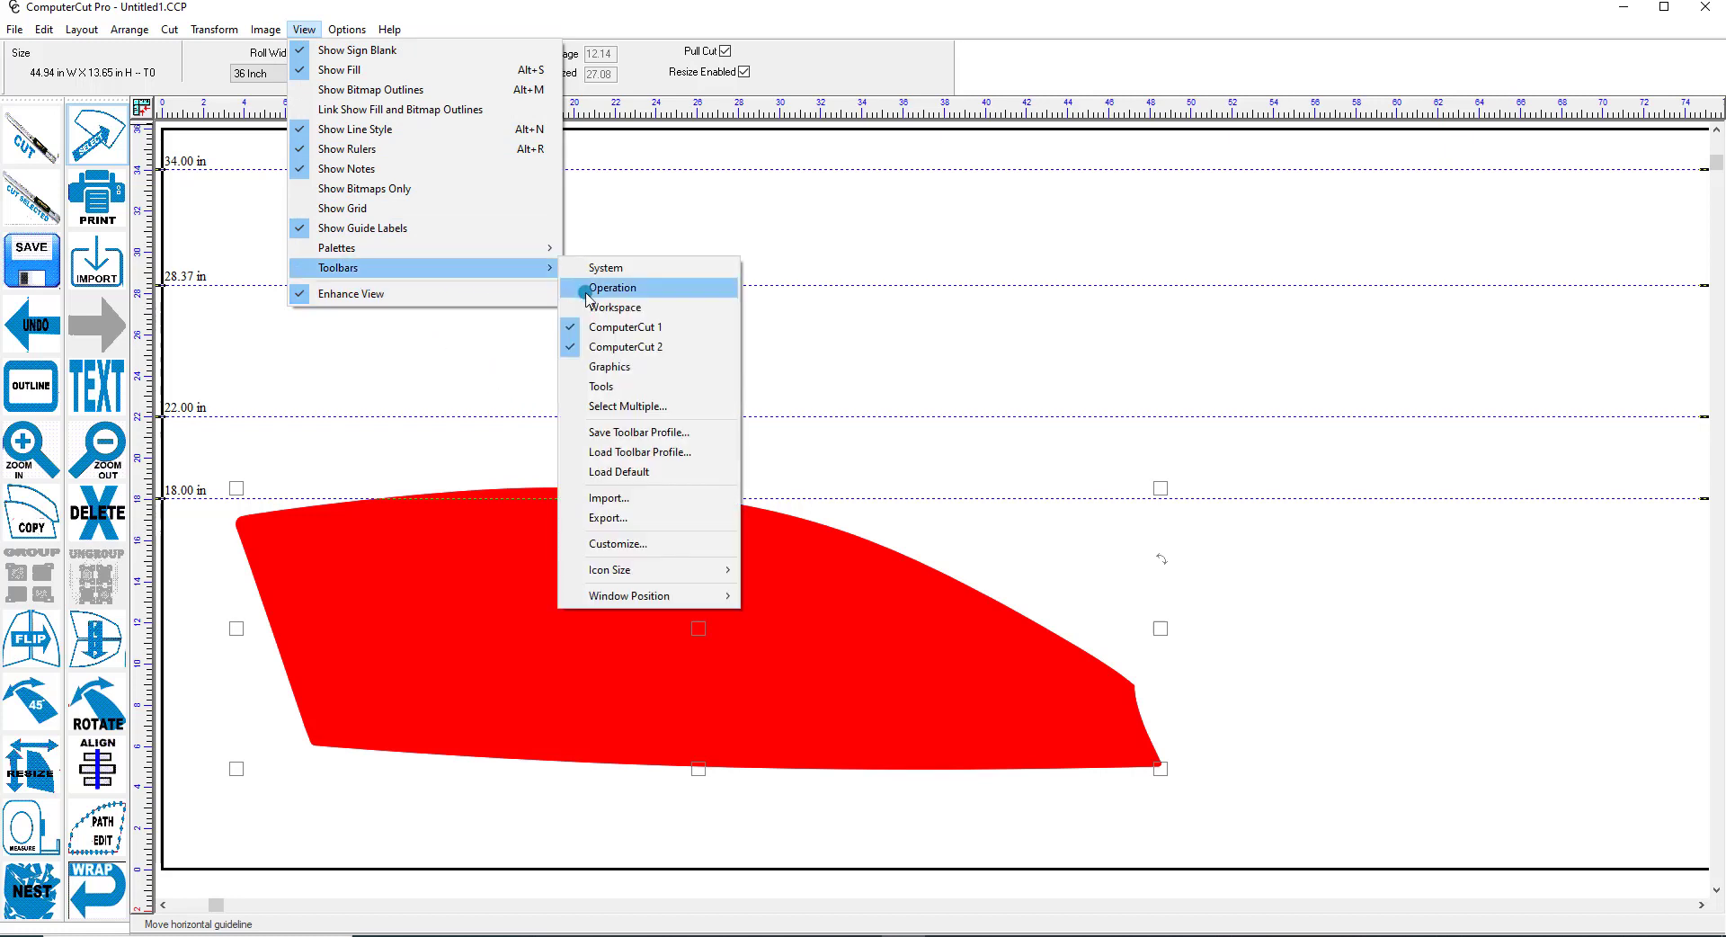
mouse_move(626, 570)
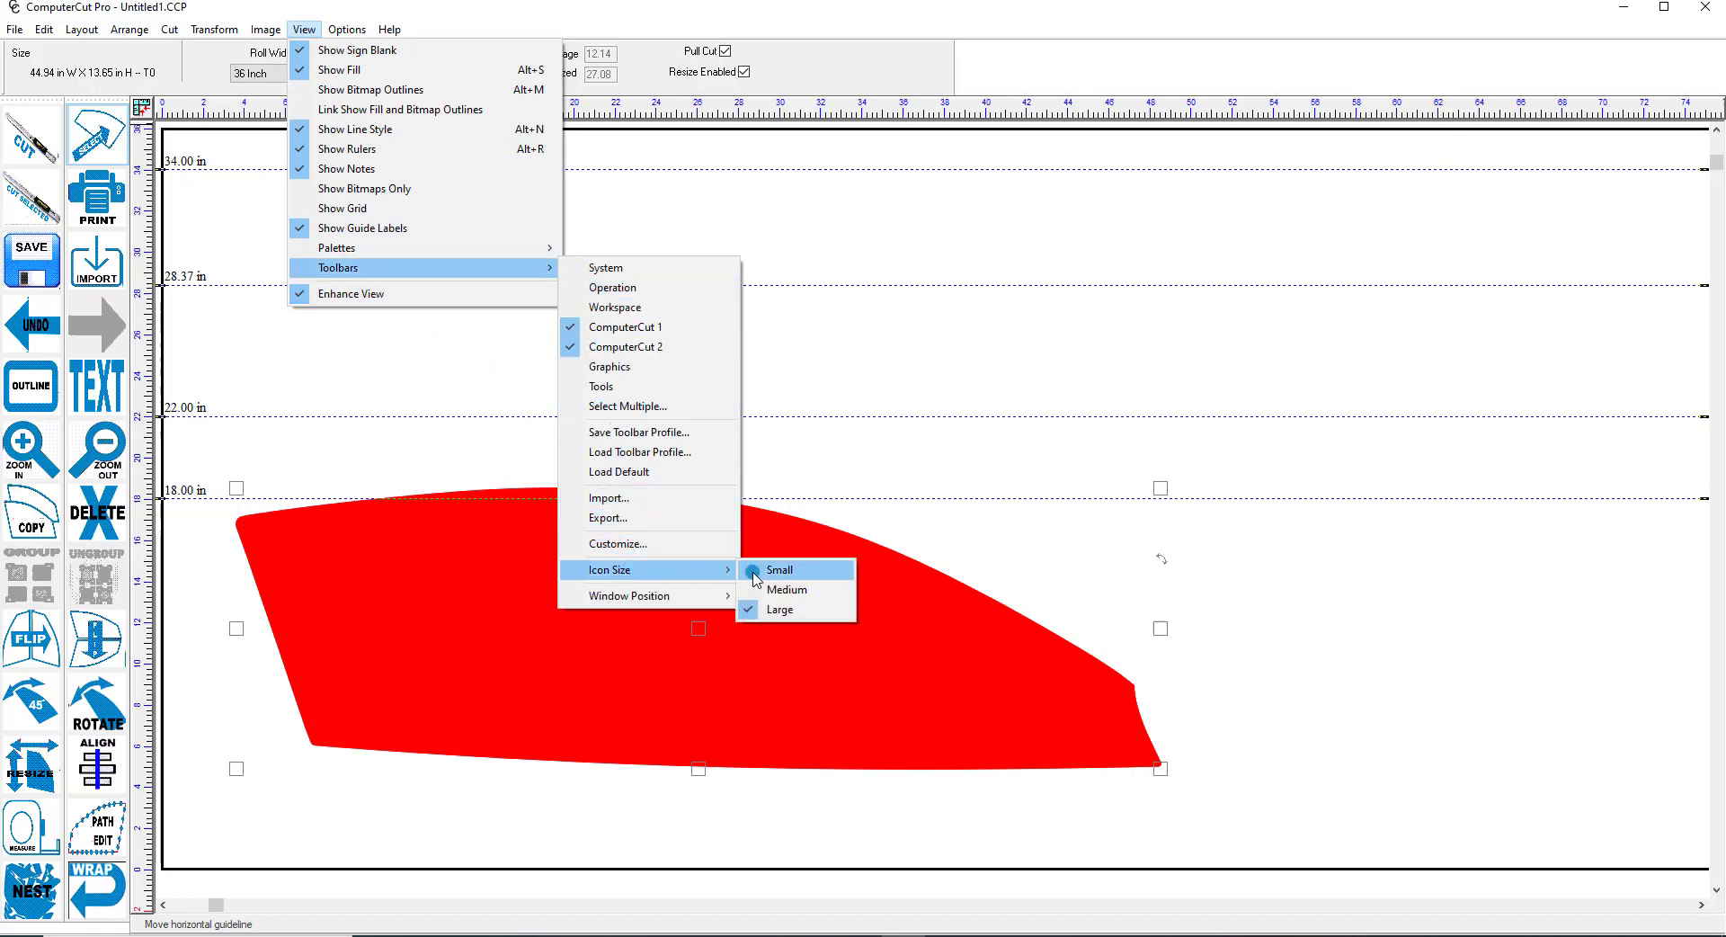
left_click(780, 568)
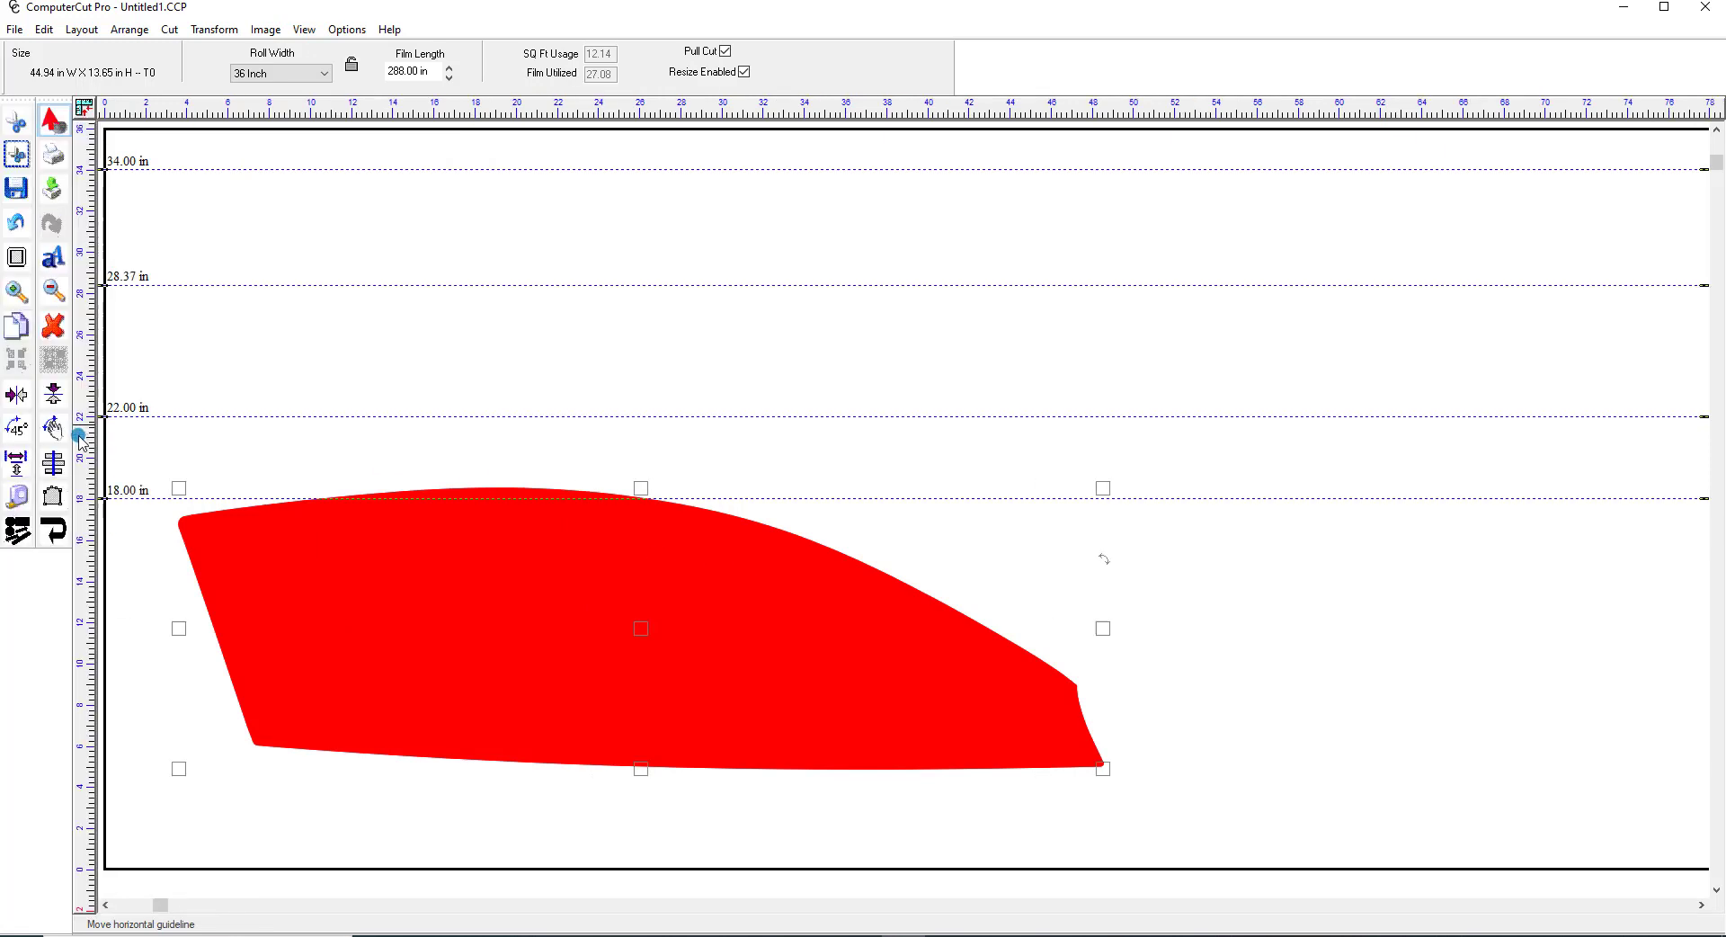
mouse_move(52, 395)
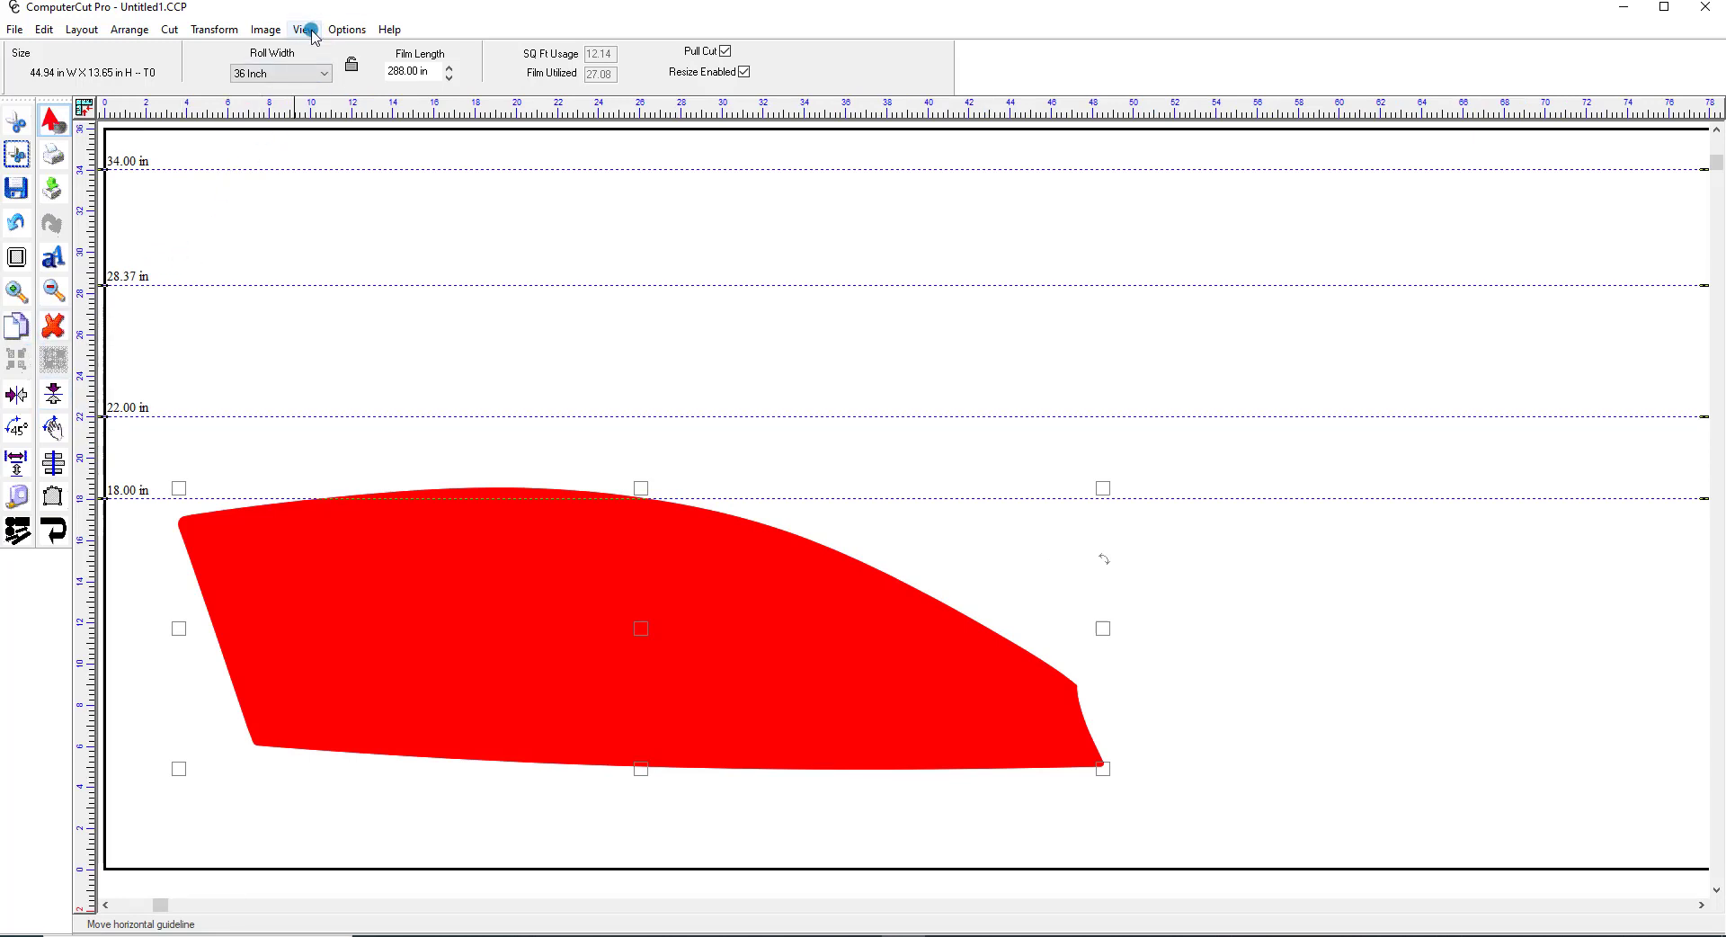
left_click(304, 29)
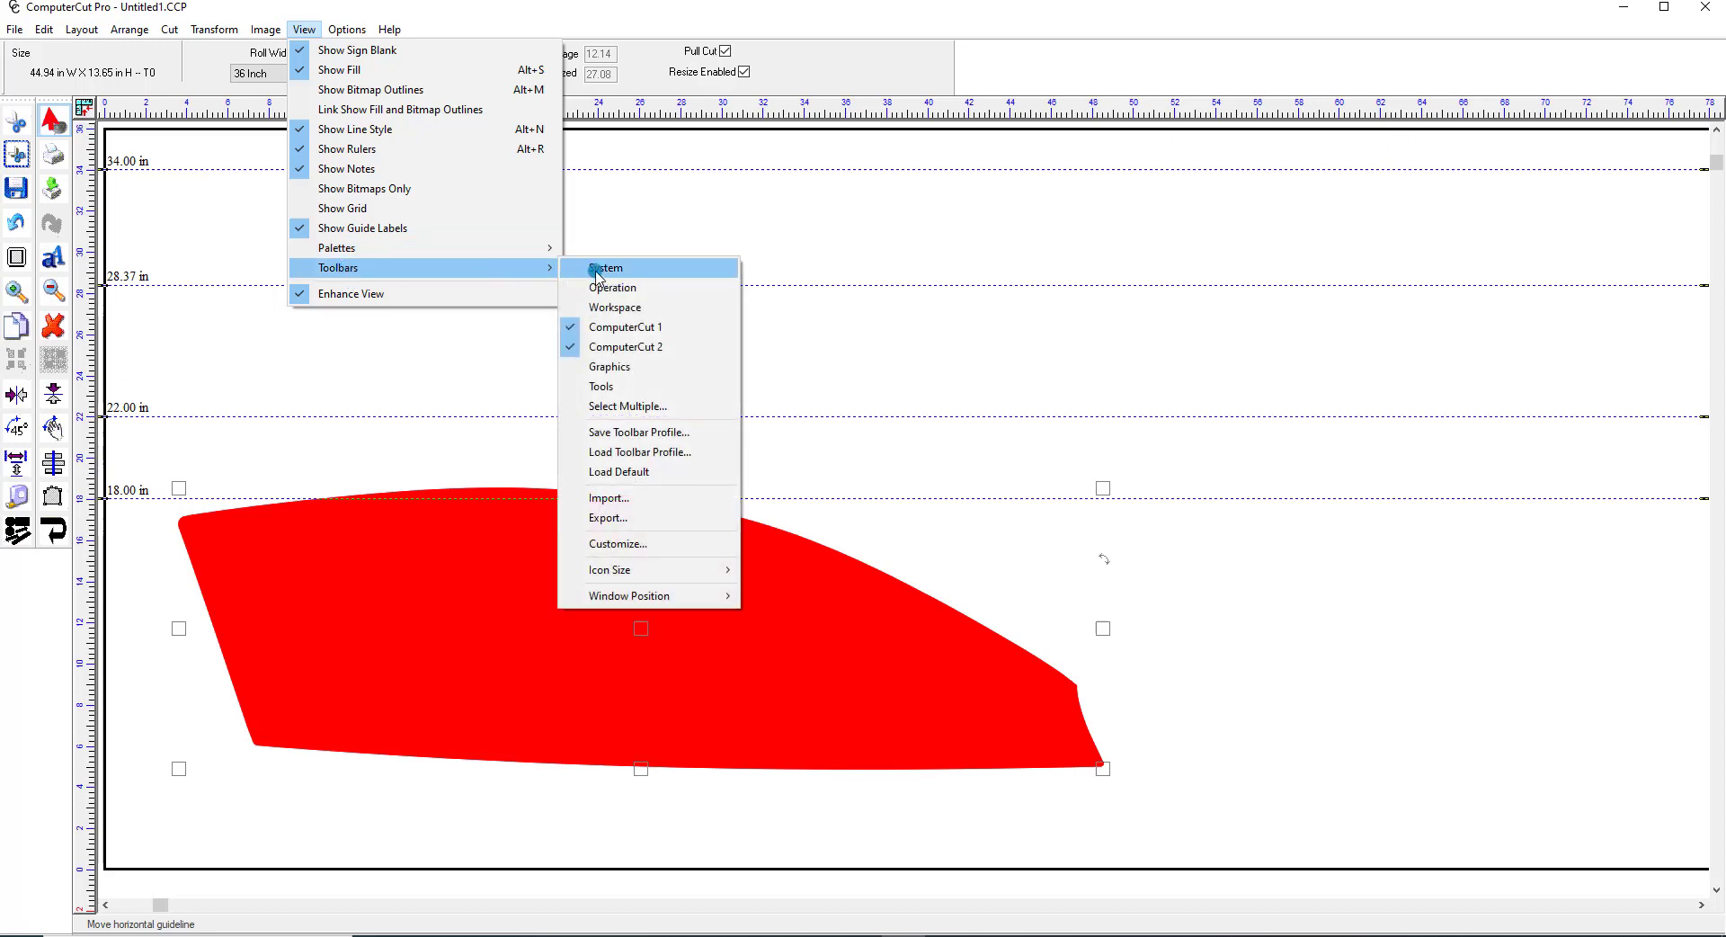
mouse_move(647, 570)
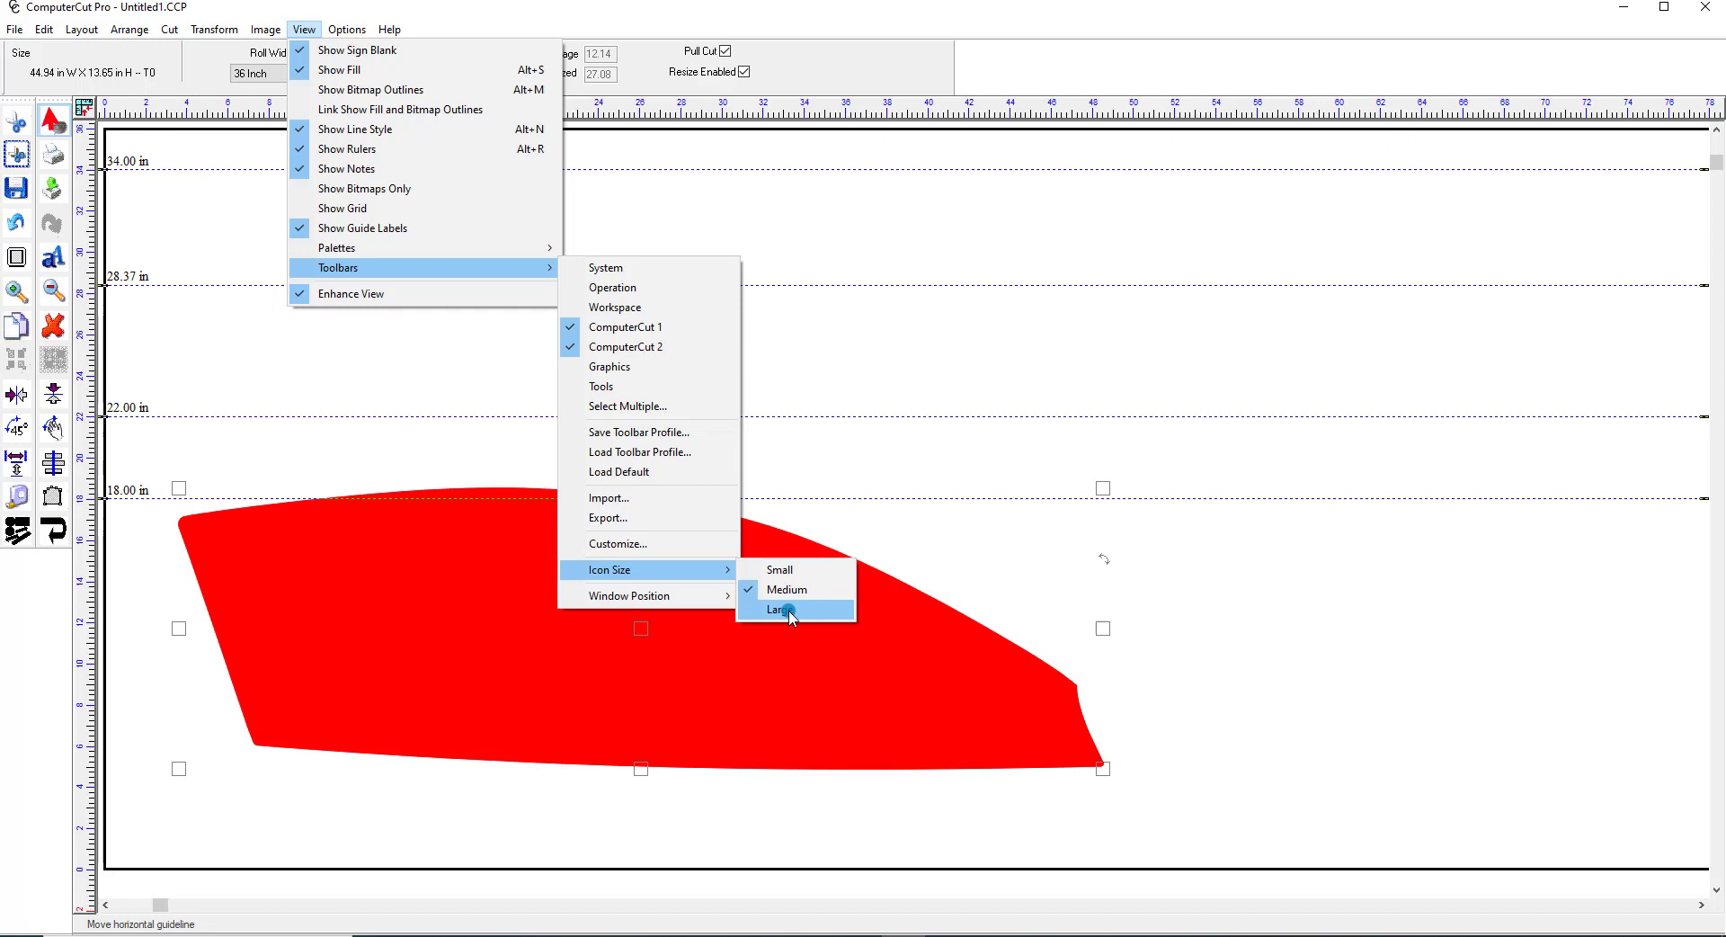
left_click(776, 608)
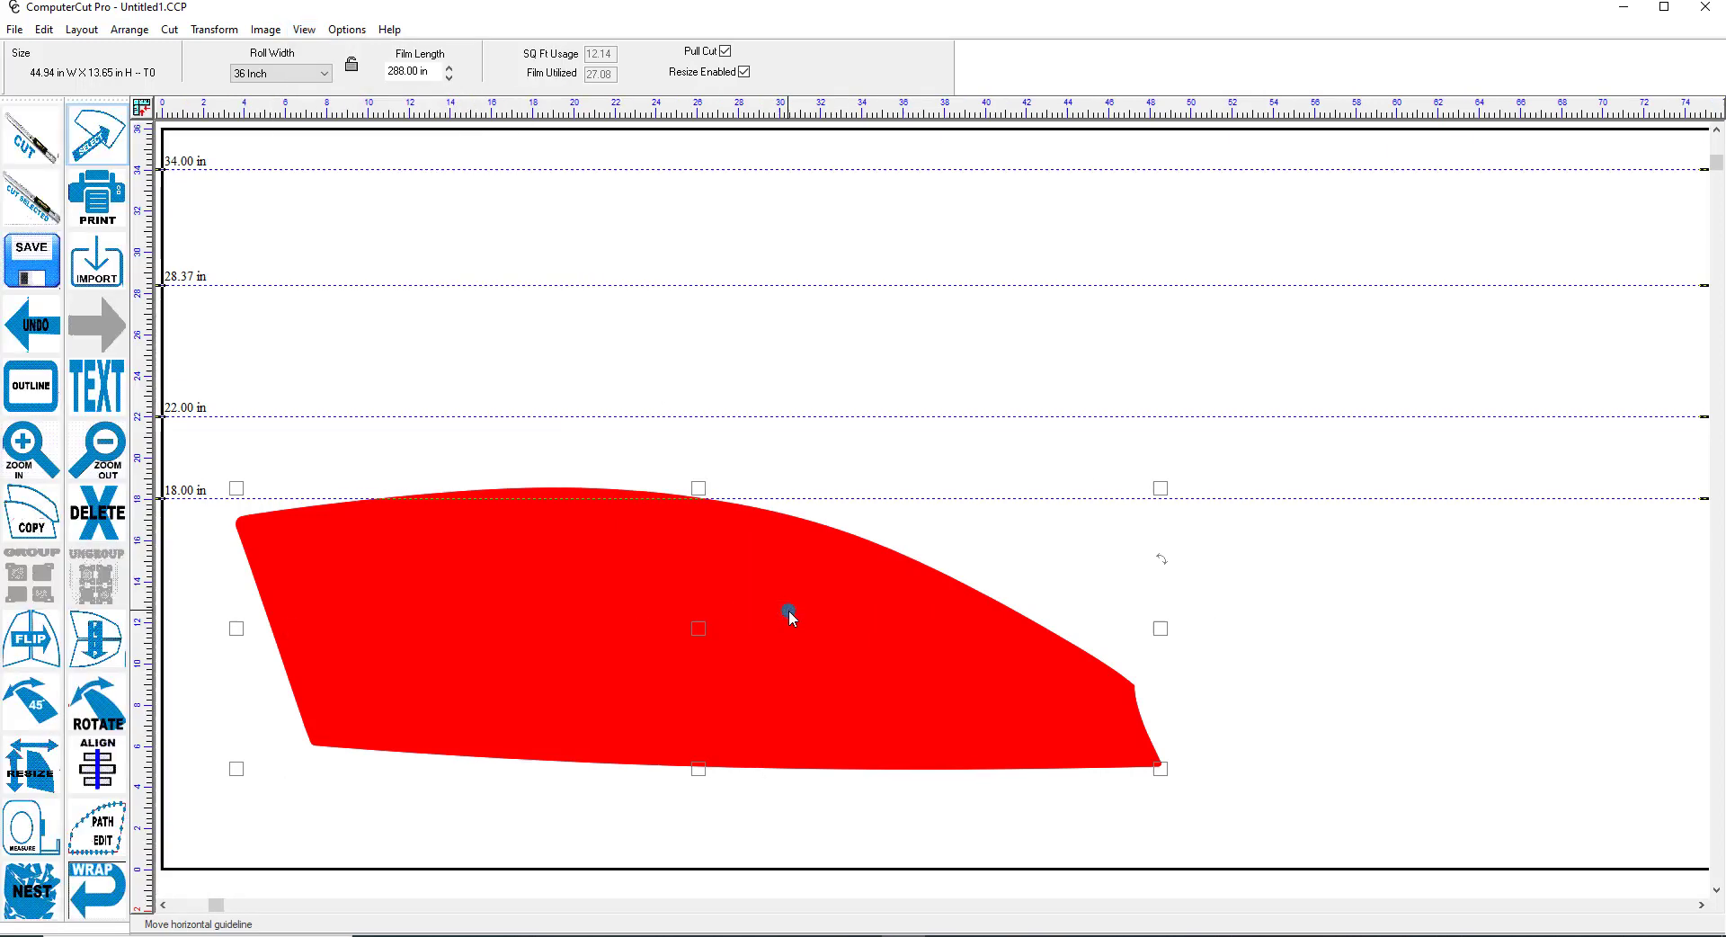
mouse_move(471, 644)
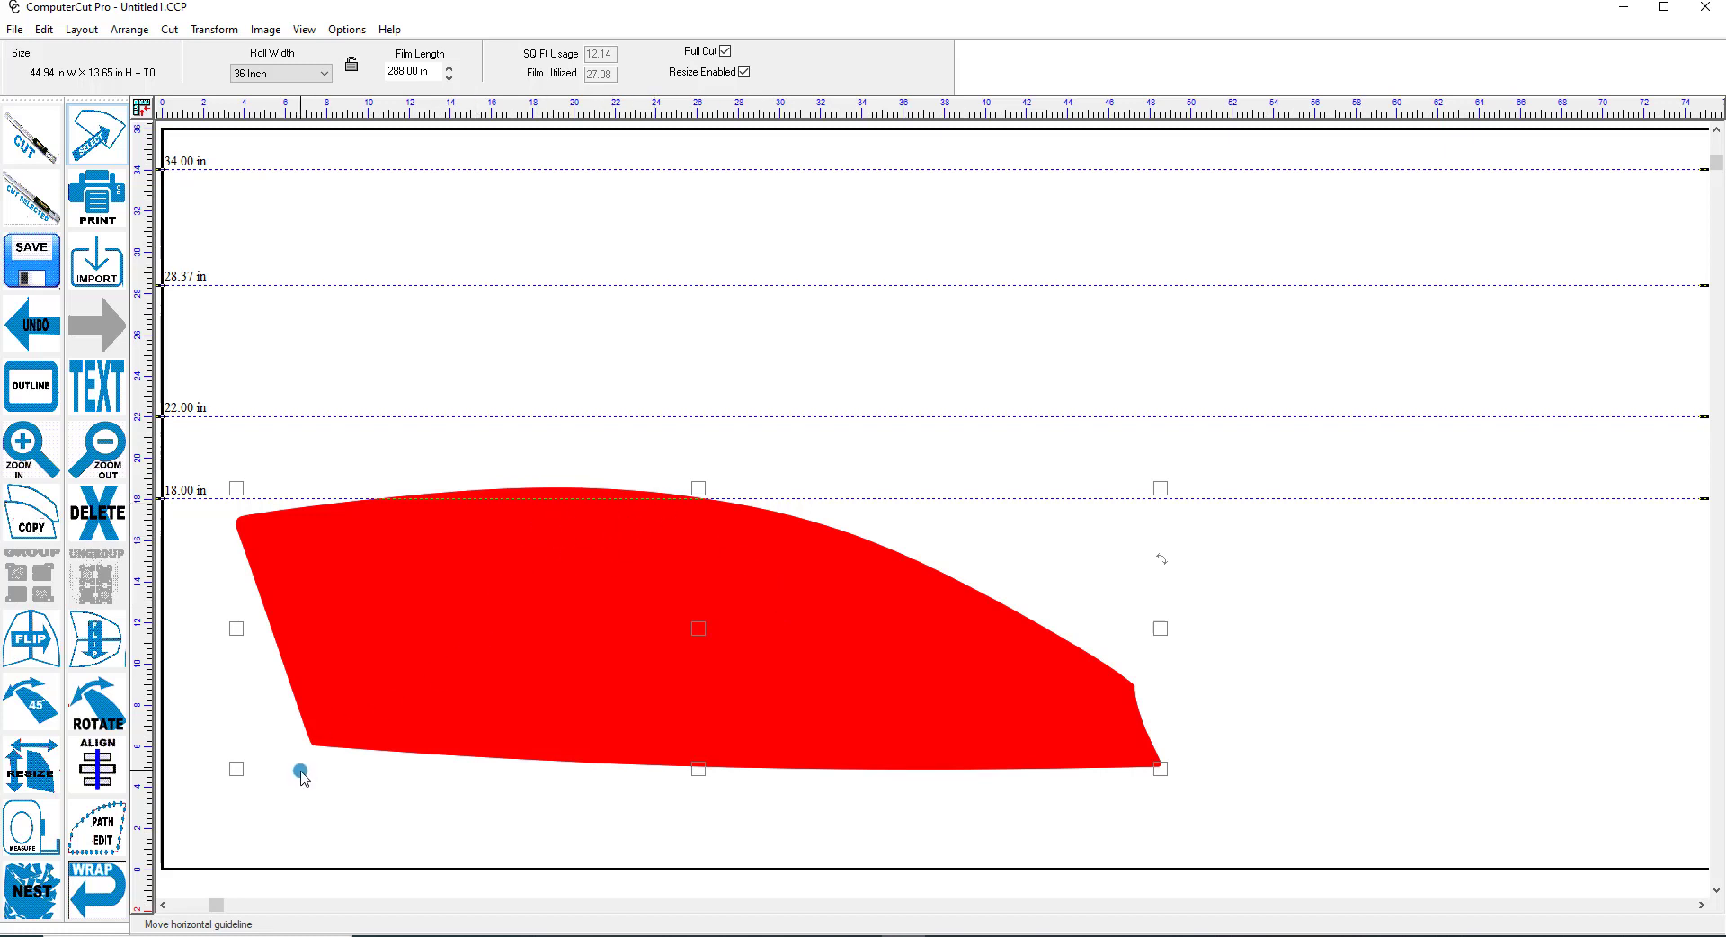
mouse_move(239, 520)
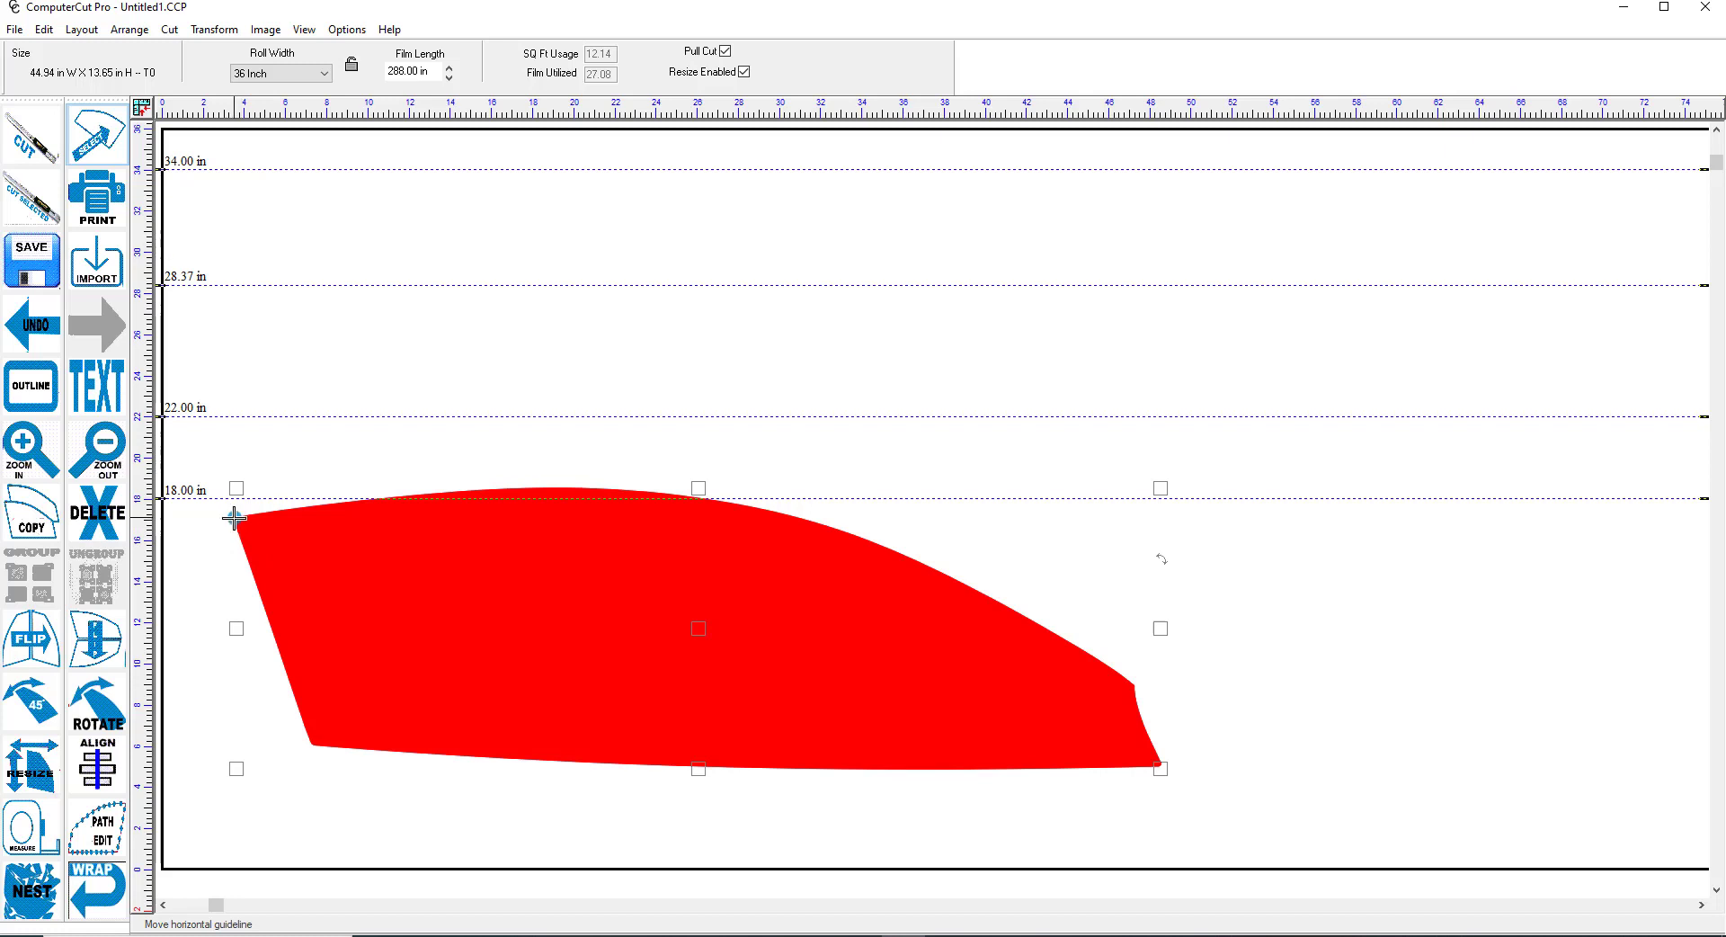
mouse_move(1112, 671)
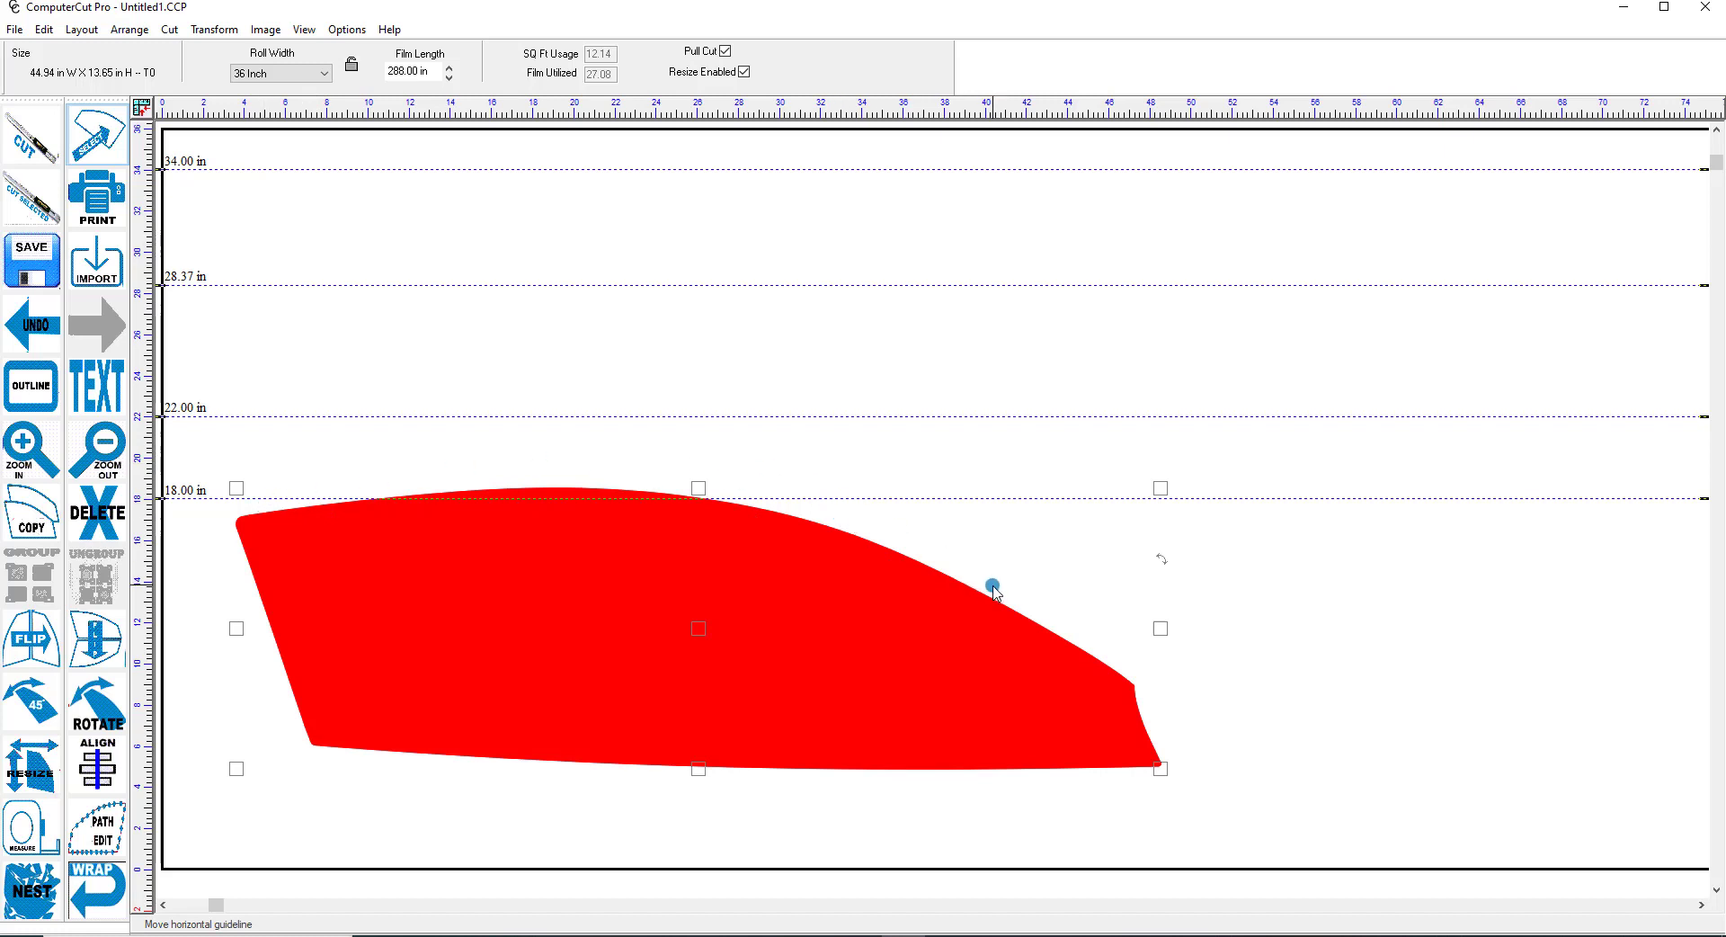
mouse_move(327, 753)
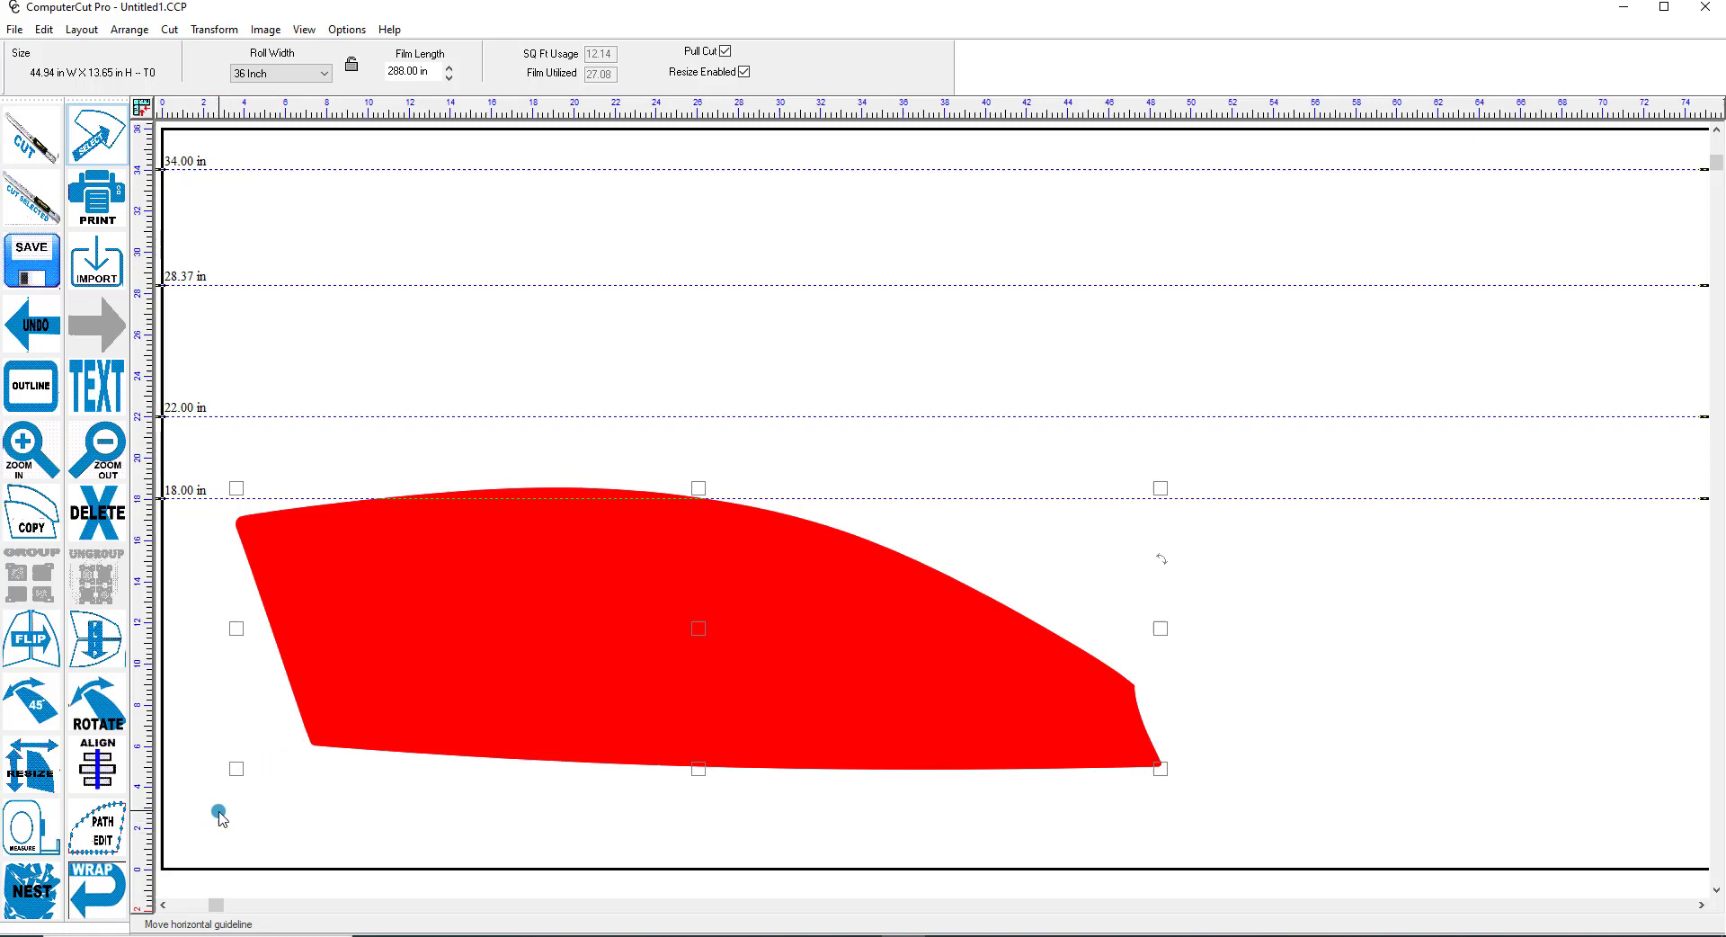
mouse_move(88, 901)
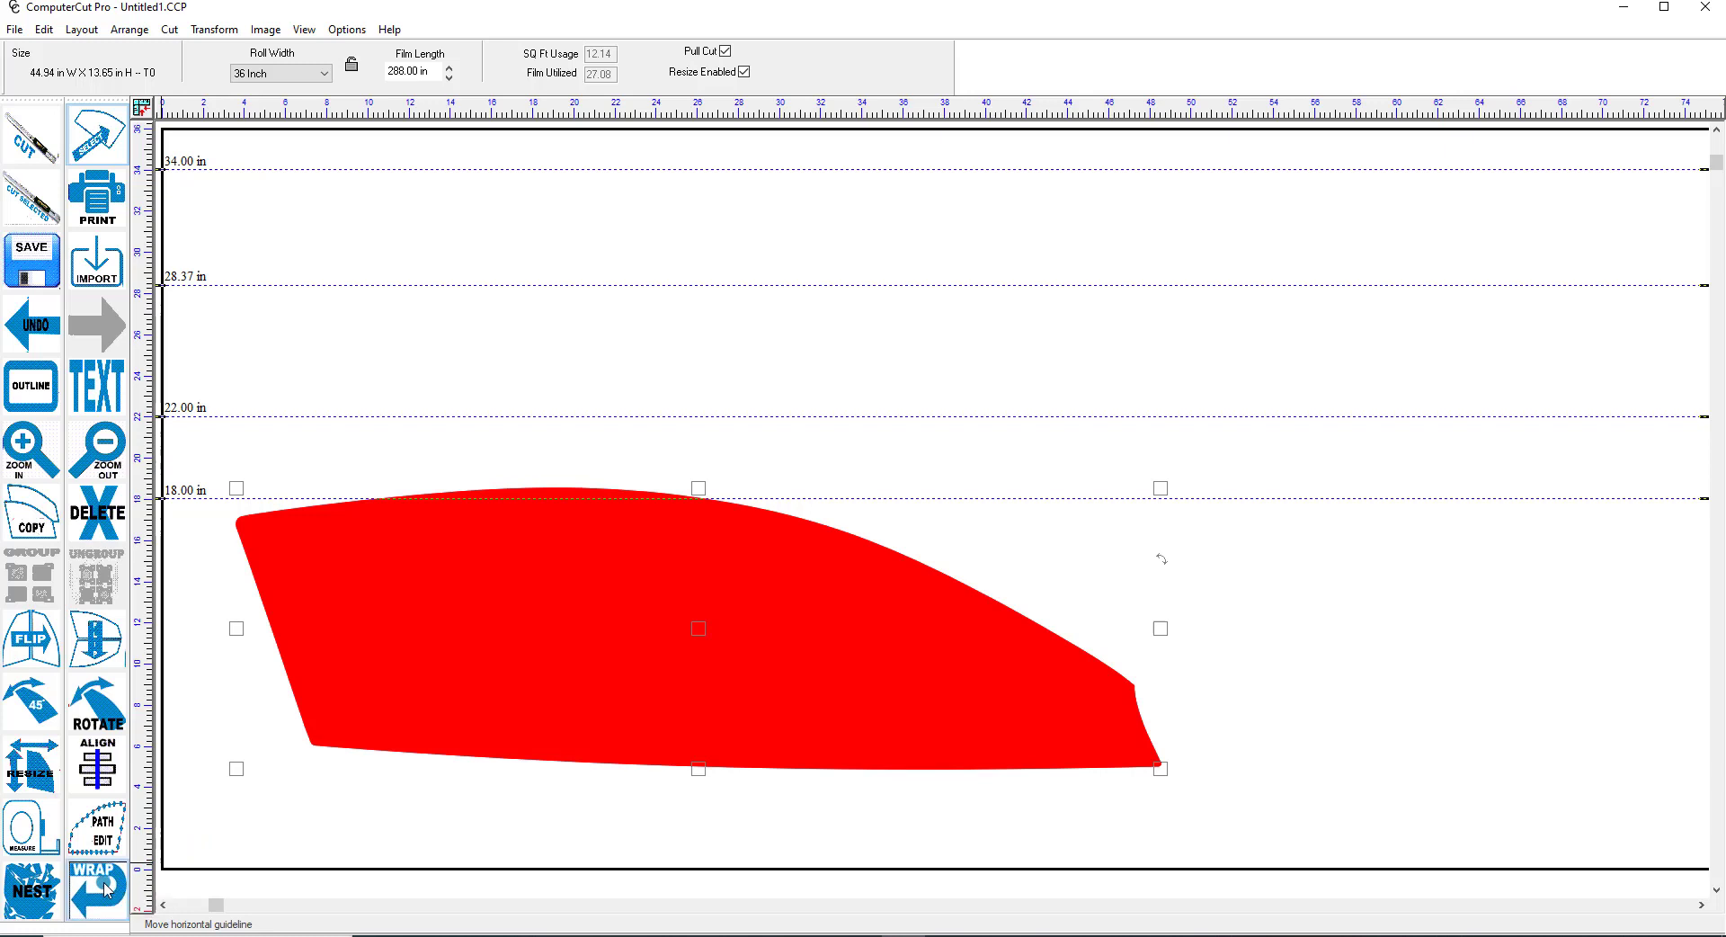
Enter wrap mode for the hood piece, showing a wrap amount of 0.39
left_click(90, 892)
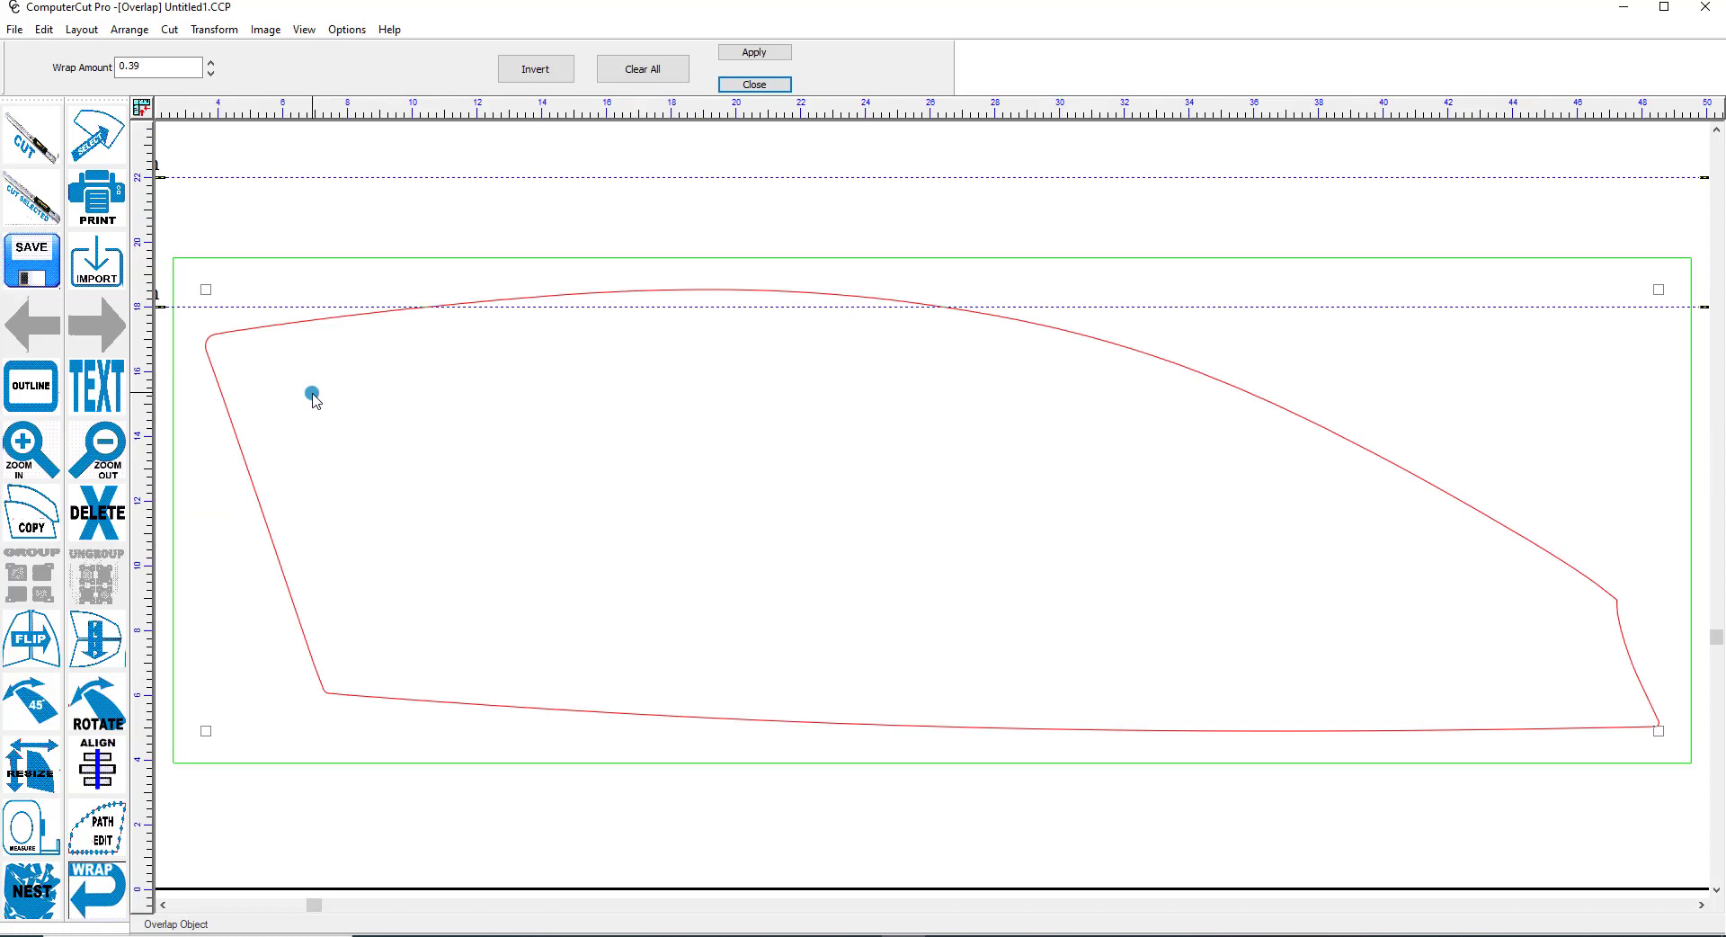
Set the wrap amount to 0.25
left_click(158, 66)
type("0.25")
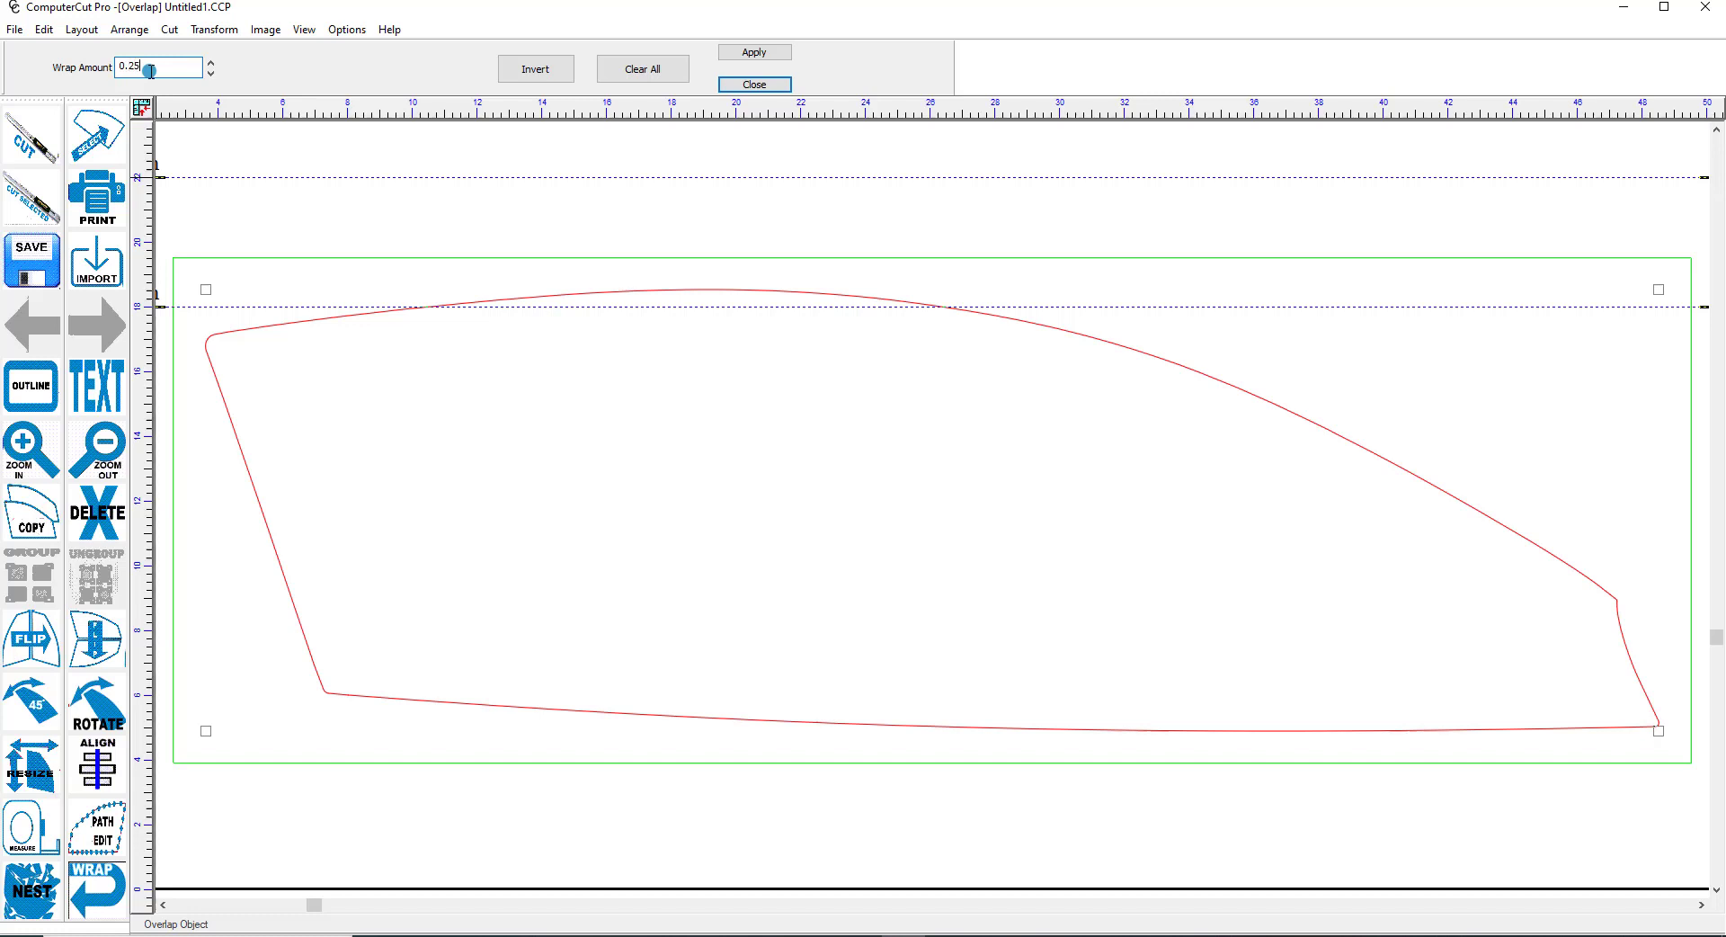
left_click(756, 51)
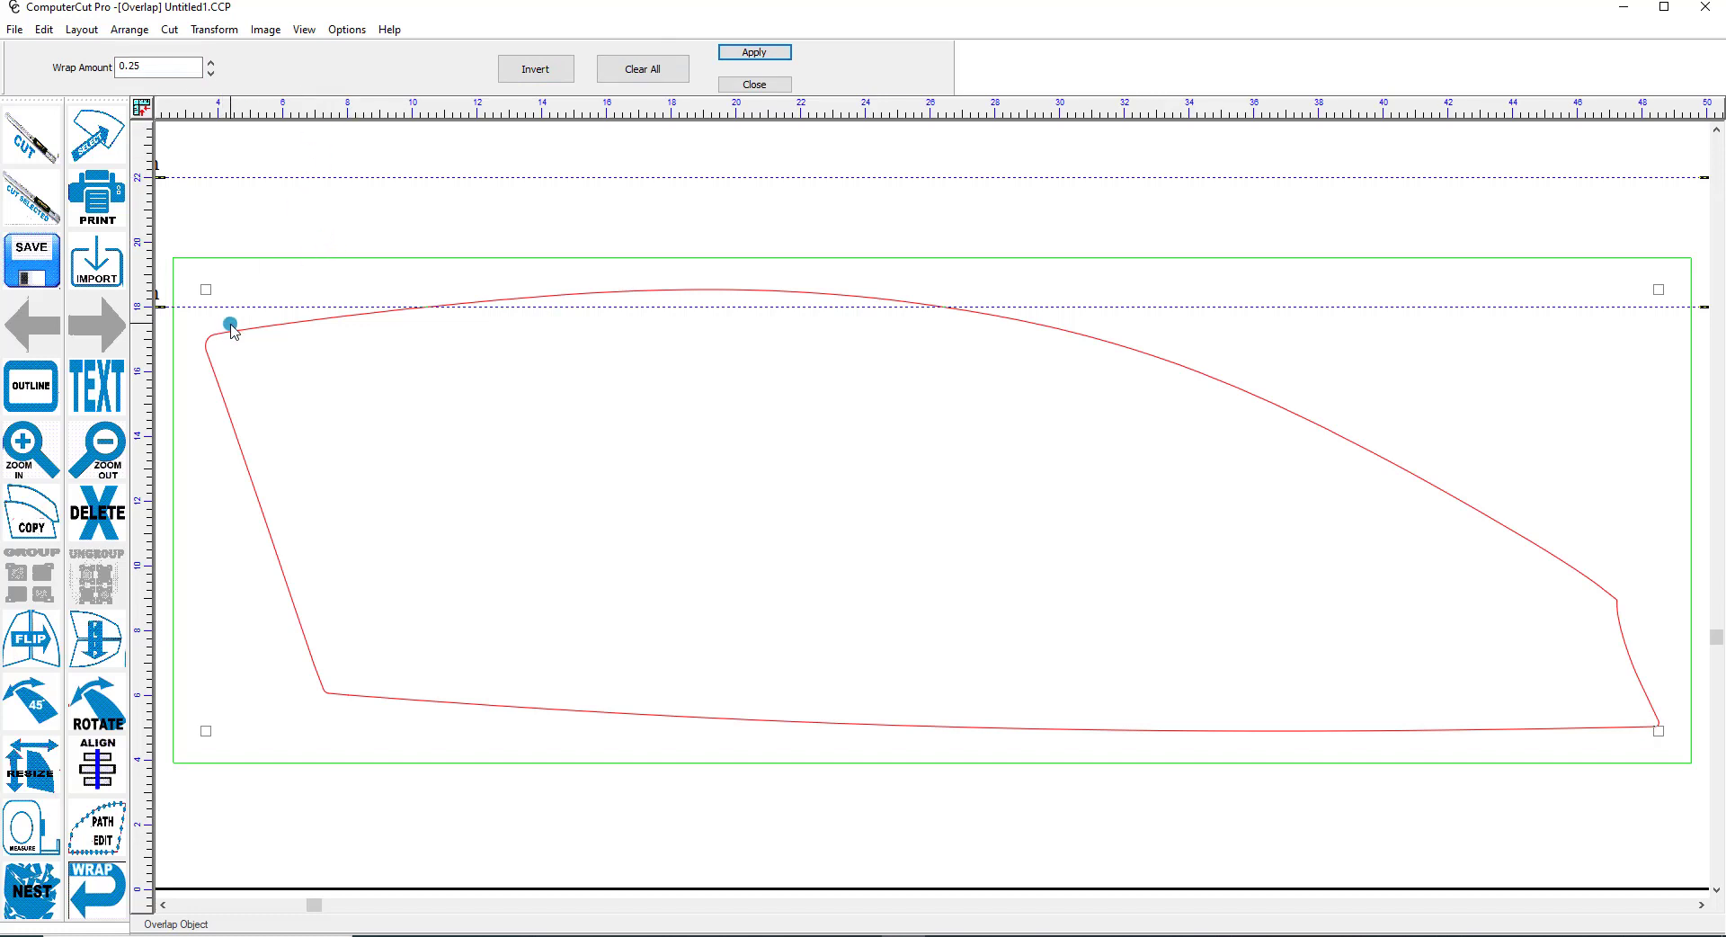
Mark the long curved top edge of the hood piece between its two end nodes for wrapping
left_click_drag(232, 327, 204, 343)
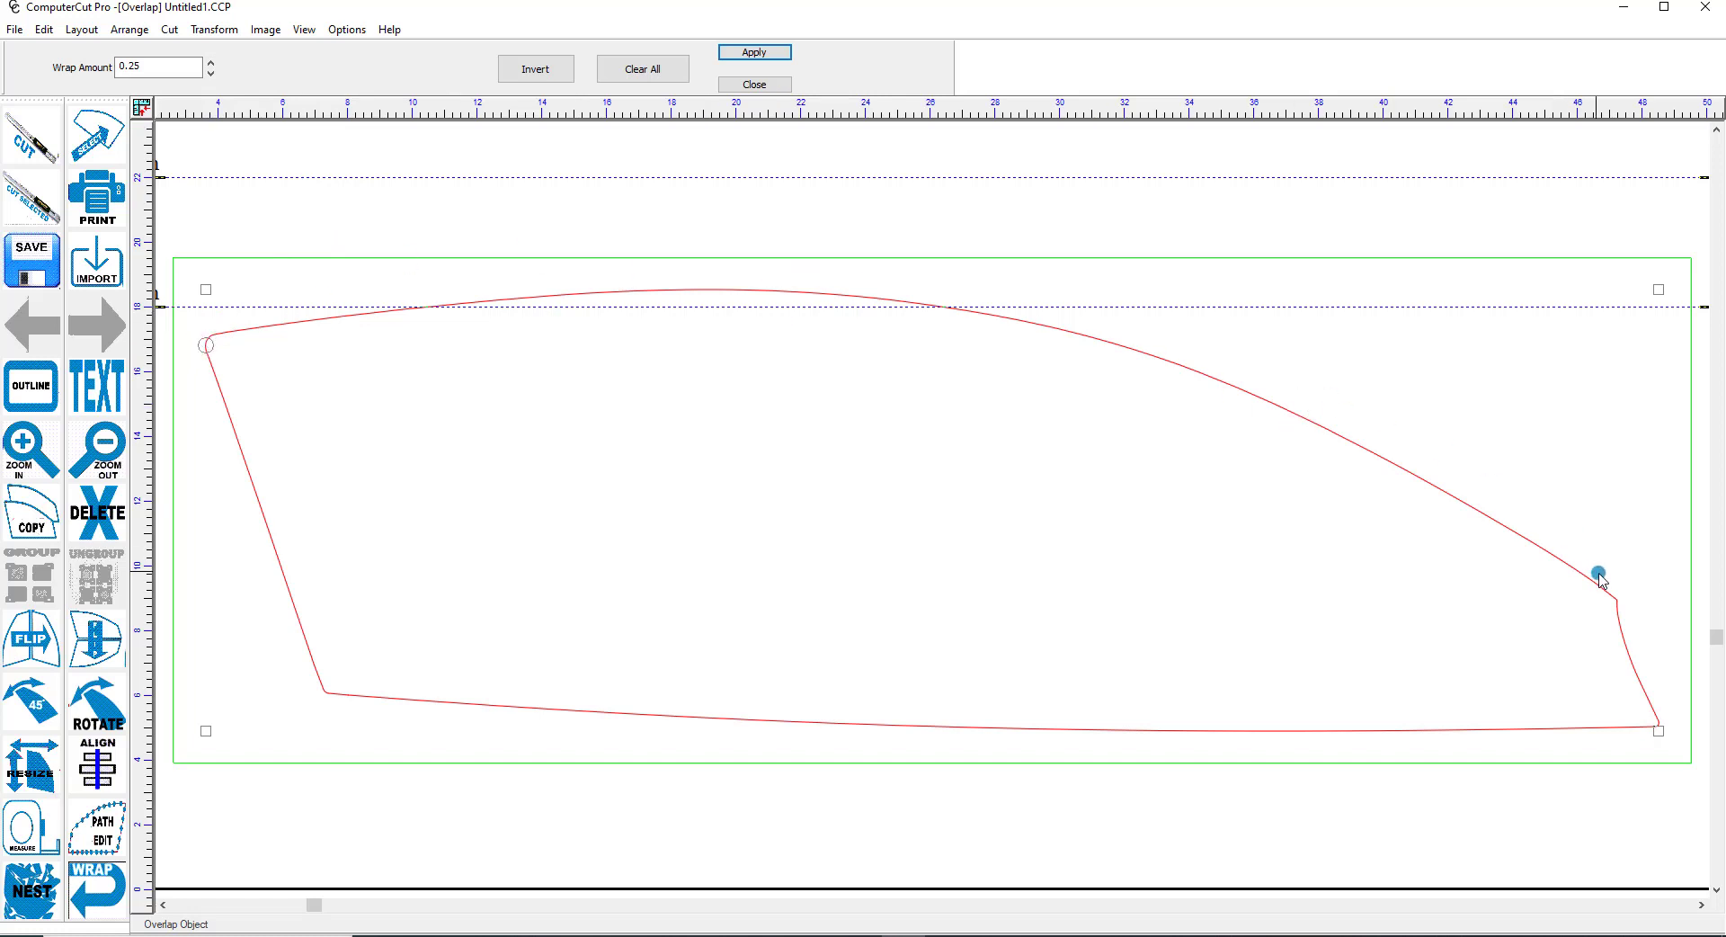
left_click_drag(1601, 572, 1619, 598)
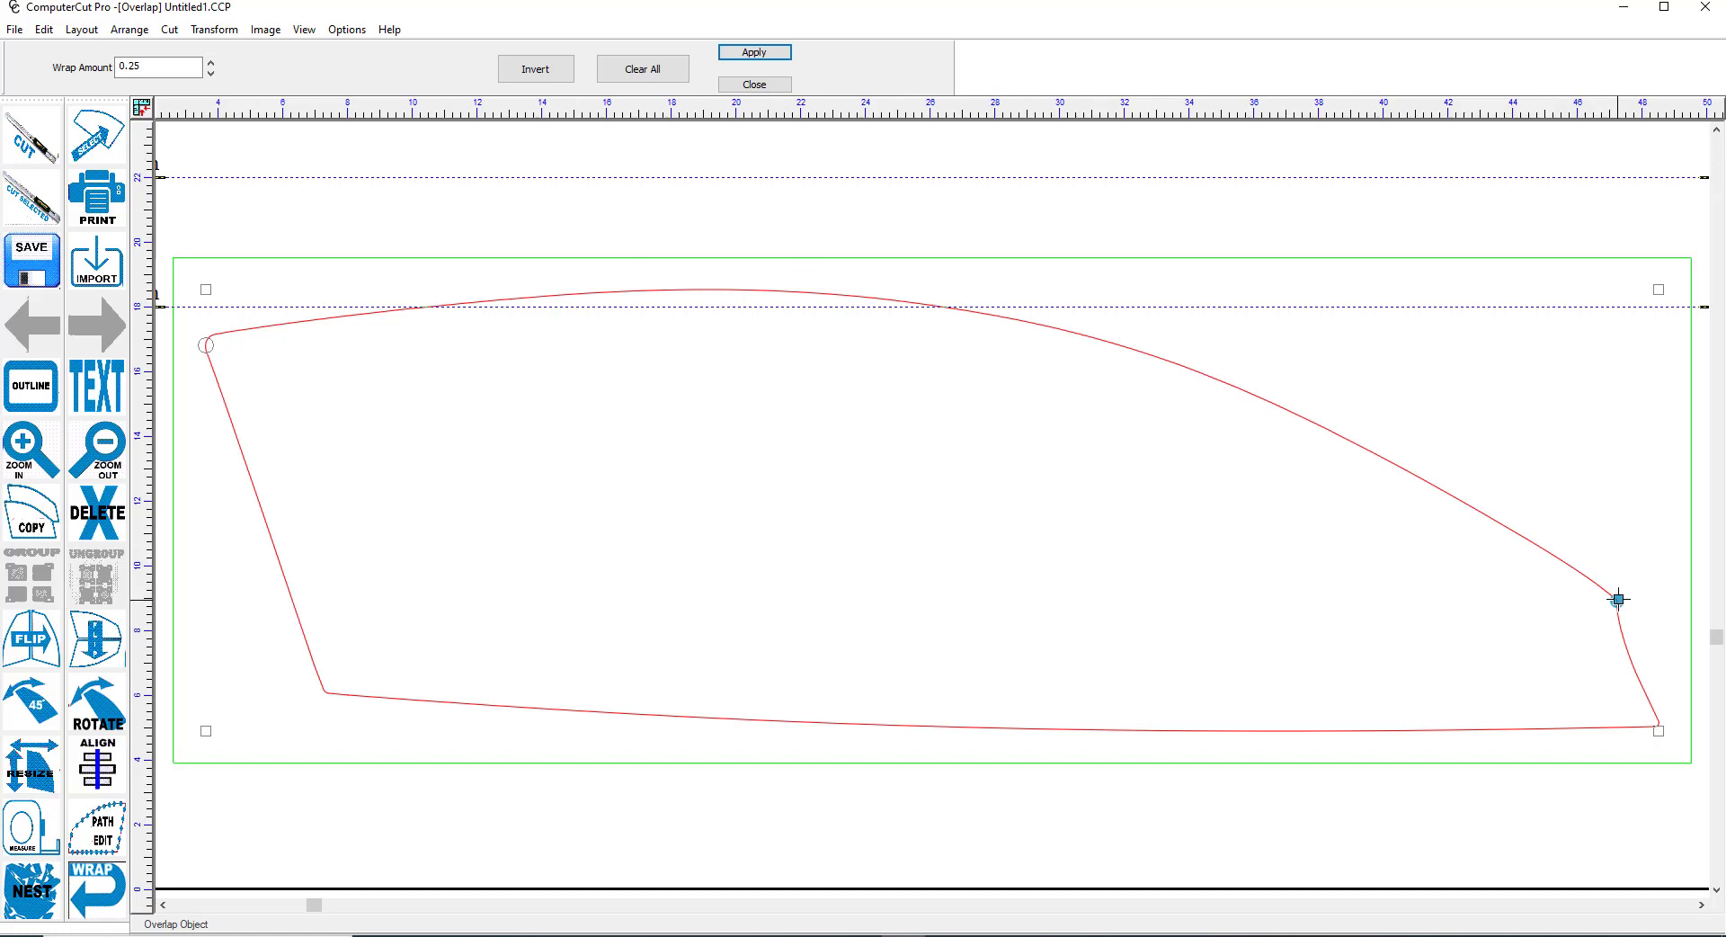
left_click(962, 319)
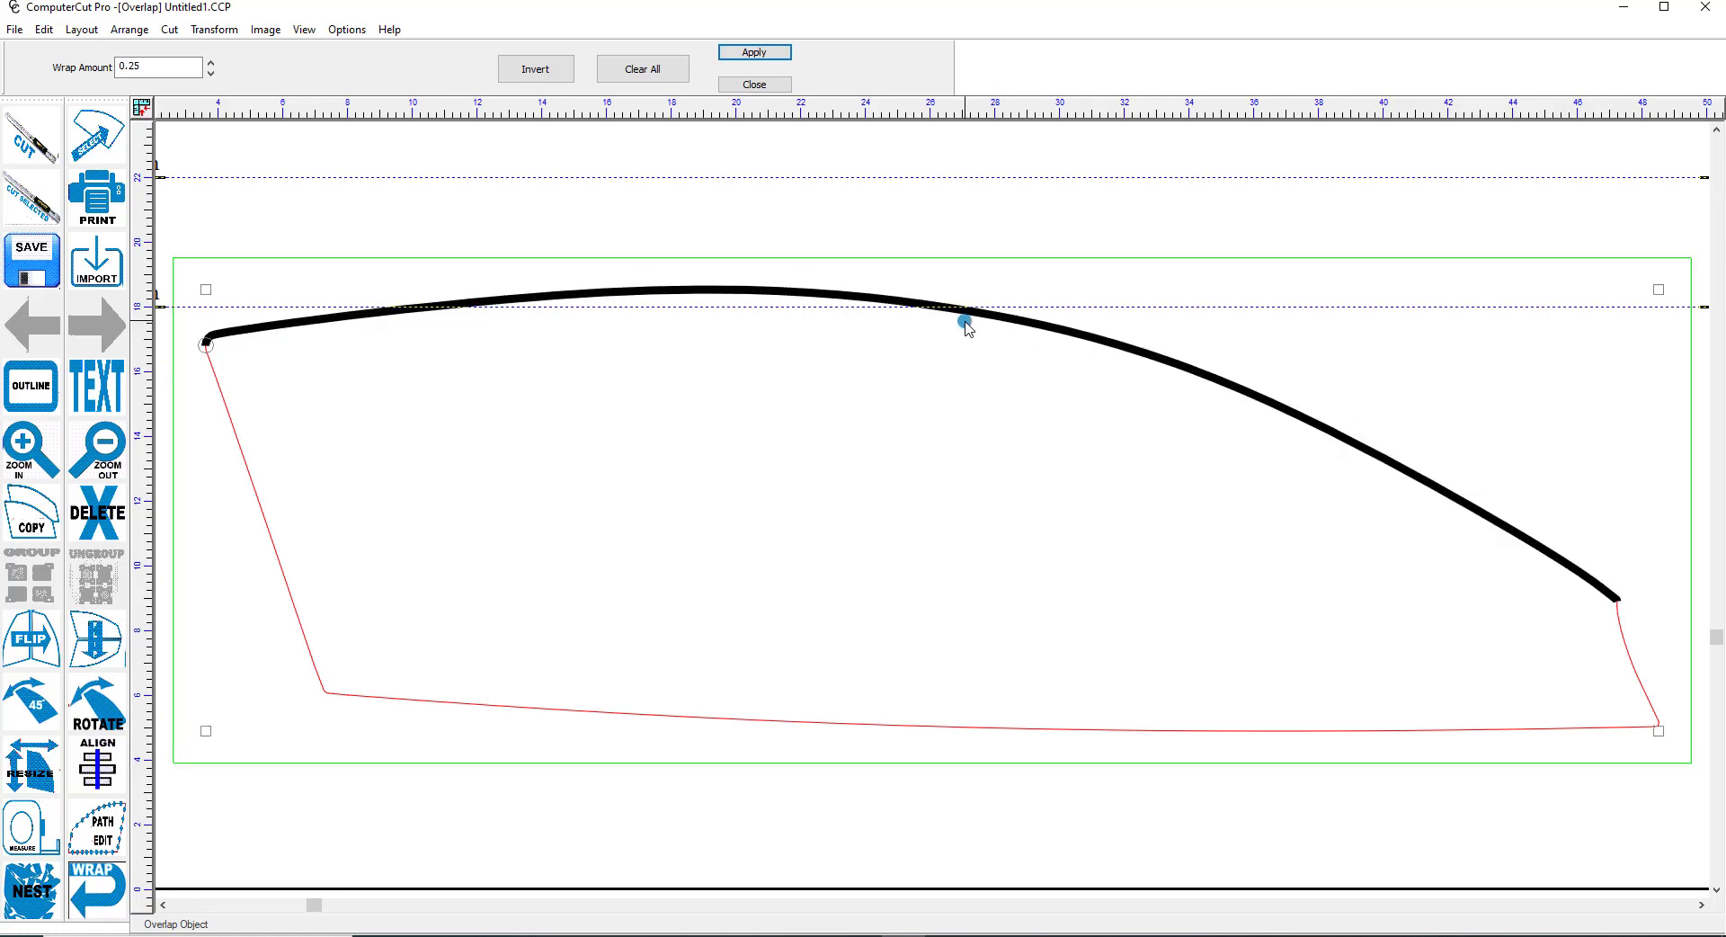
left_click_drag(967, 320, 530, 295)
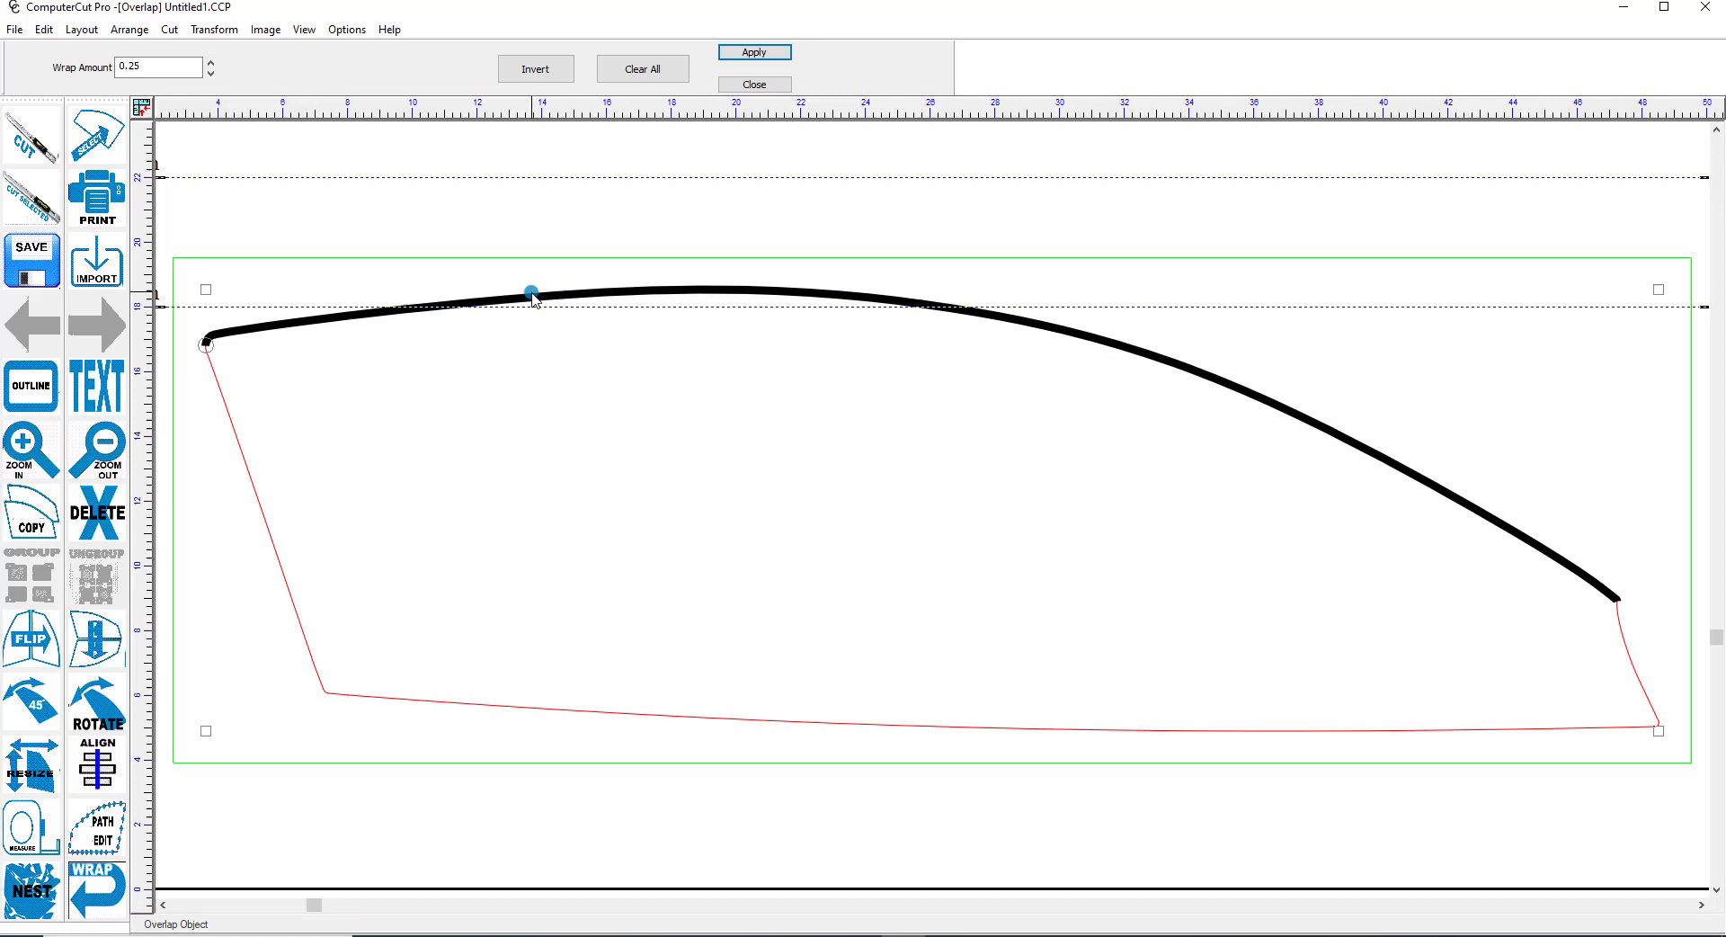
left_click(755, 50)
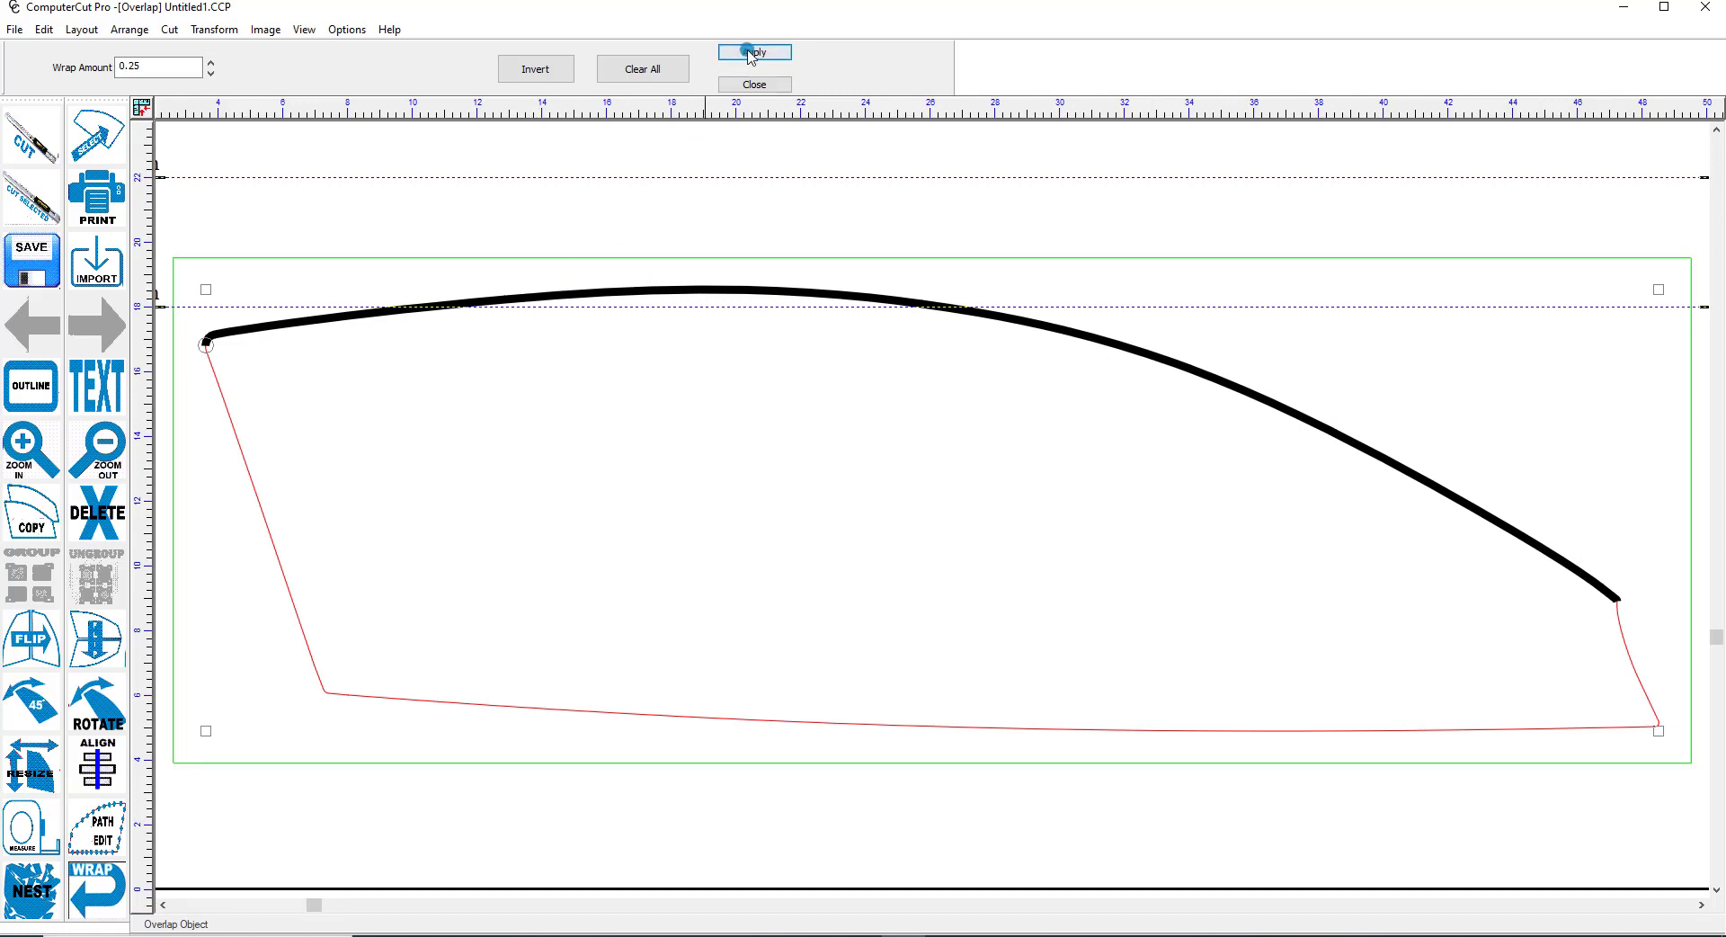
Apply the 0.25 wrap to the marked top edge and return to the 36-inch cut layout
left_click(756, 50)
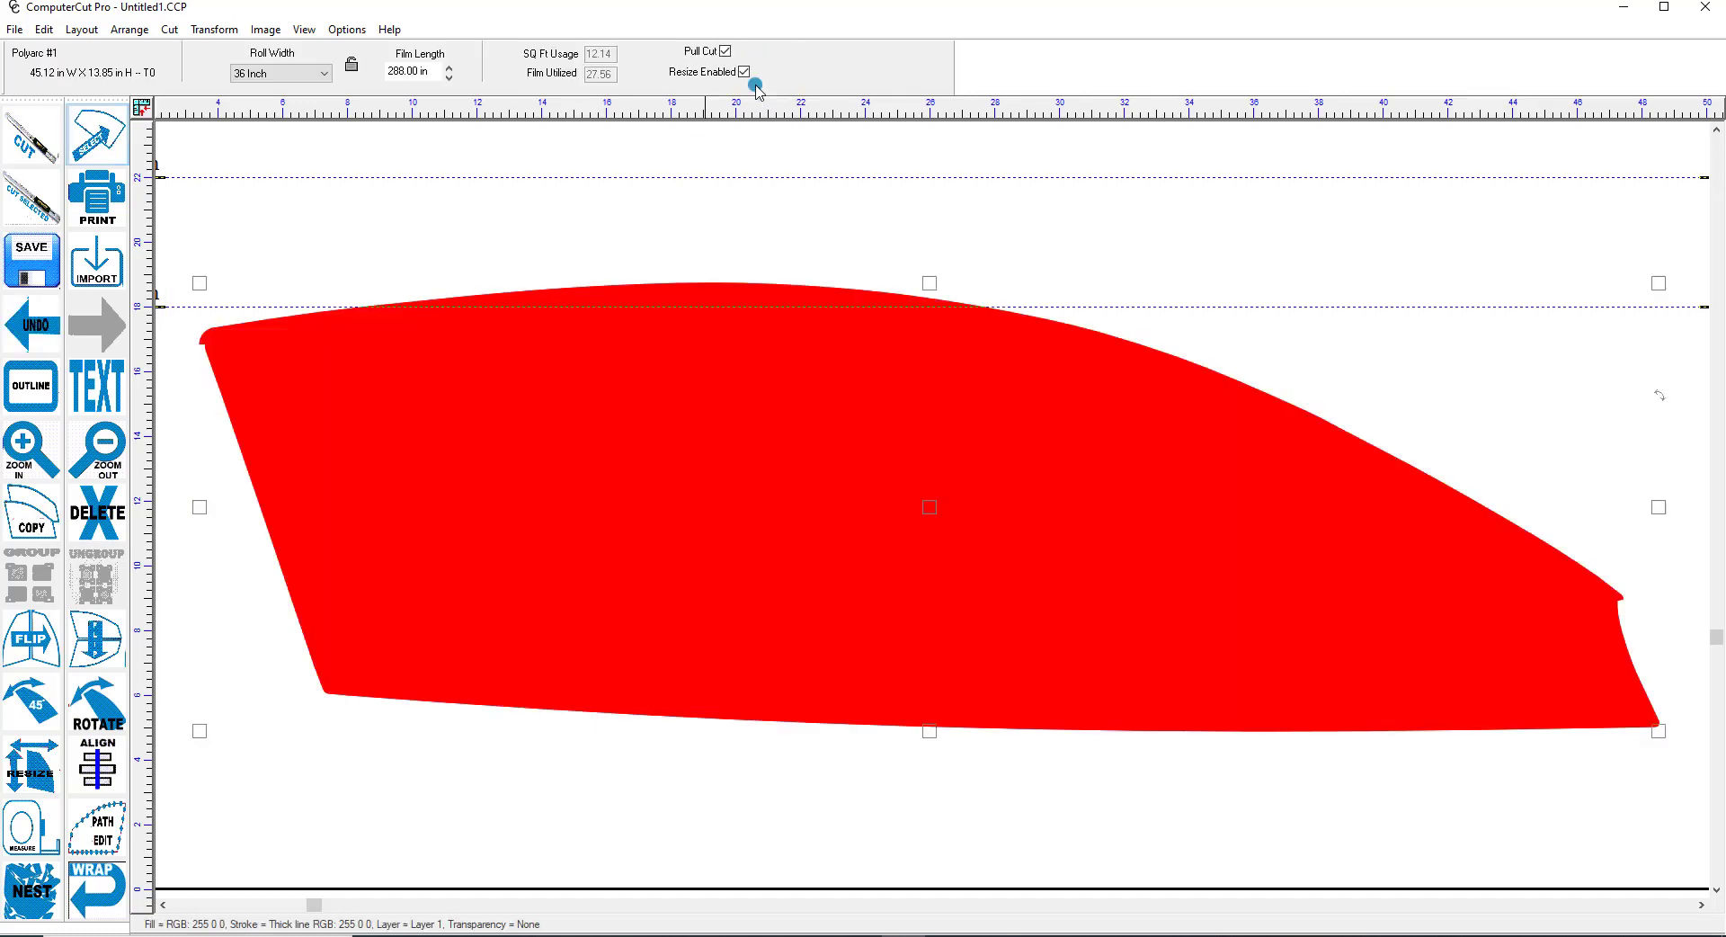
left_click(304, 29)
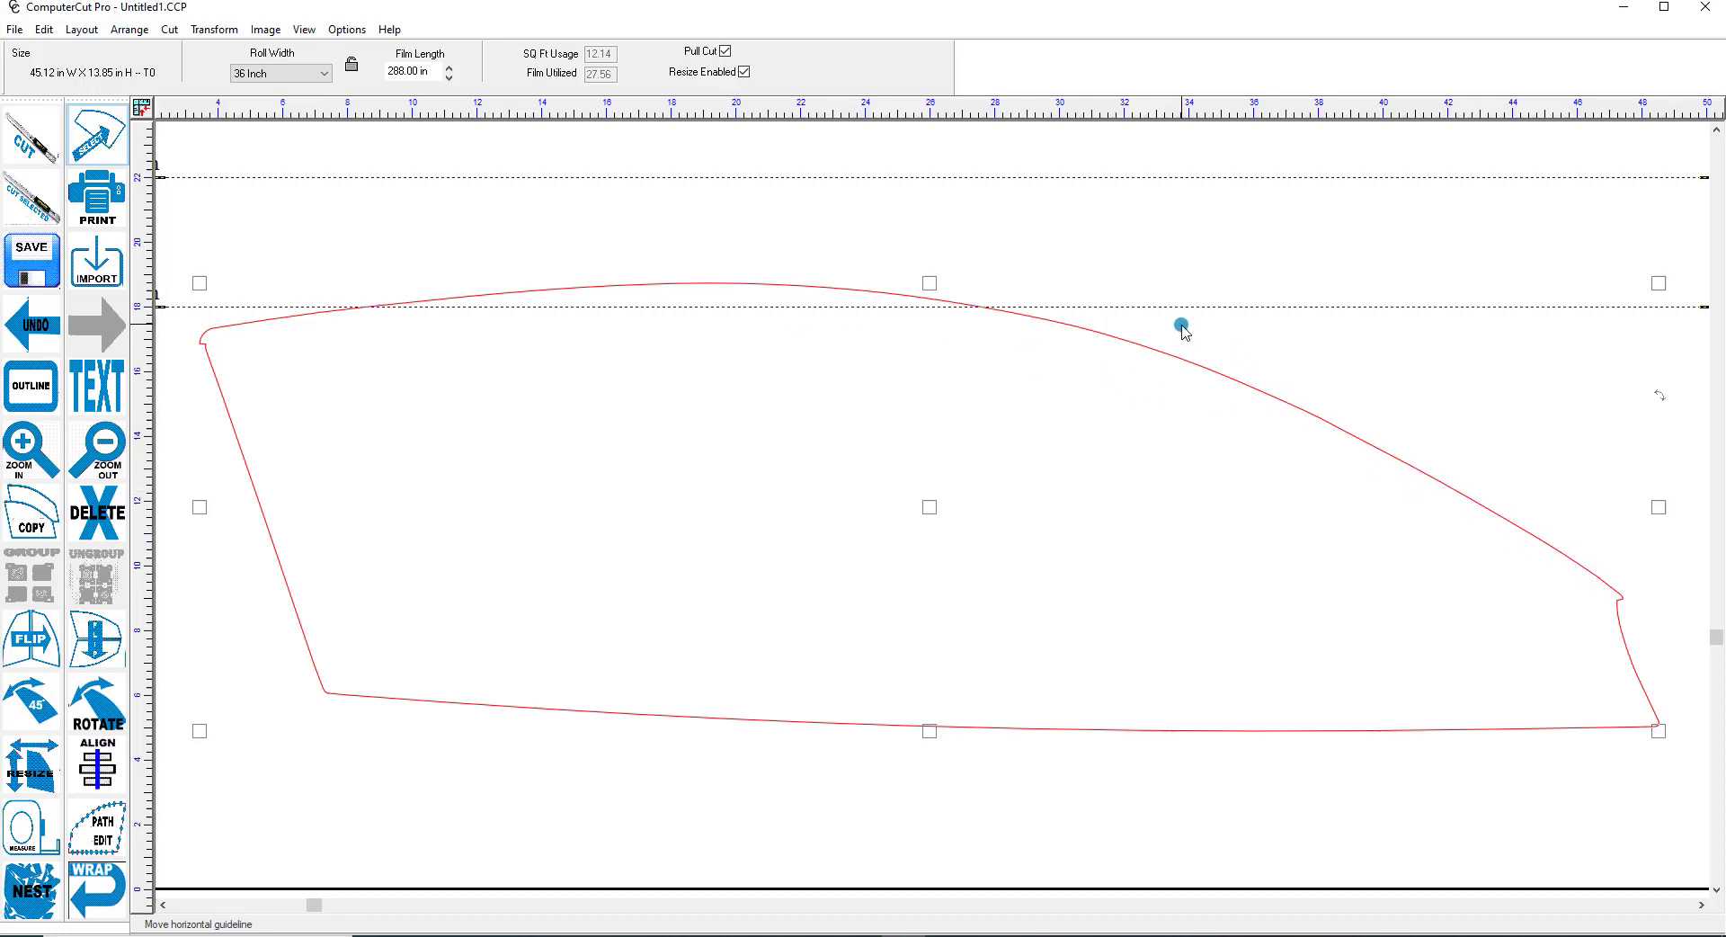
mouse_move(1334, 235)
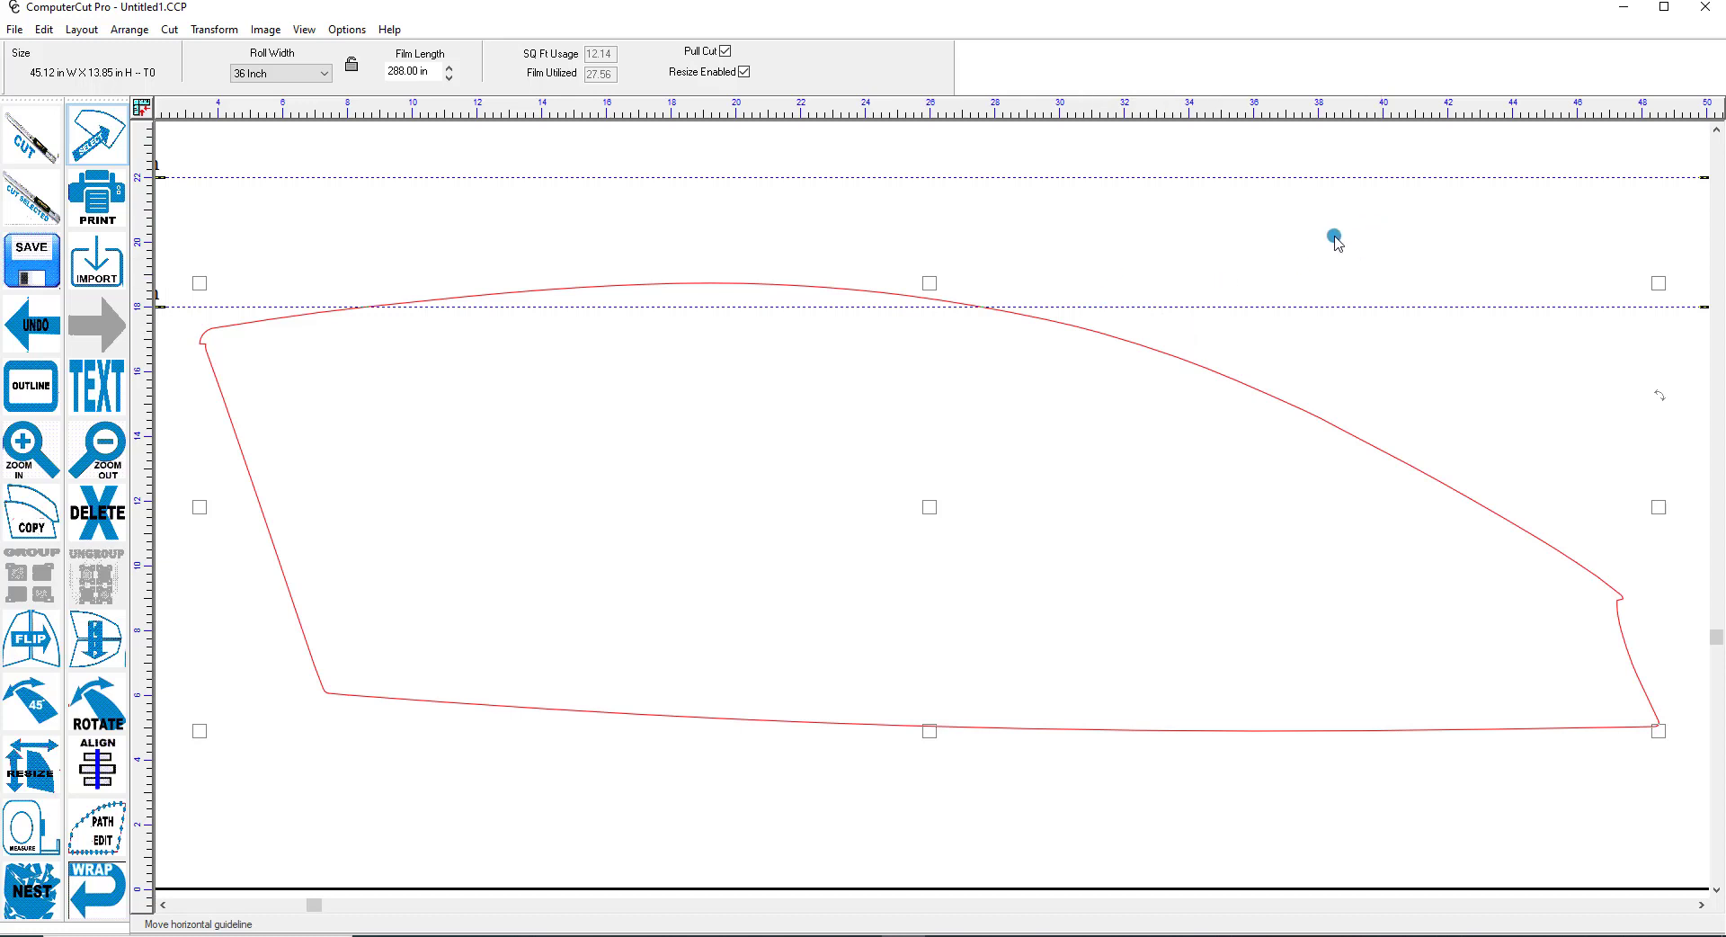
mouse_move(1707, 15)
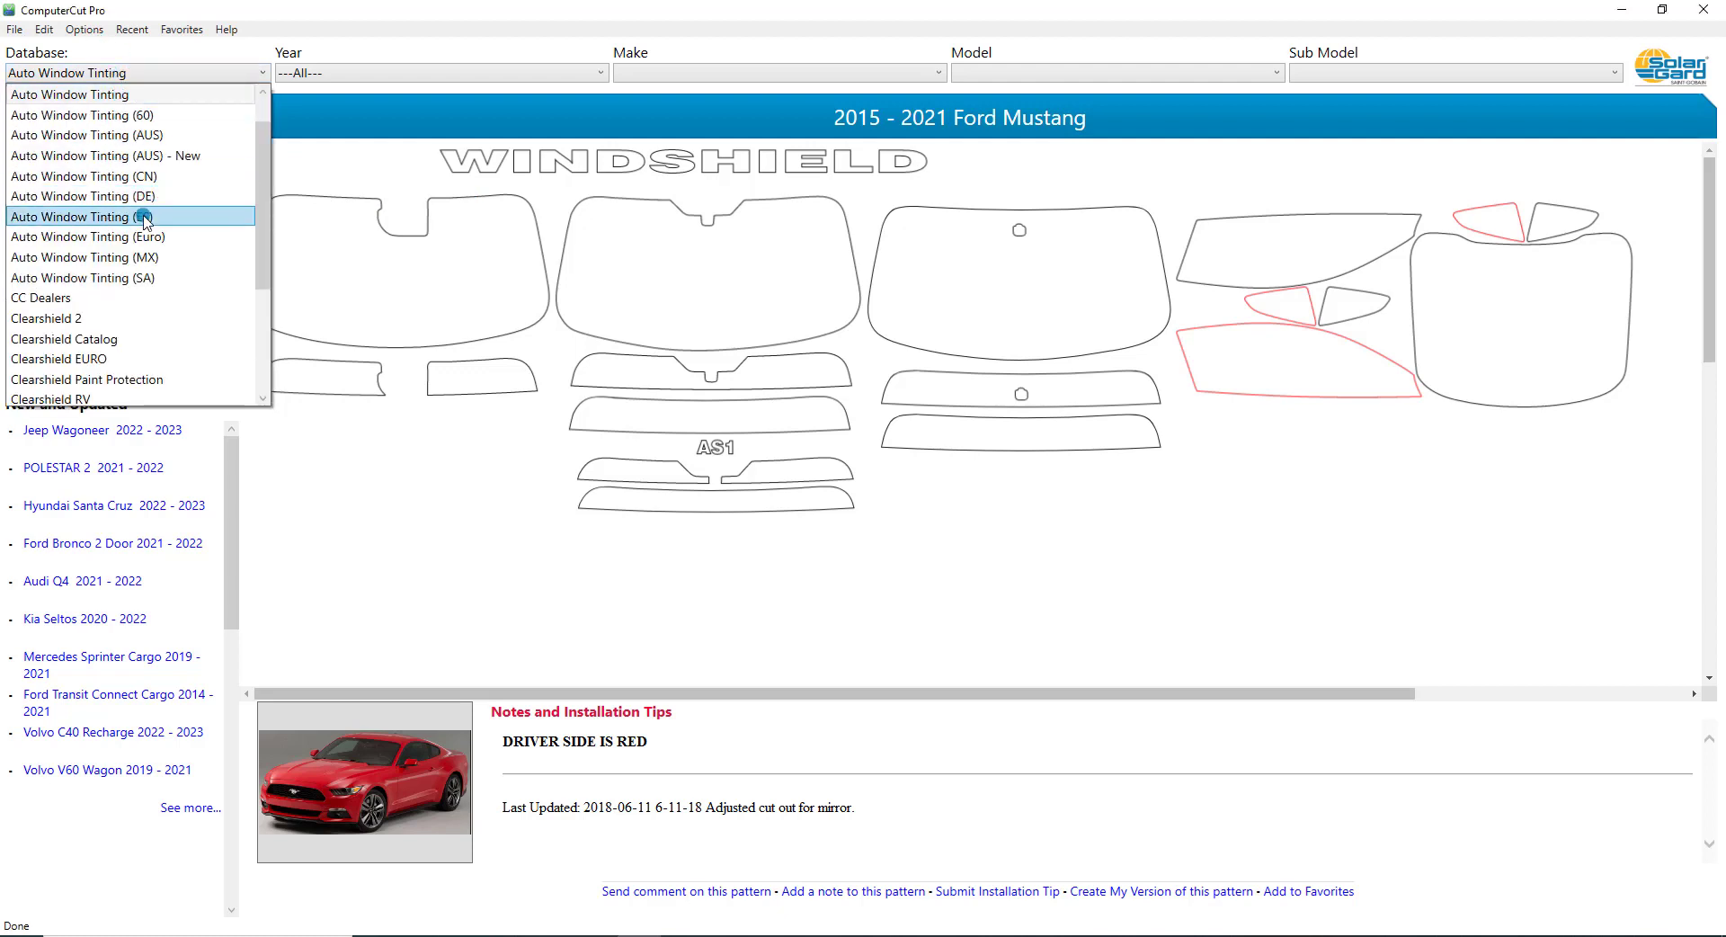
mouse_move(158, 363)
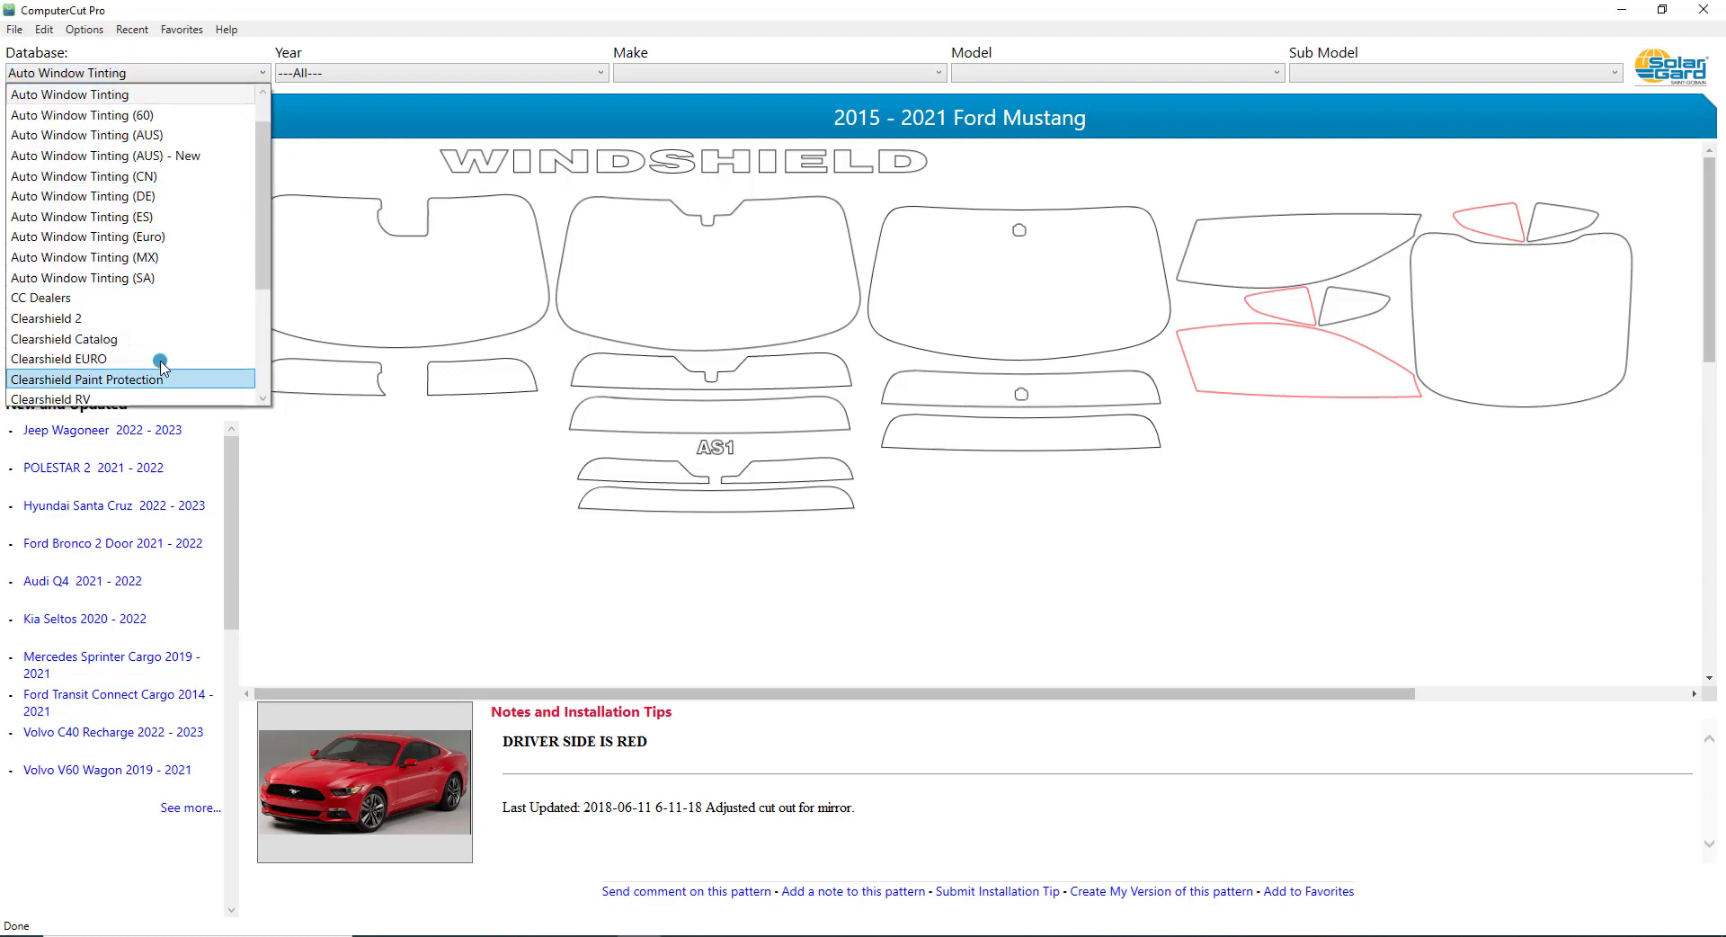
Switch to the Clearshield Paint Protection database and show the 2018–2021 Ford Mustang Fastback patterns
left_click(89, 379)
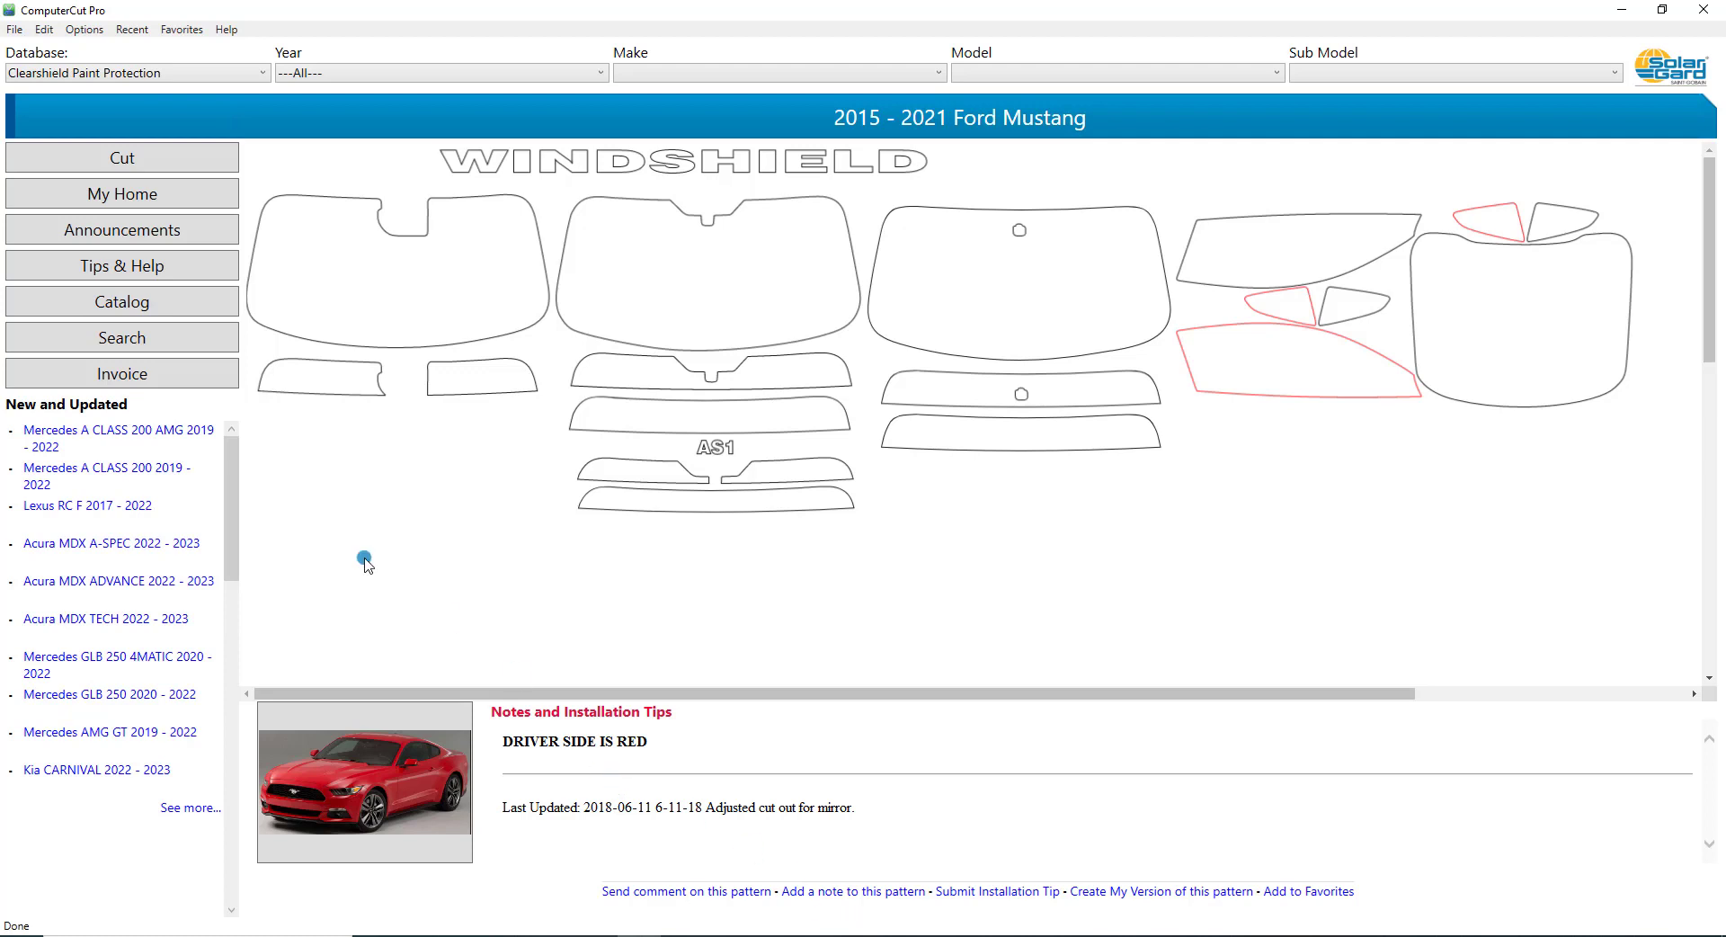
left_click(133, 29)
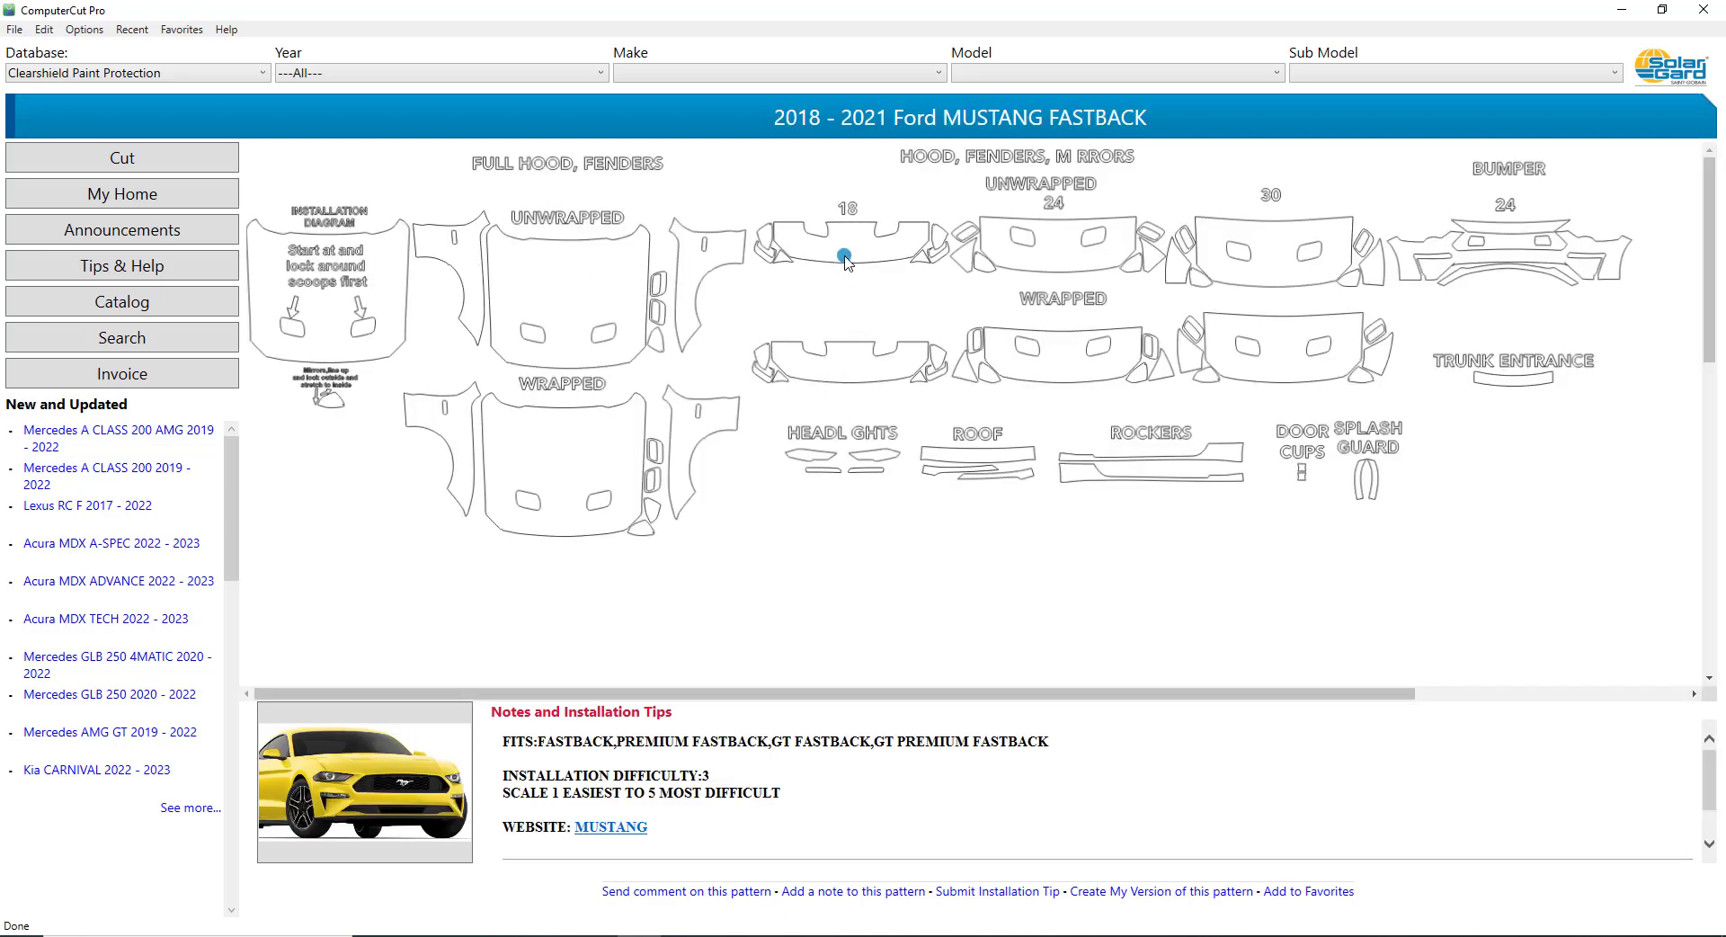
left_click(846, 256)
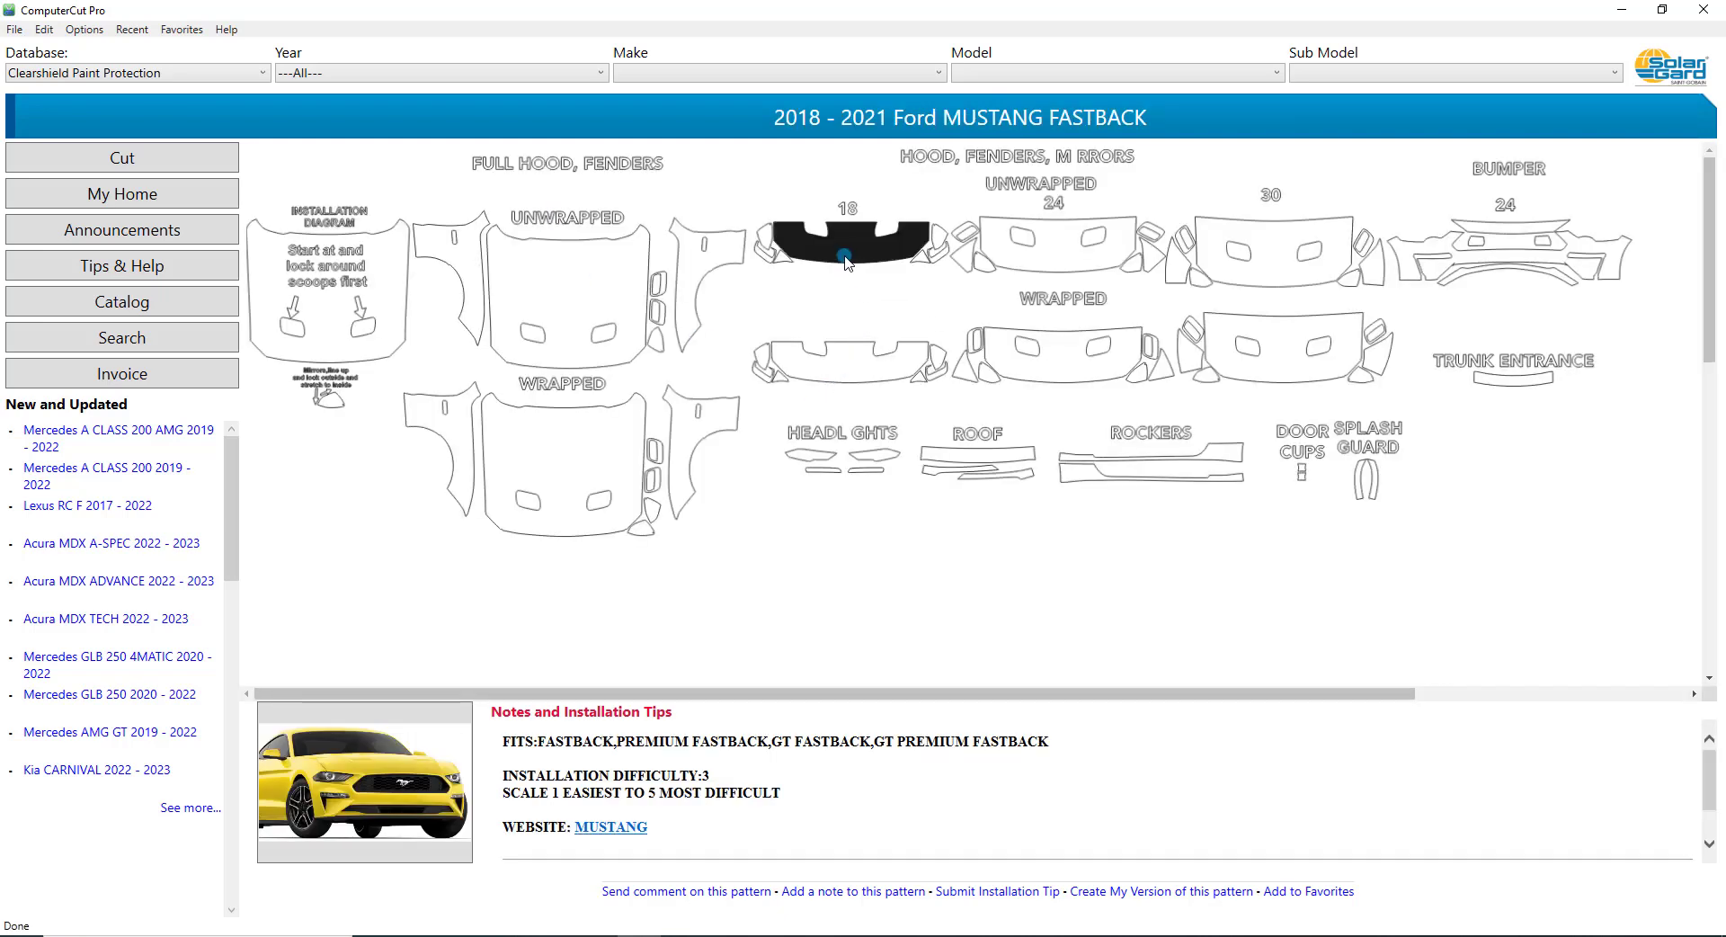
left_click(122, 156)
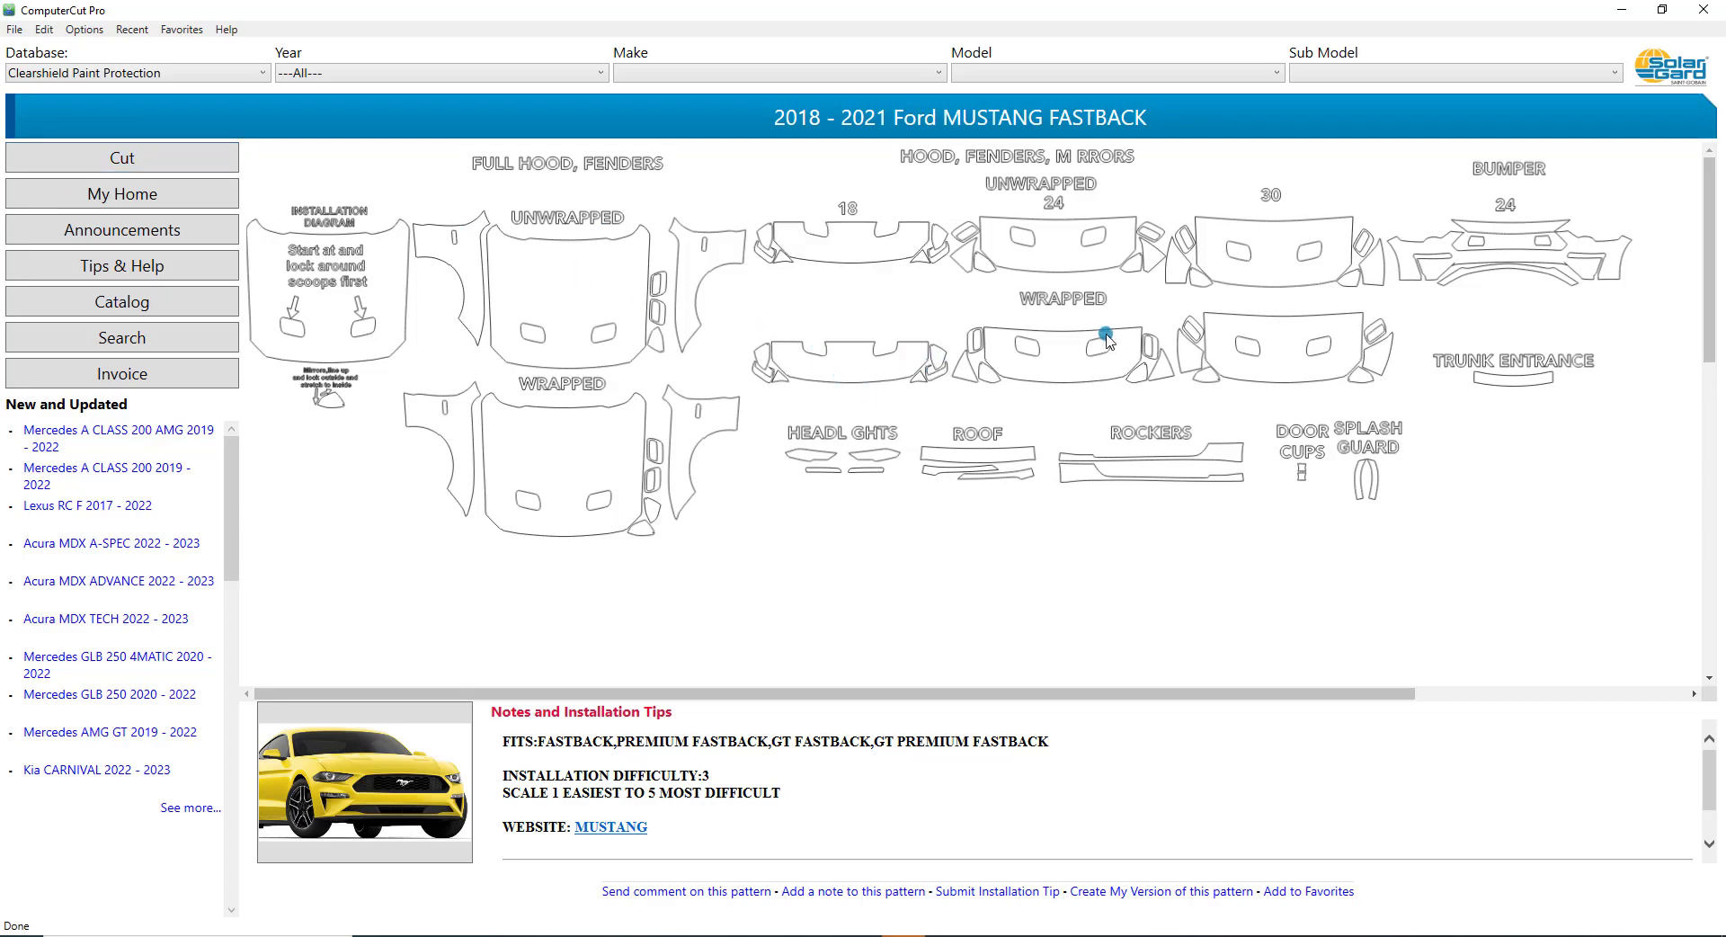
mouse_move(791, 250)
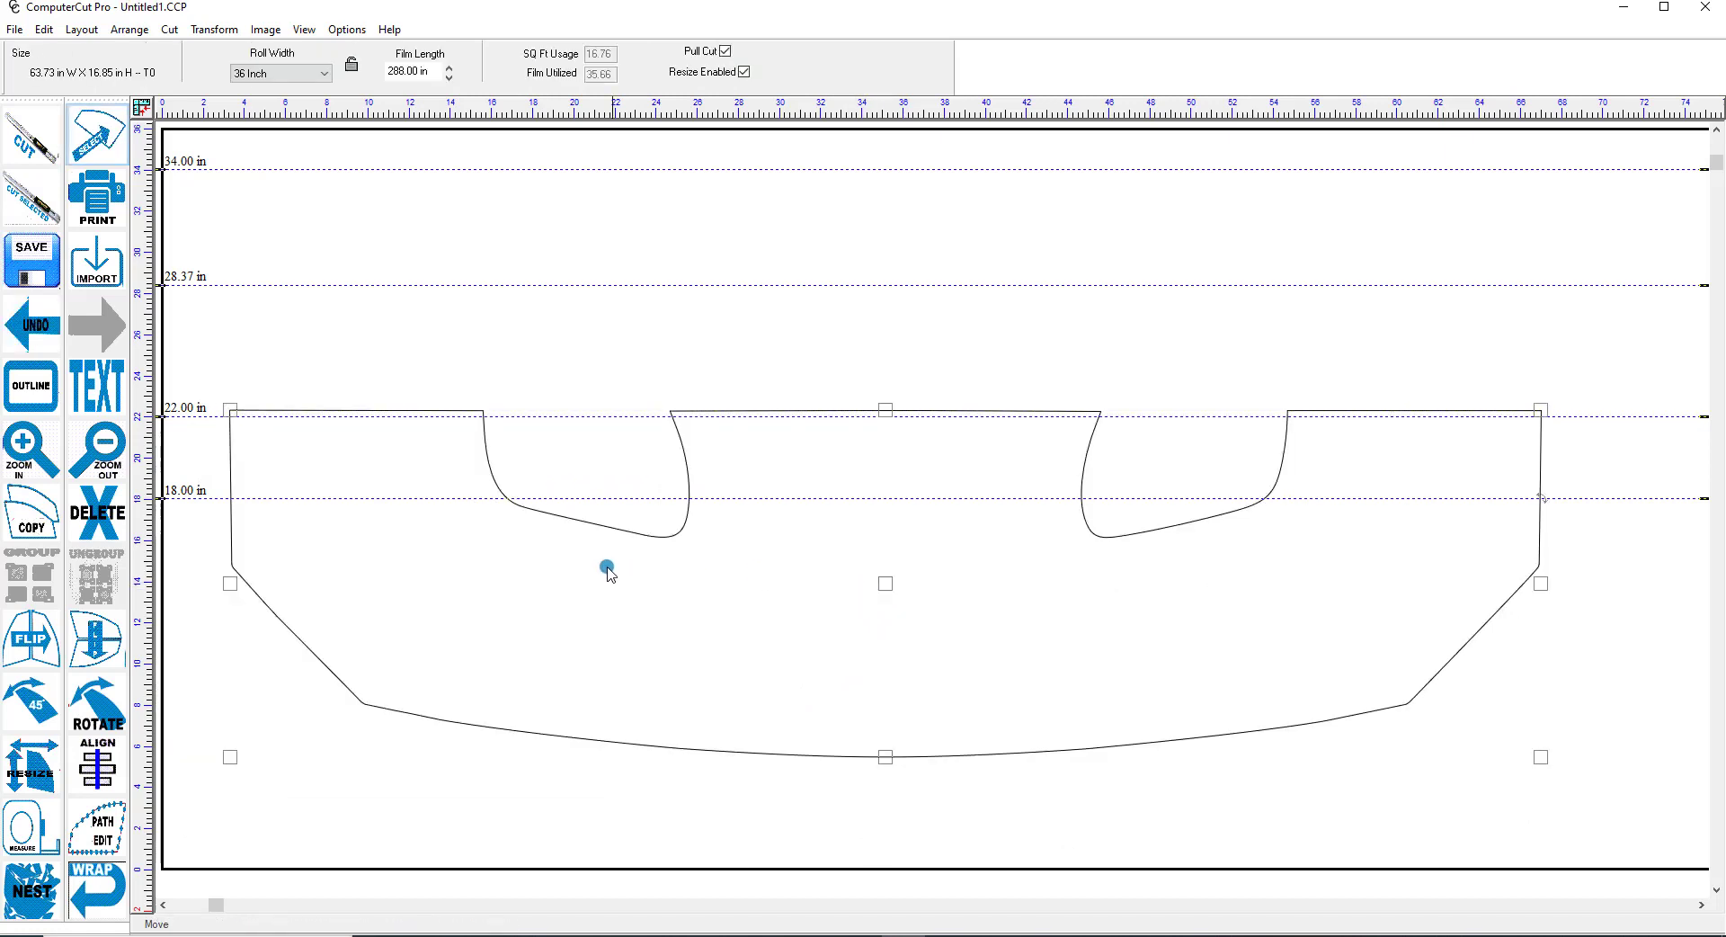
mouse_move(106, 878)
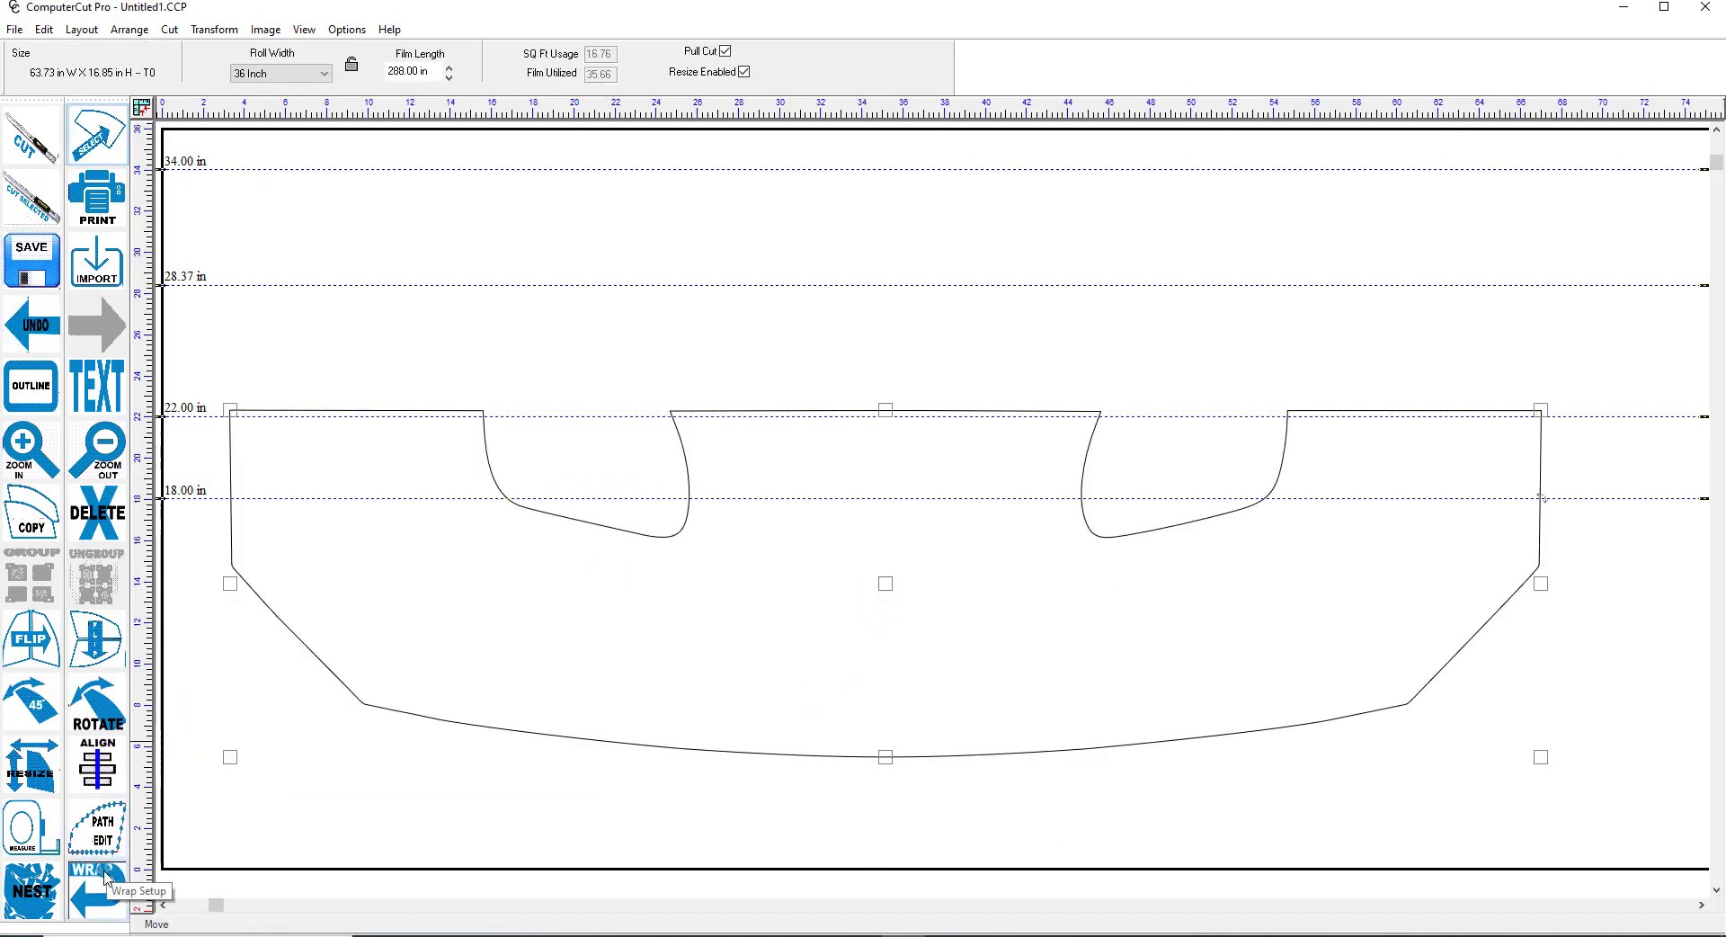
Start wrap setup on the Fastback hood piece in the cut layout
left_click(81, 887)
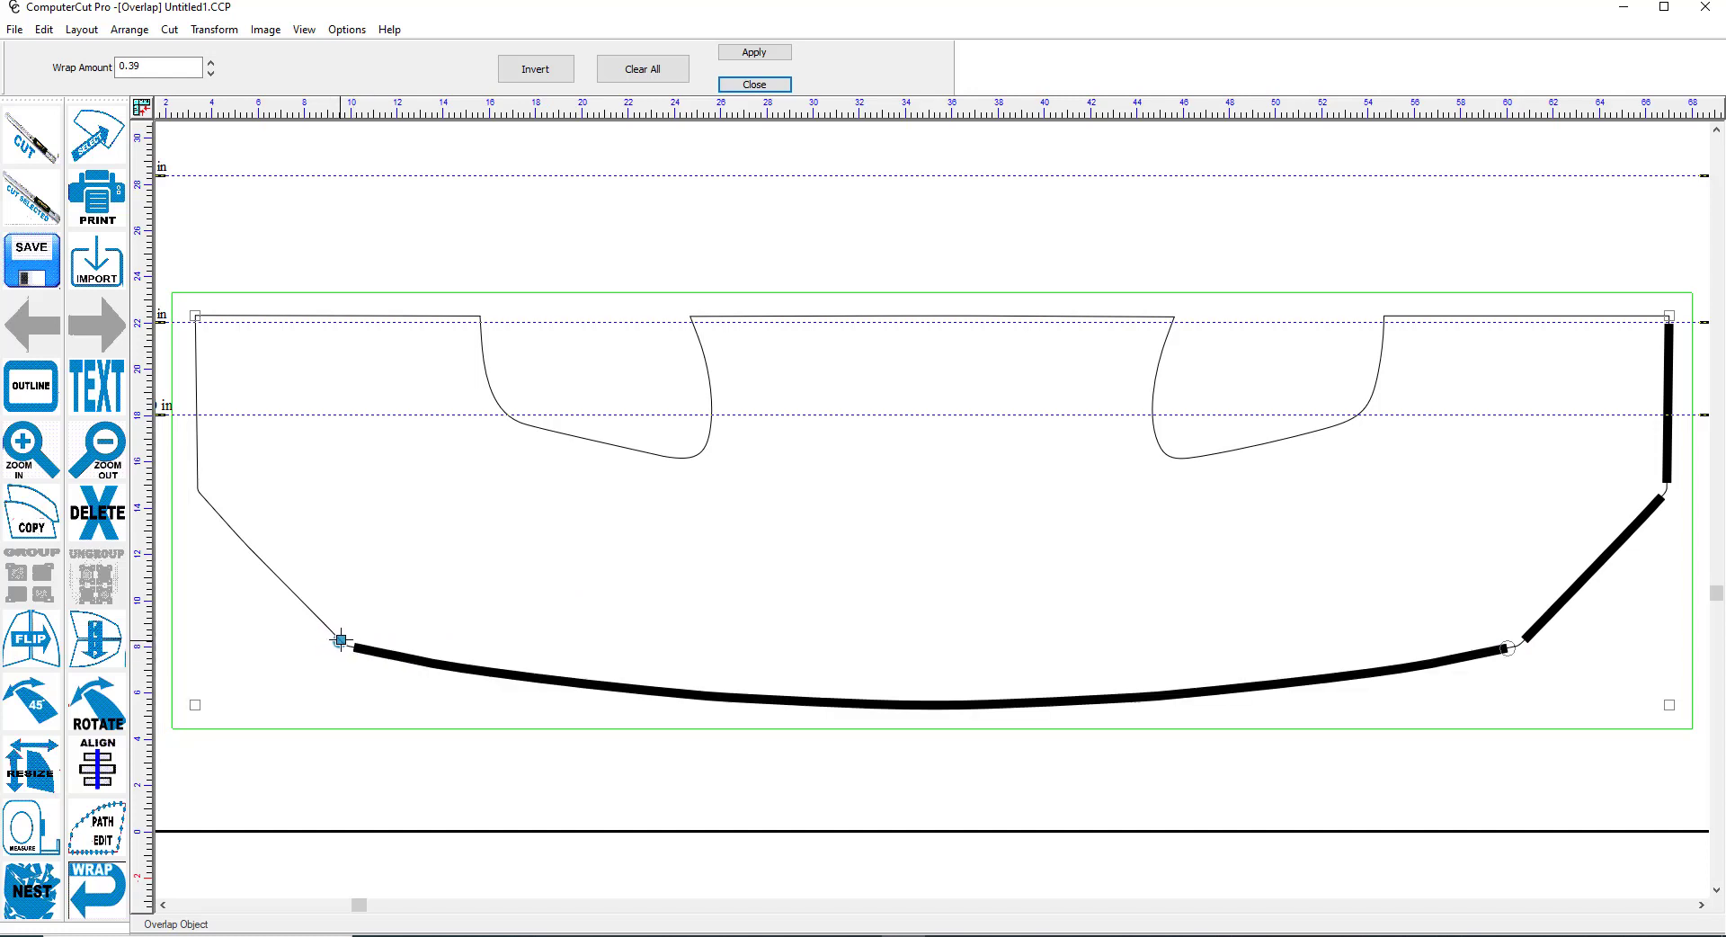
Wrap the hood's bottom and side edges by 0.39, making the piece 64.38 by 17.16 inches
left_click_drag(346, 640, 209, 498)
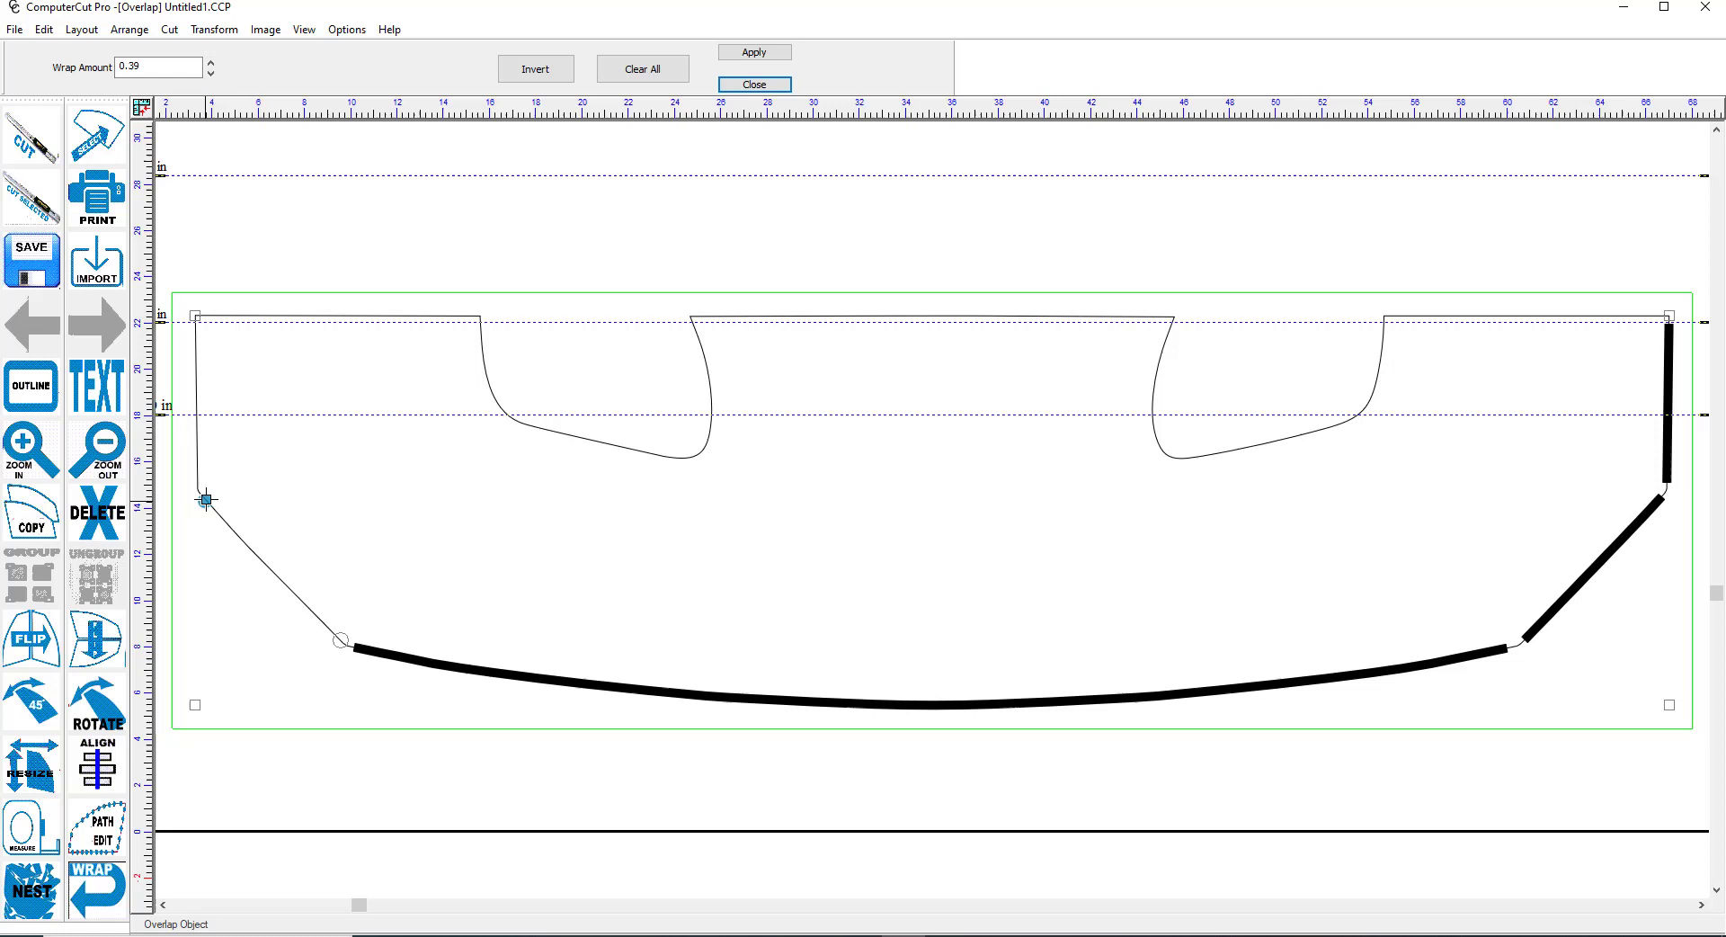
left_click_drag(207, 498, 197, 482)
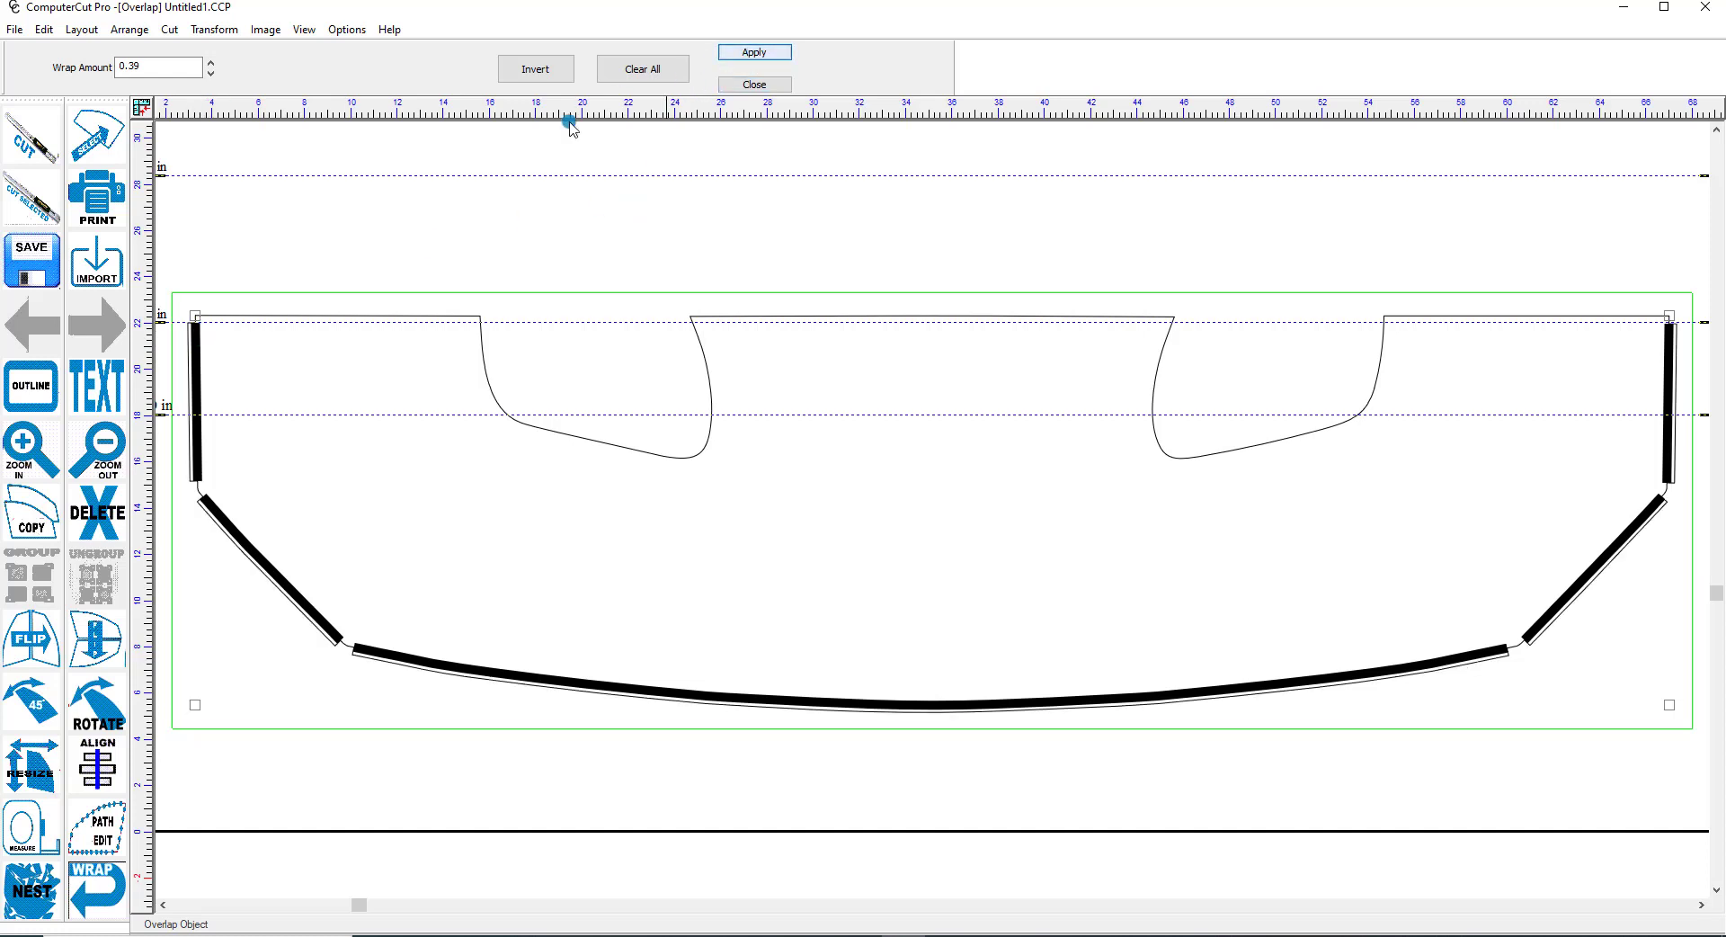
left_click(755, 83)
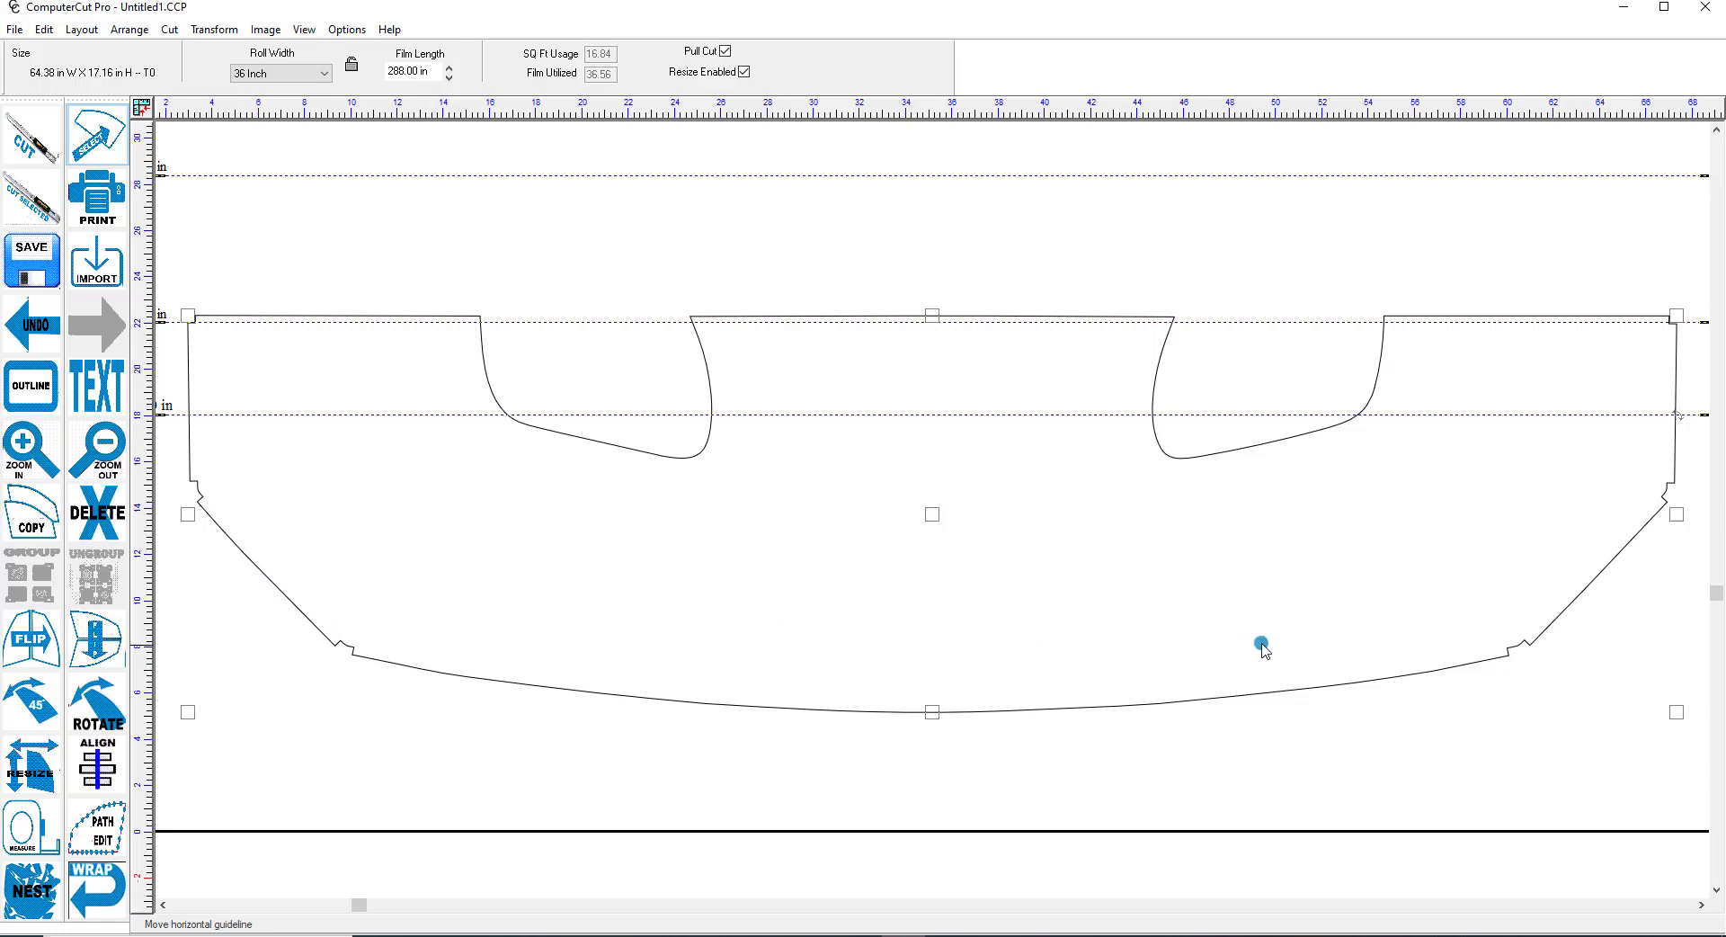
mouse_move(1655, 405)
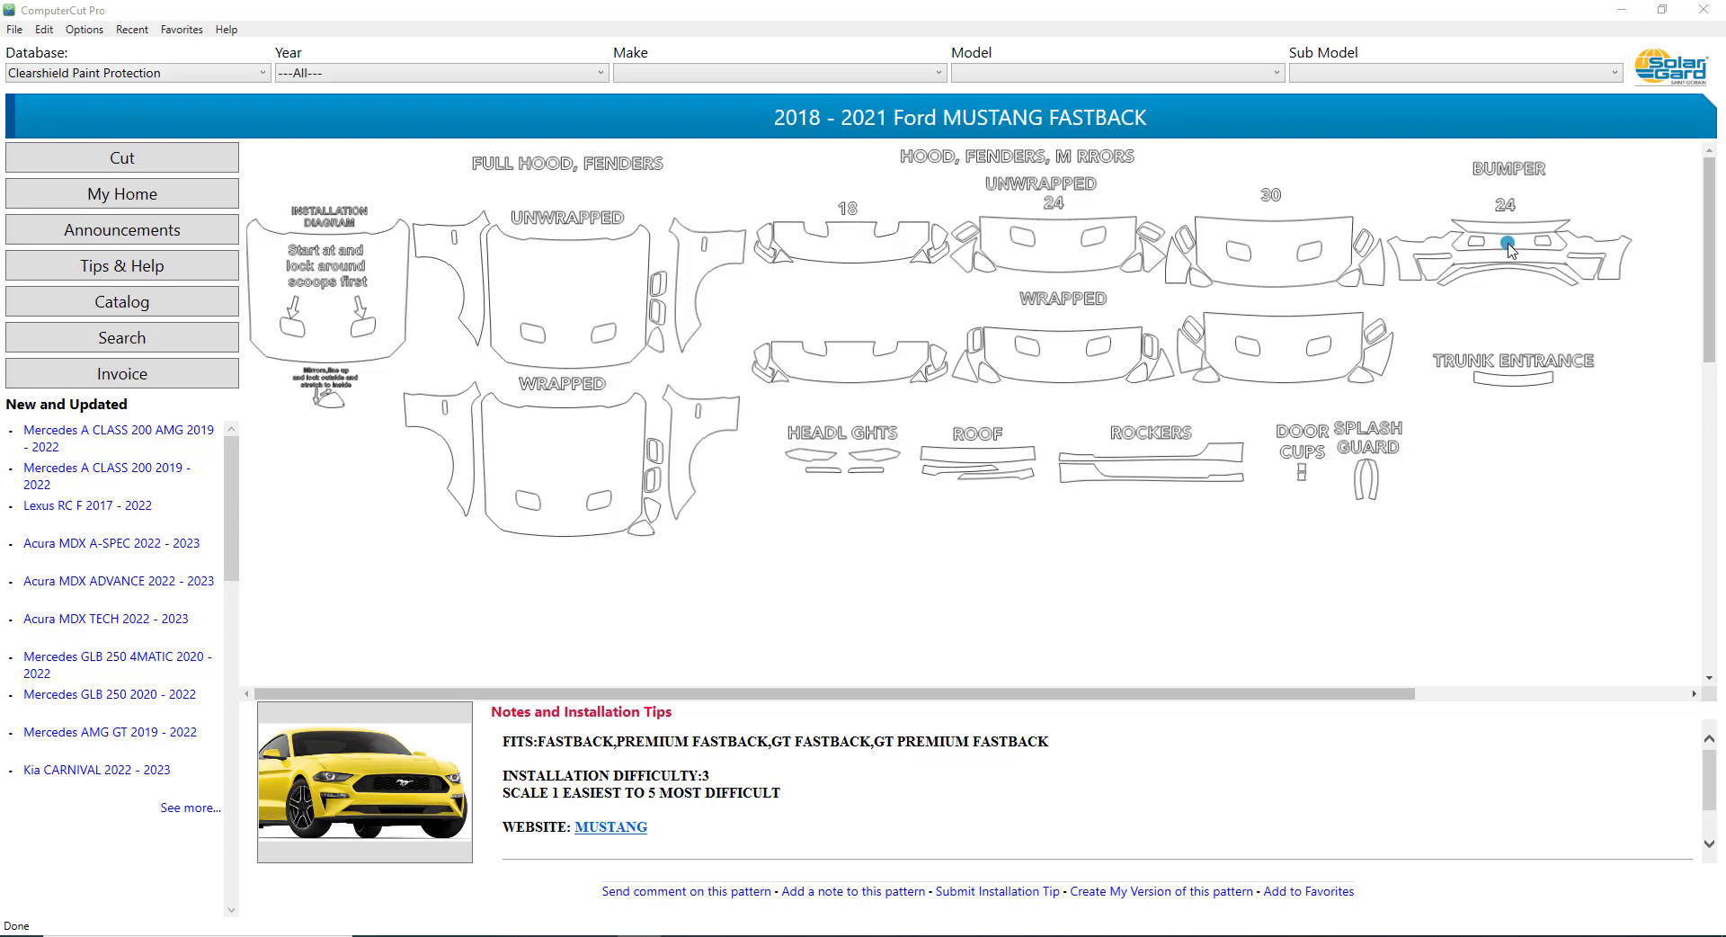
mouse_move(1345, 266)
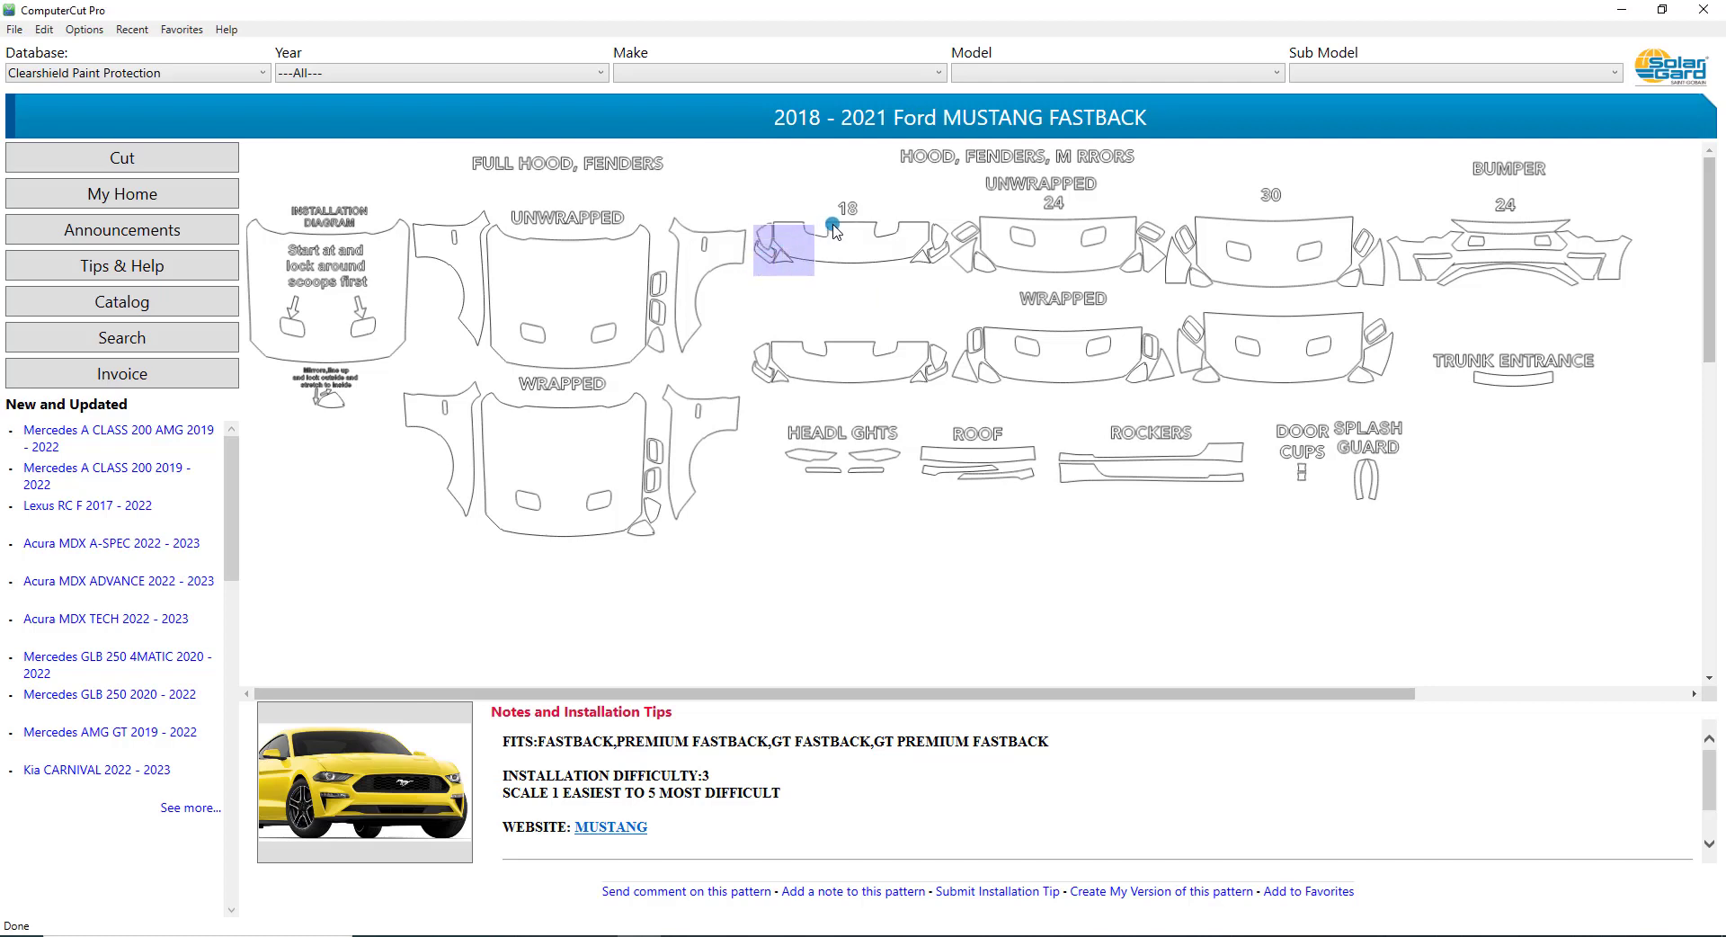
Select the hood and trunk entrance pieces so they join the headlights and door cups for cutting
left_click(847, 251)
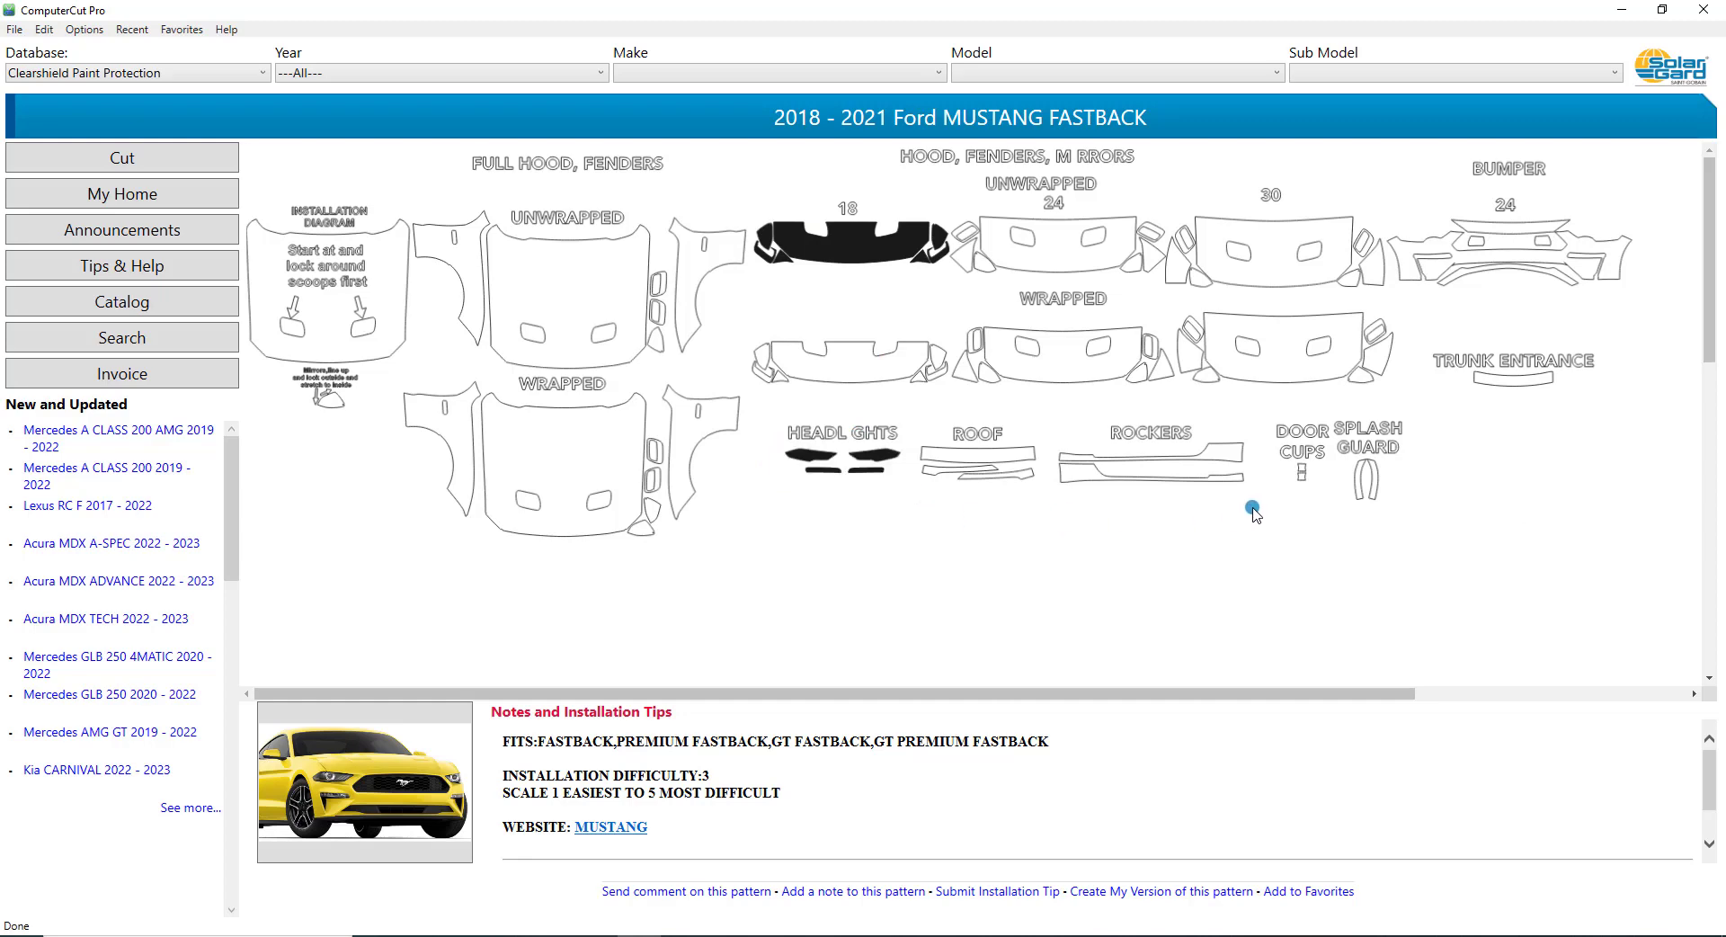
mouse_move(1302, 496)
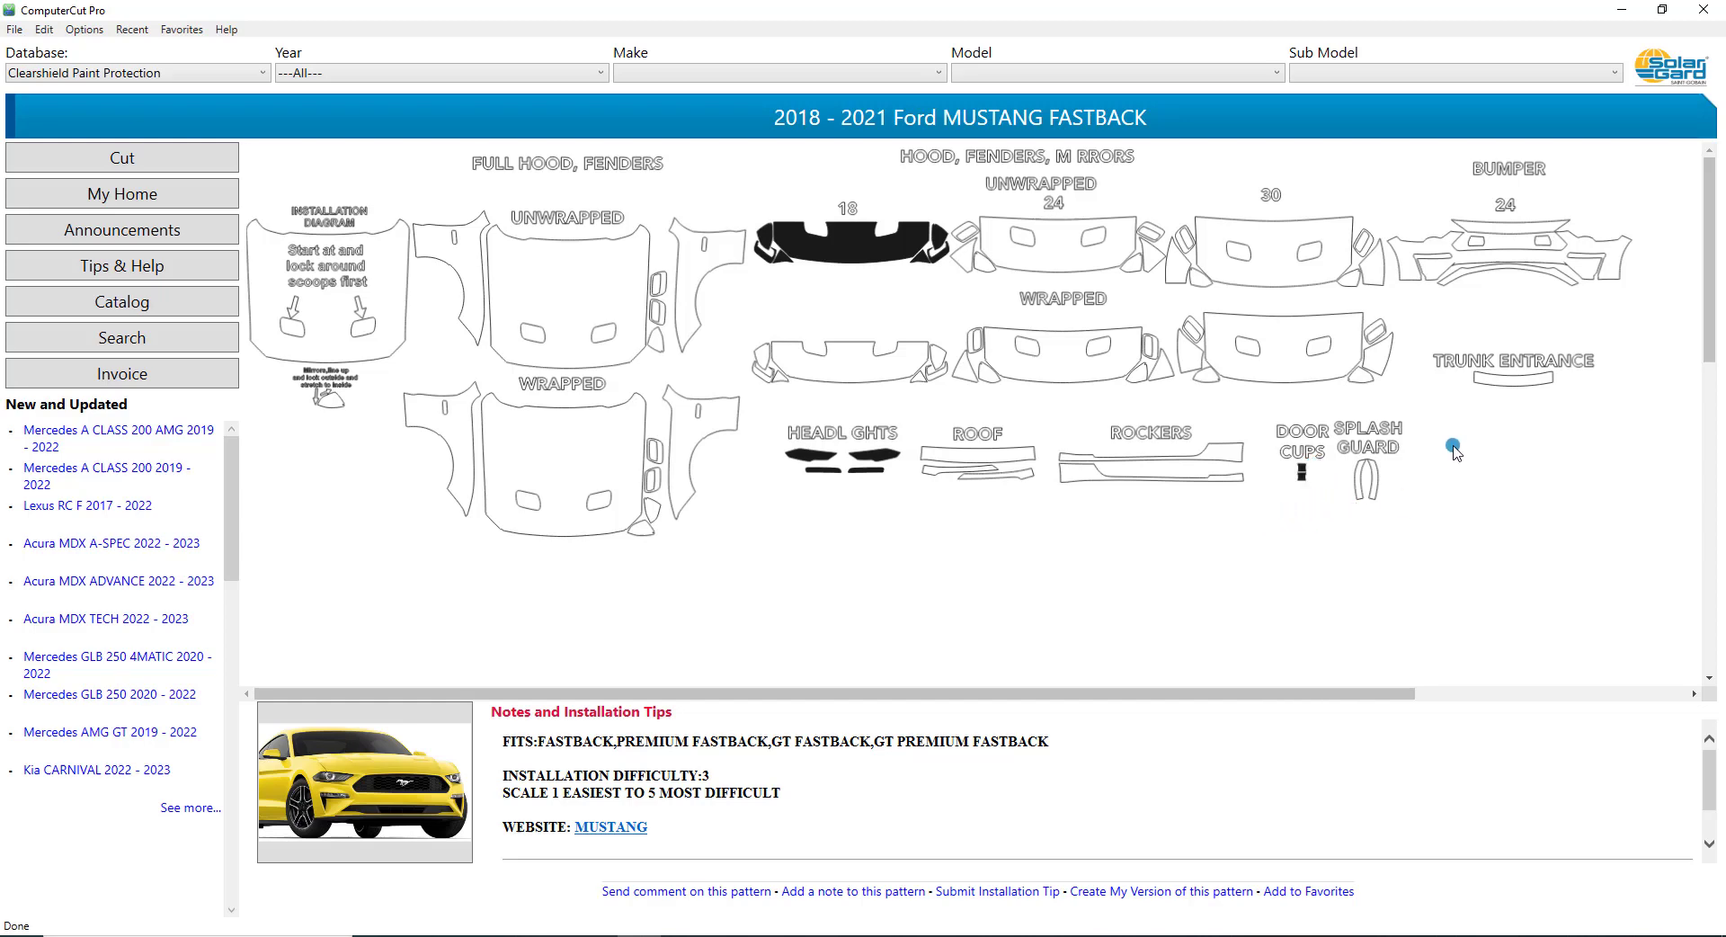
left_click(1513, 380)
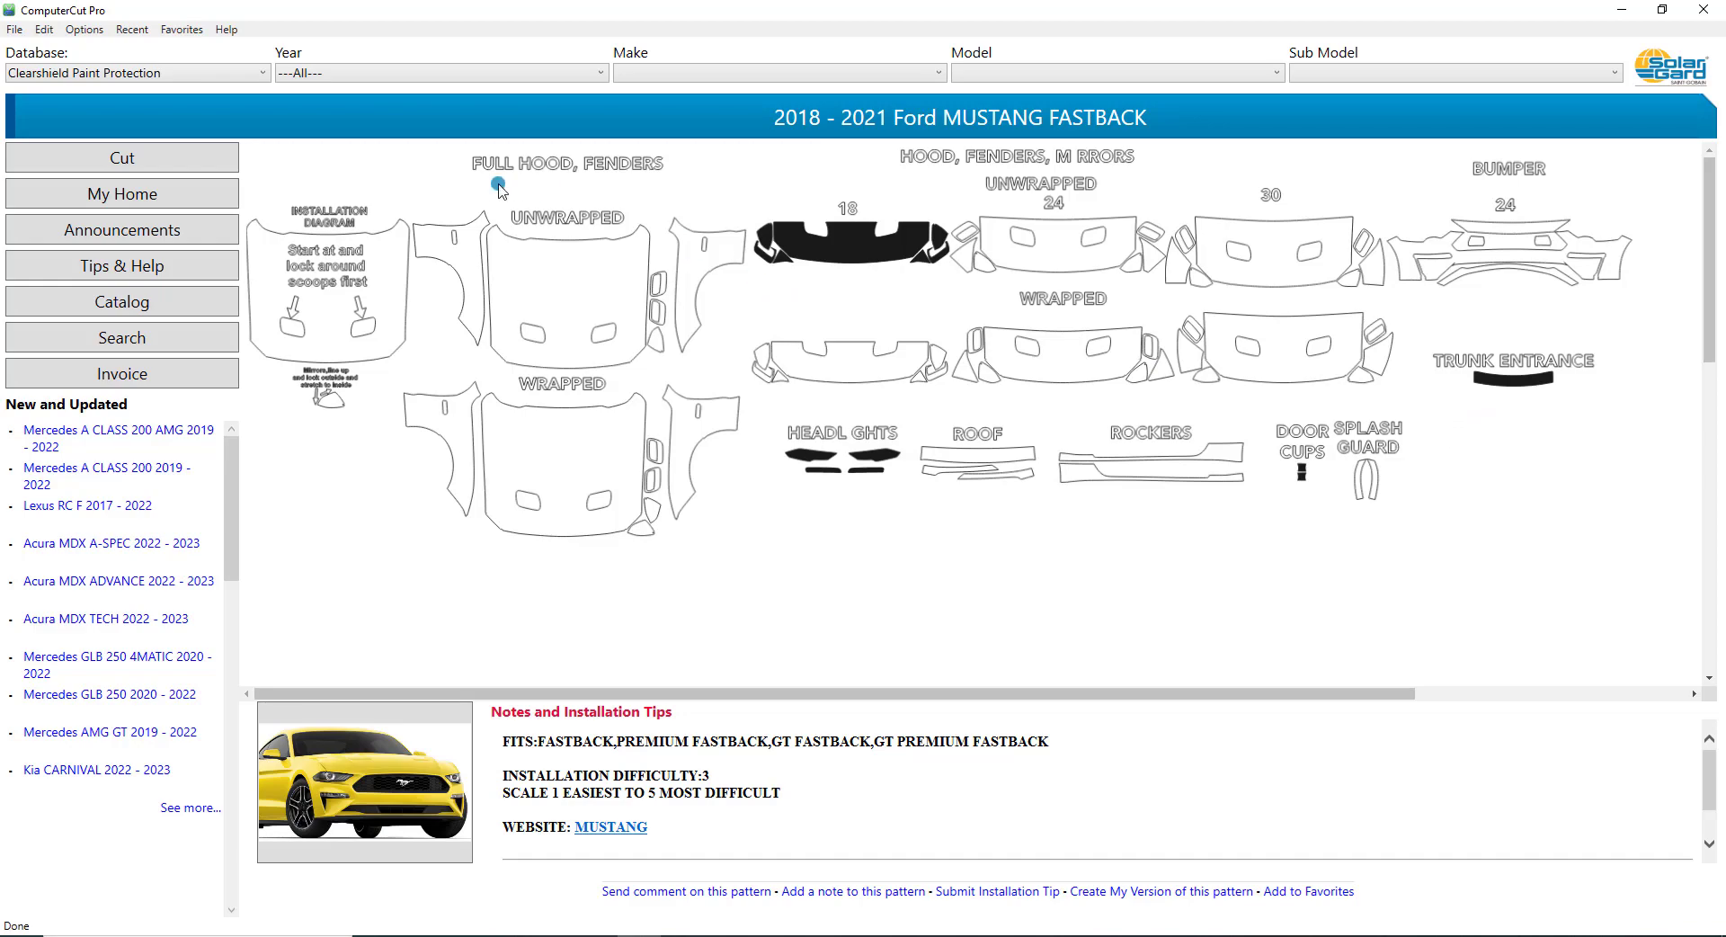
left_click(496, 181)
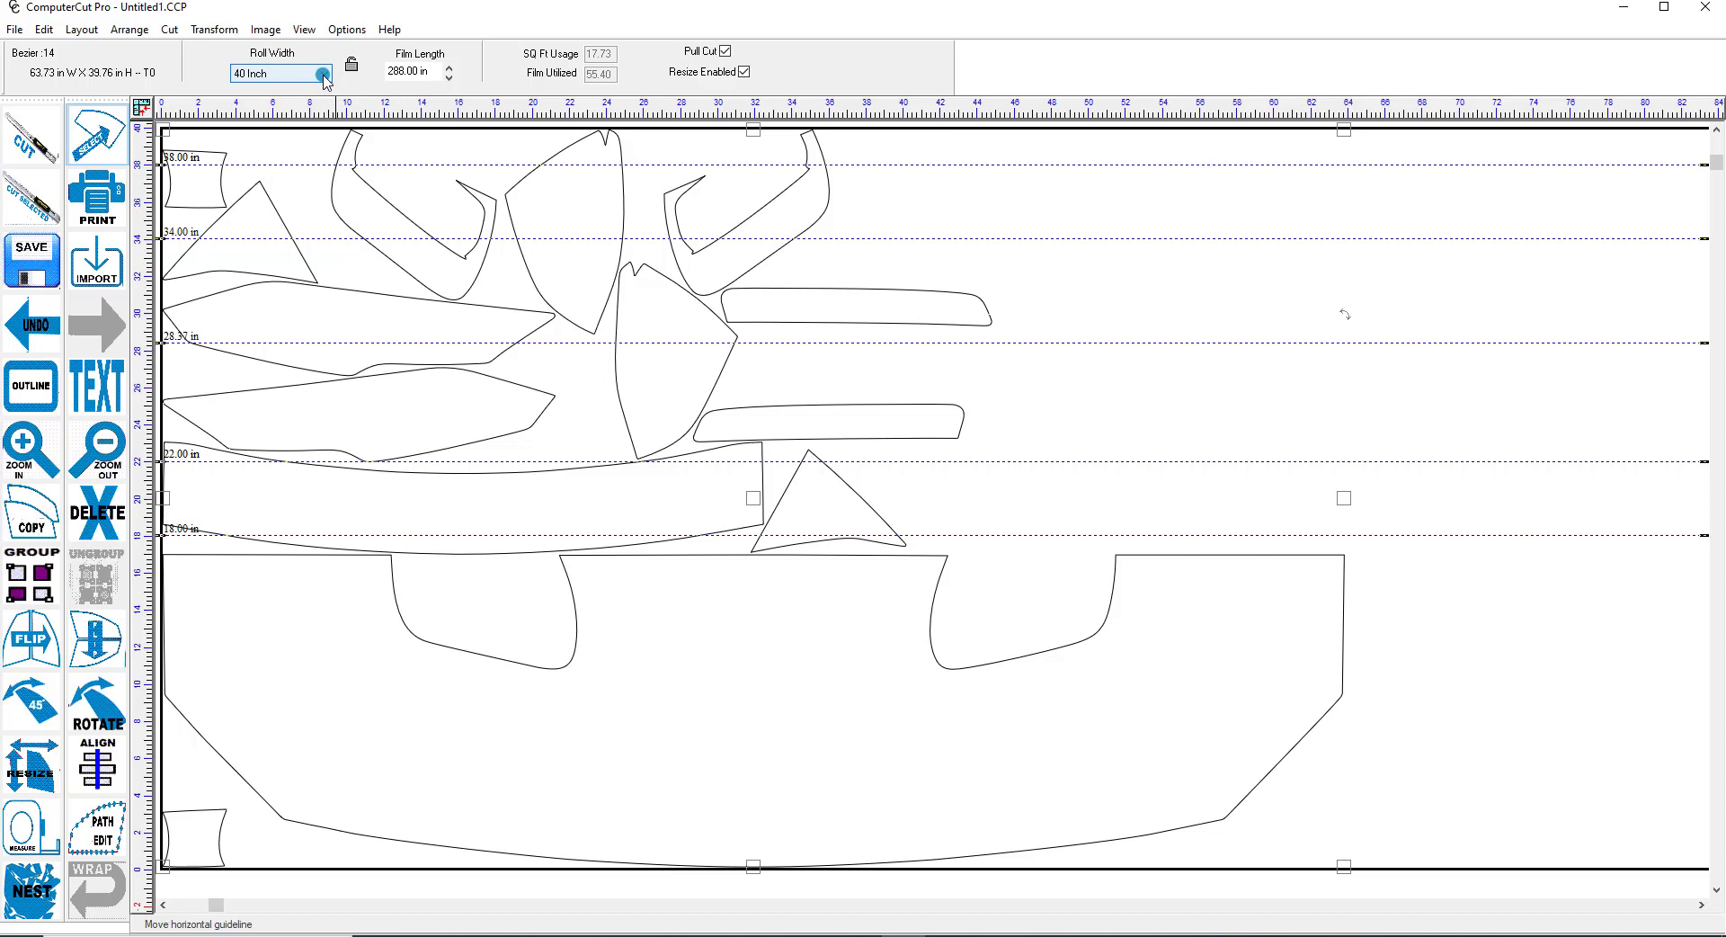
Change the roll width from 40 to 30 inches and start nesting the pieces
left_click(318, 74)
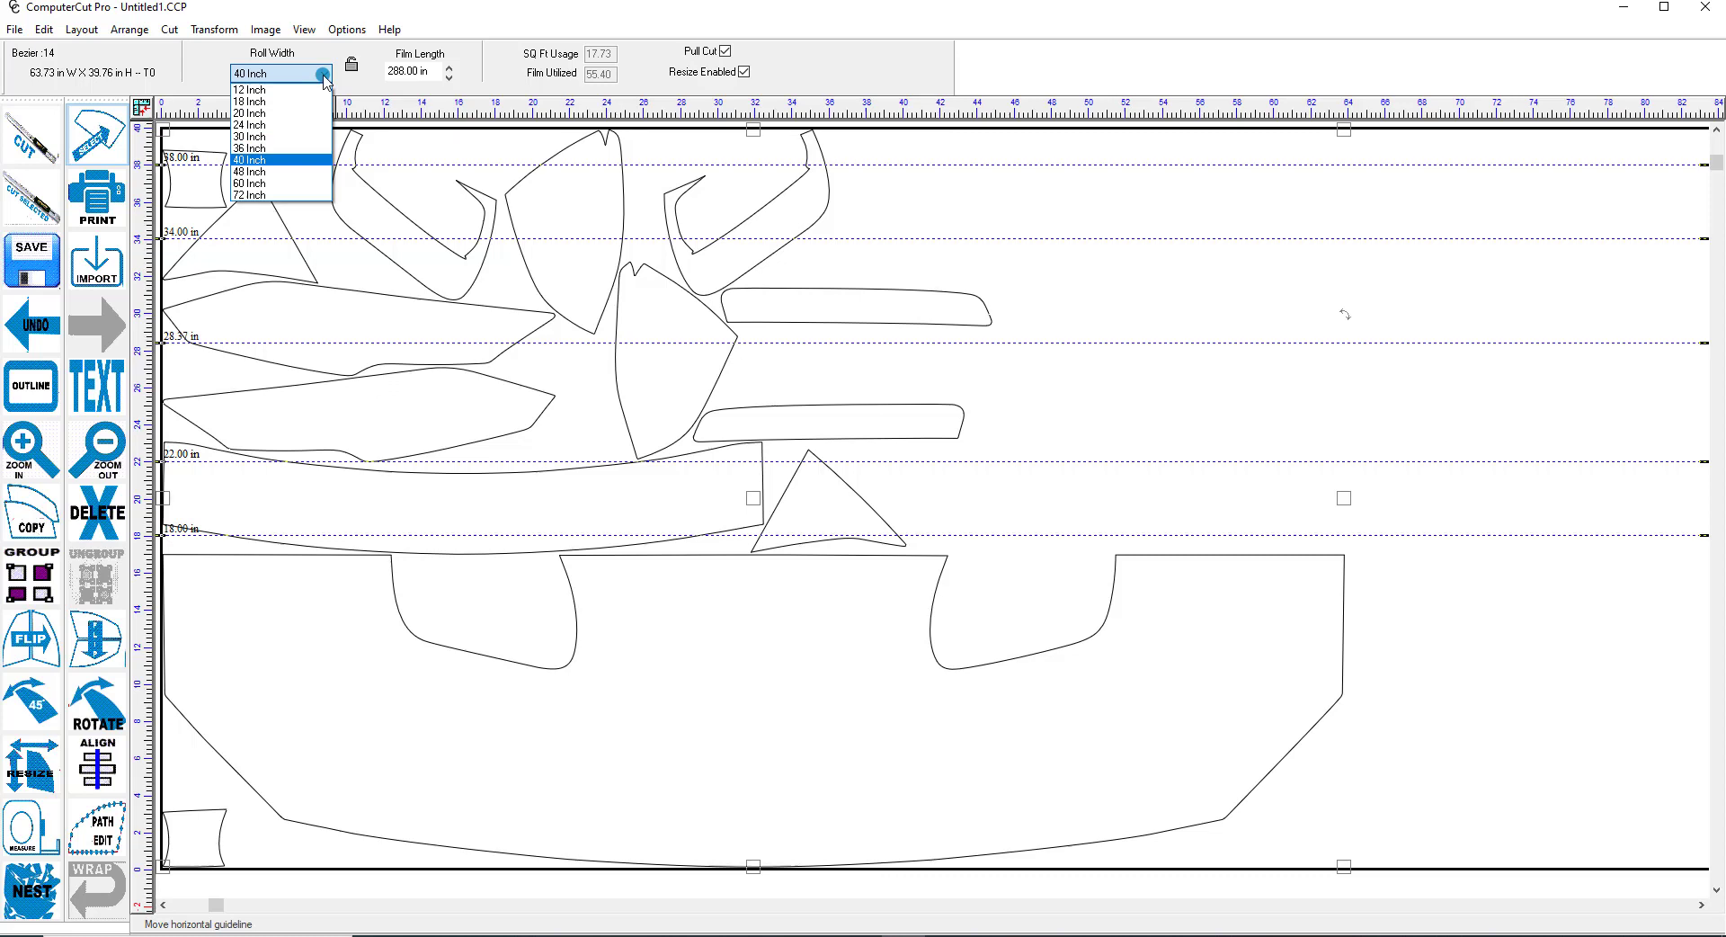
left_click(281, 159)
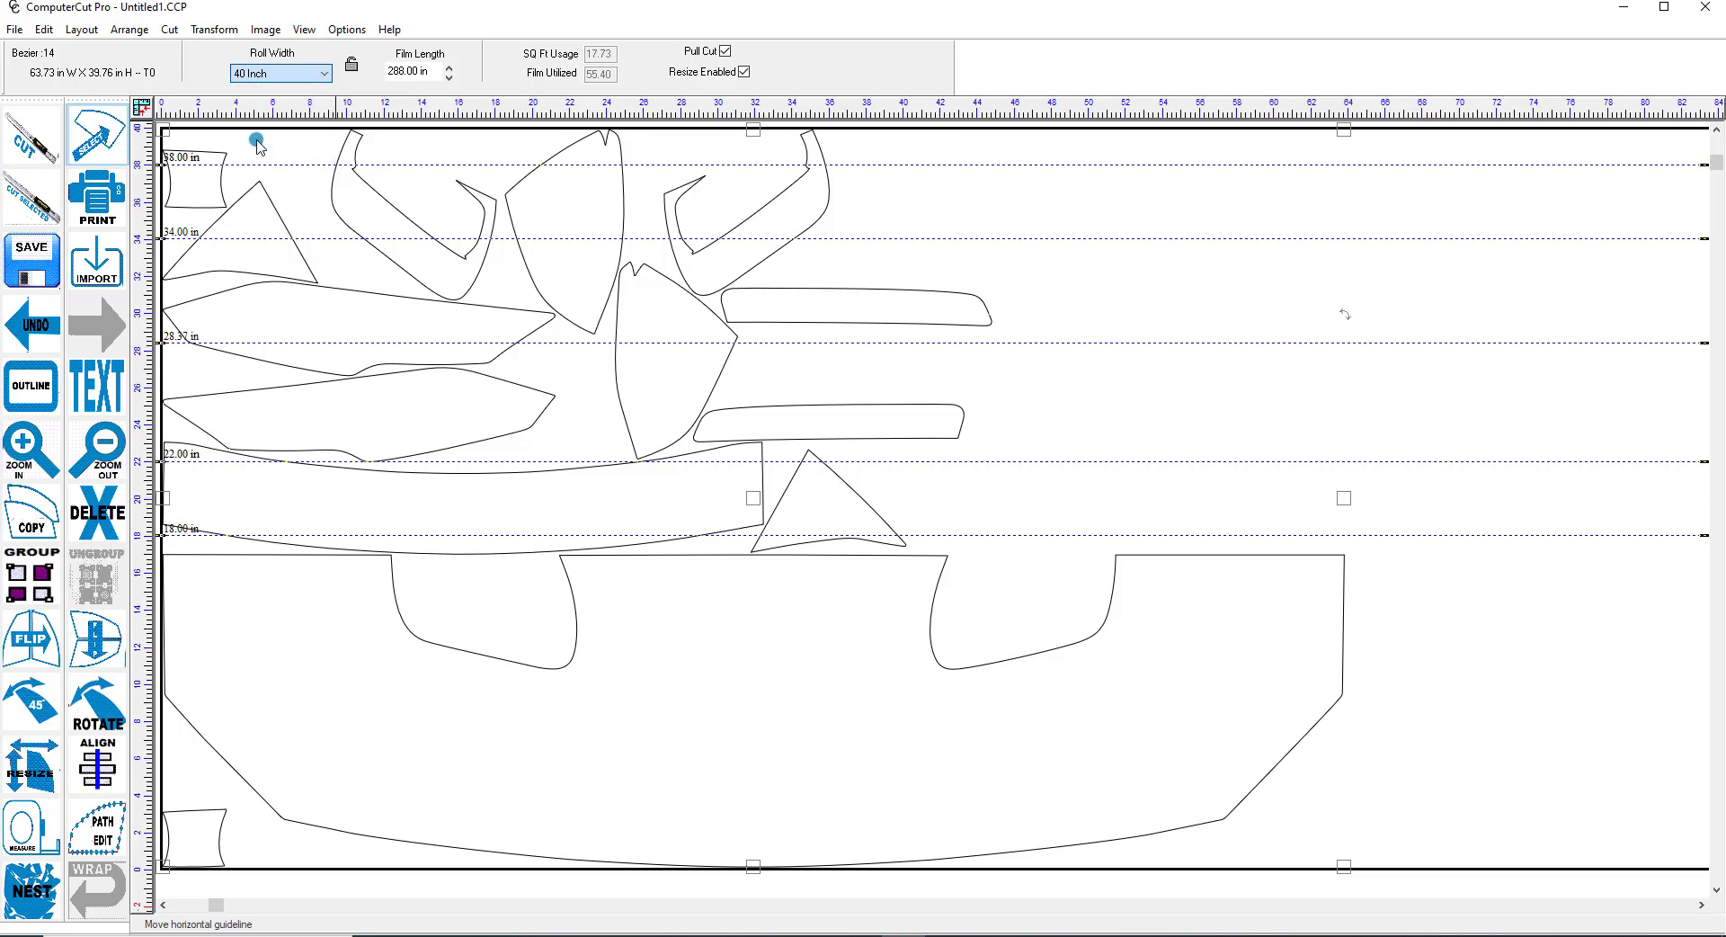
left_click(279, 72)
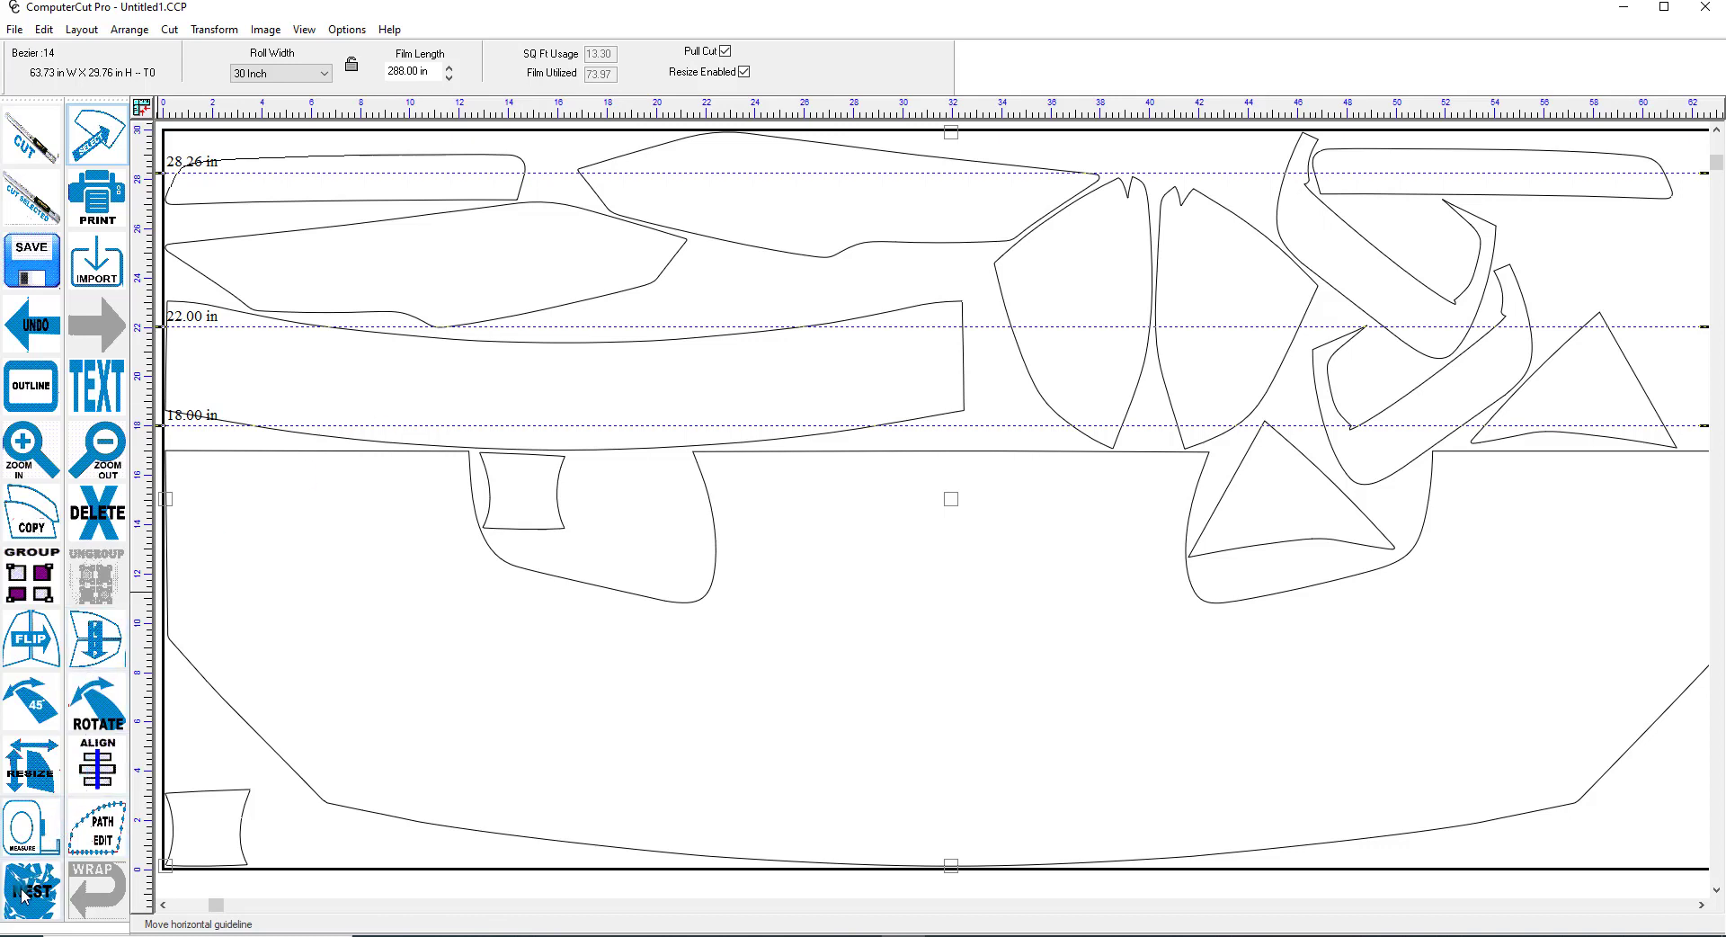
left_click(25, 883)
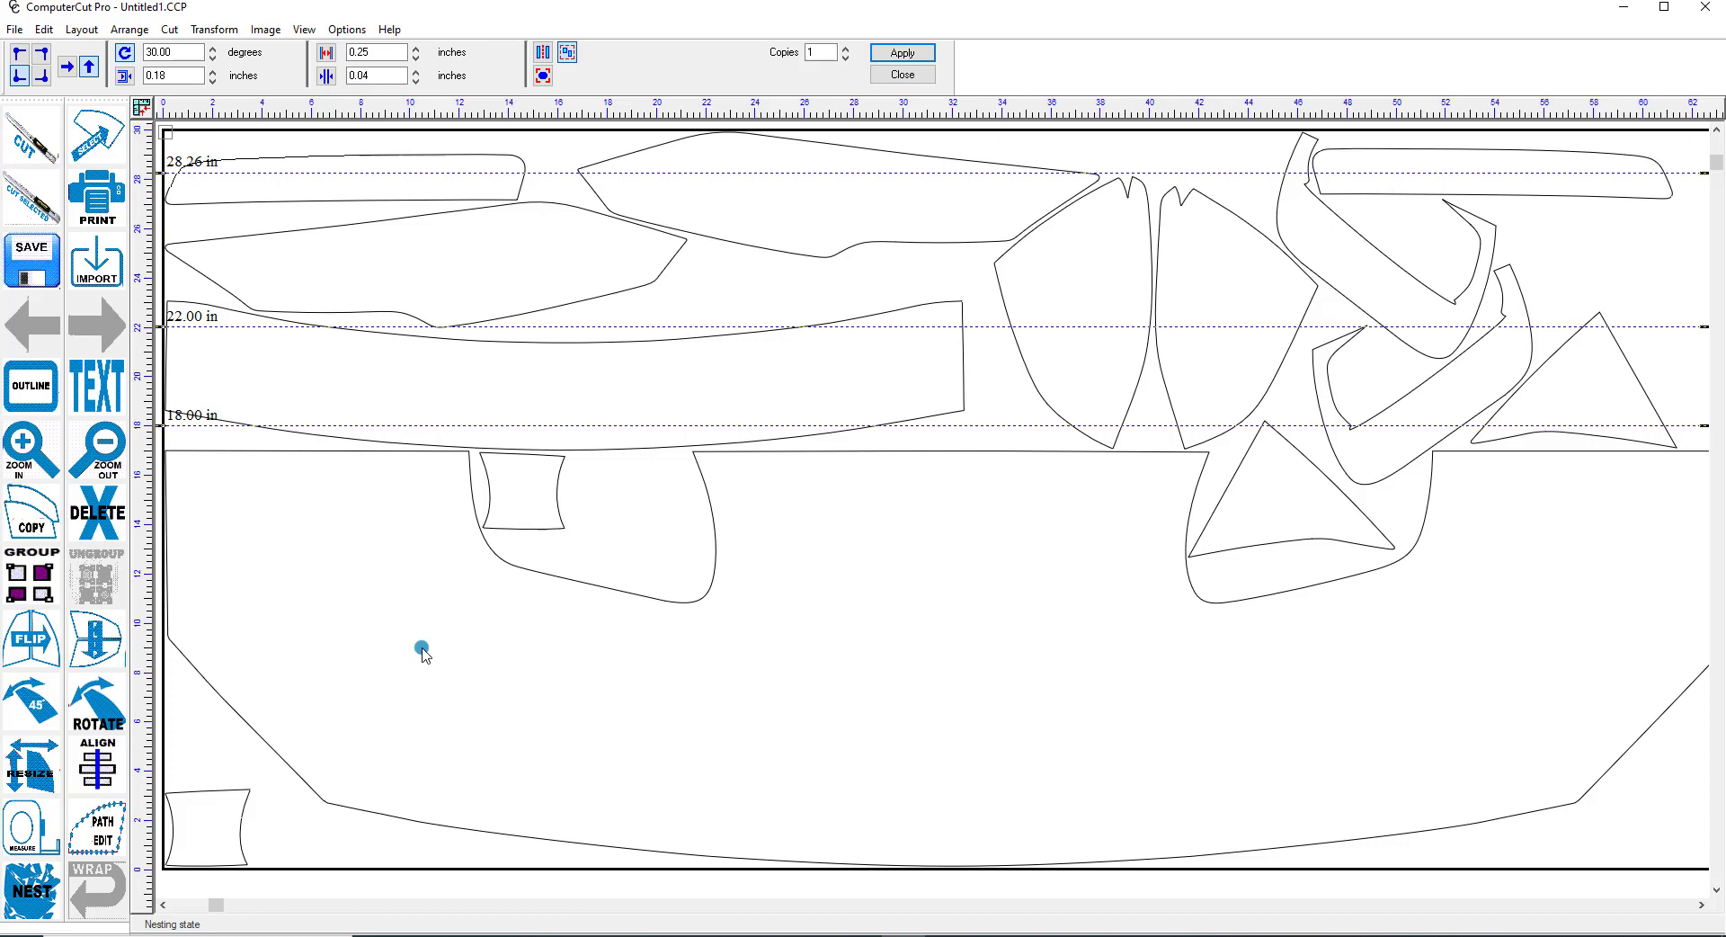
mouse_move(50, 361)
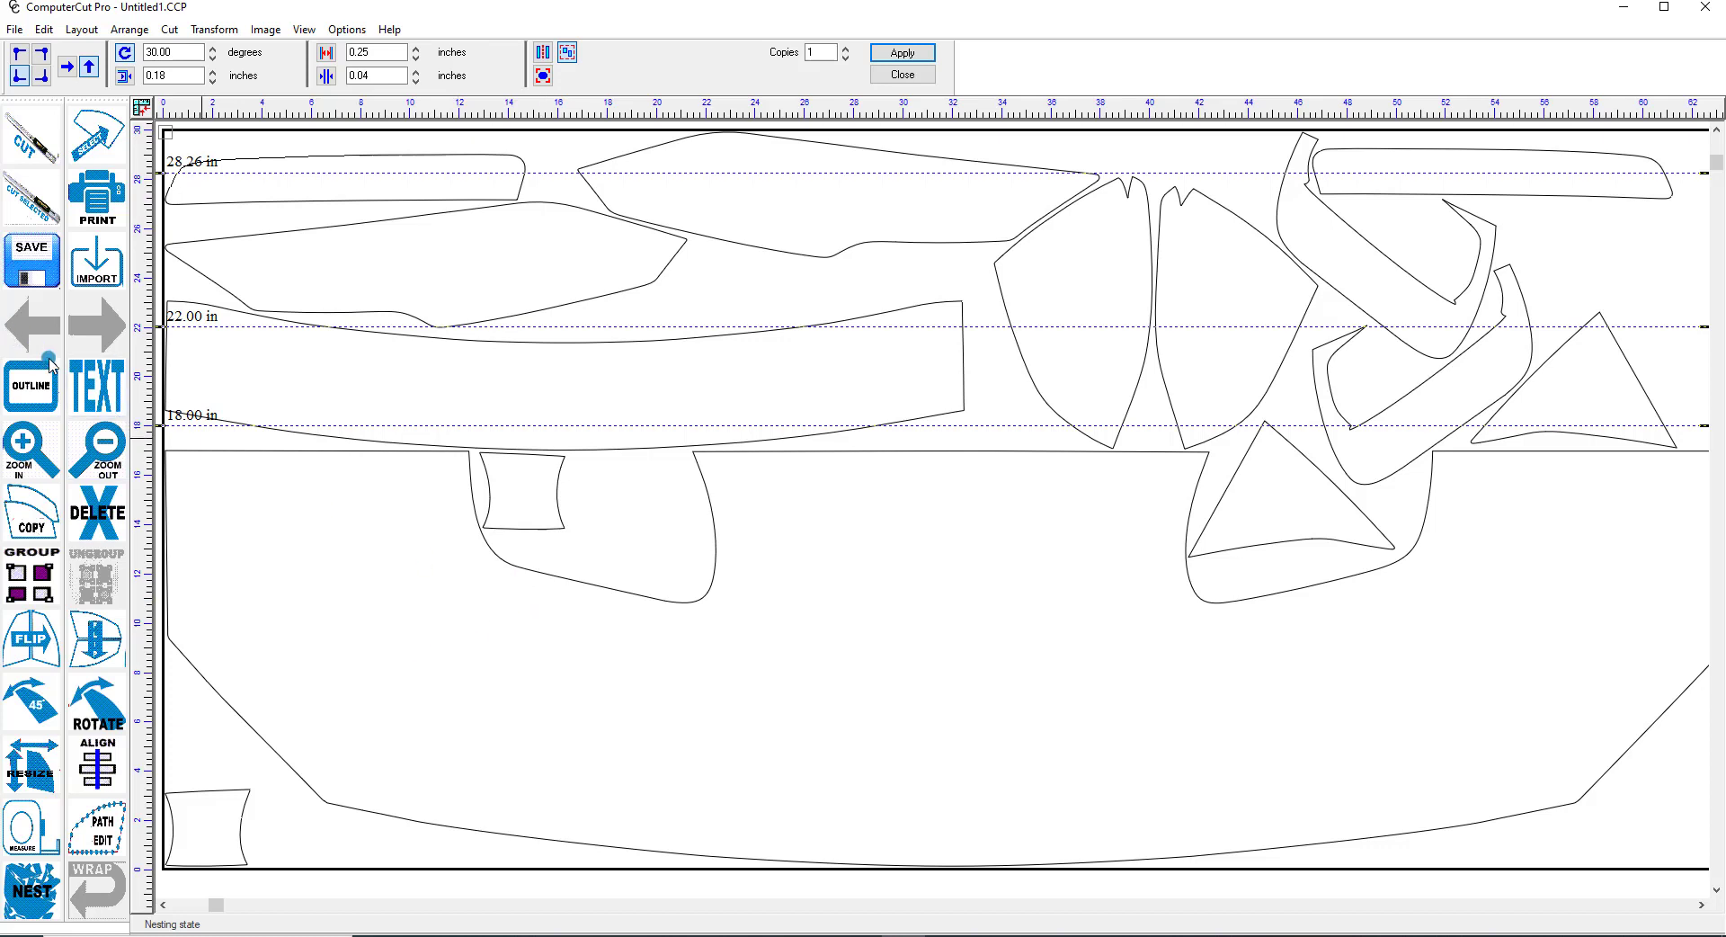
Apply the nest at 30 degrees and 0.18 in spacing, packing the pieces to about 72.5% utilization
left_click(98, 443)
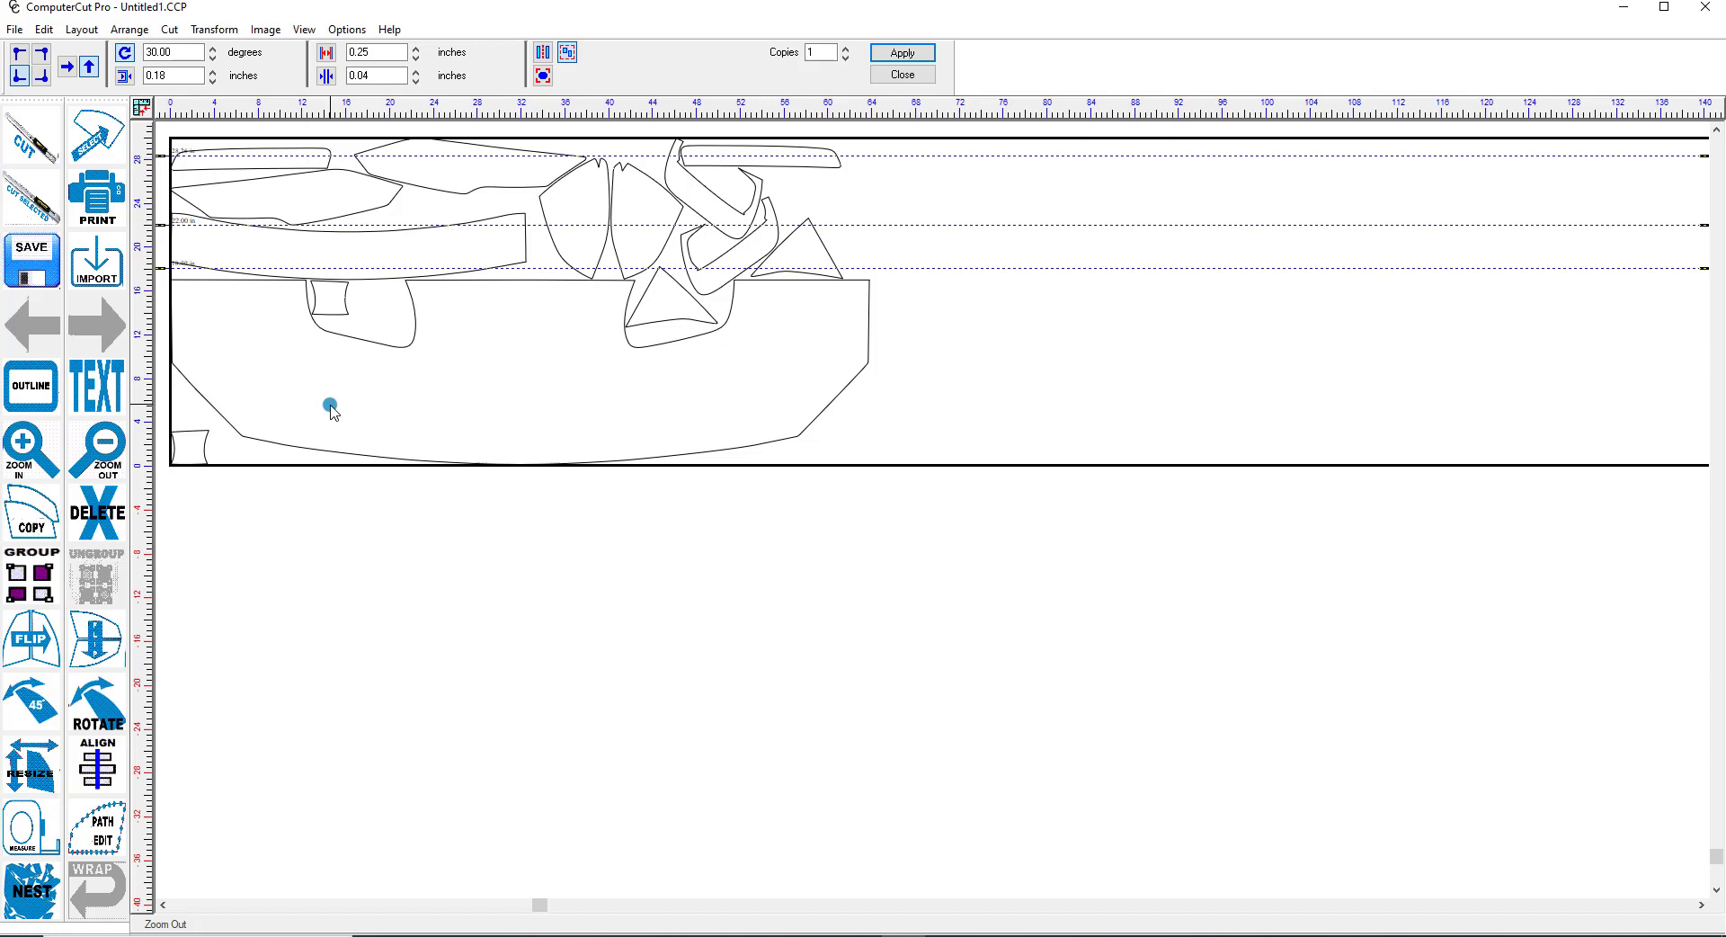
mouse_move(421, 304)
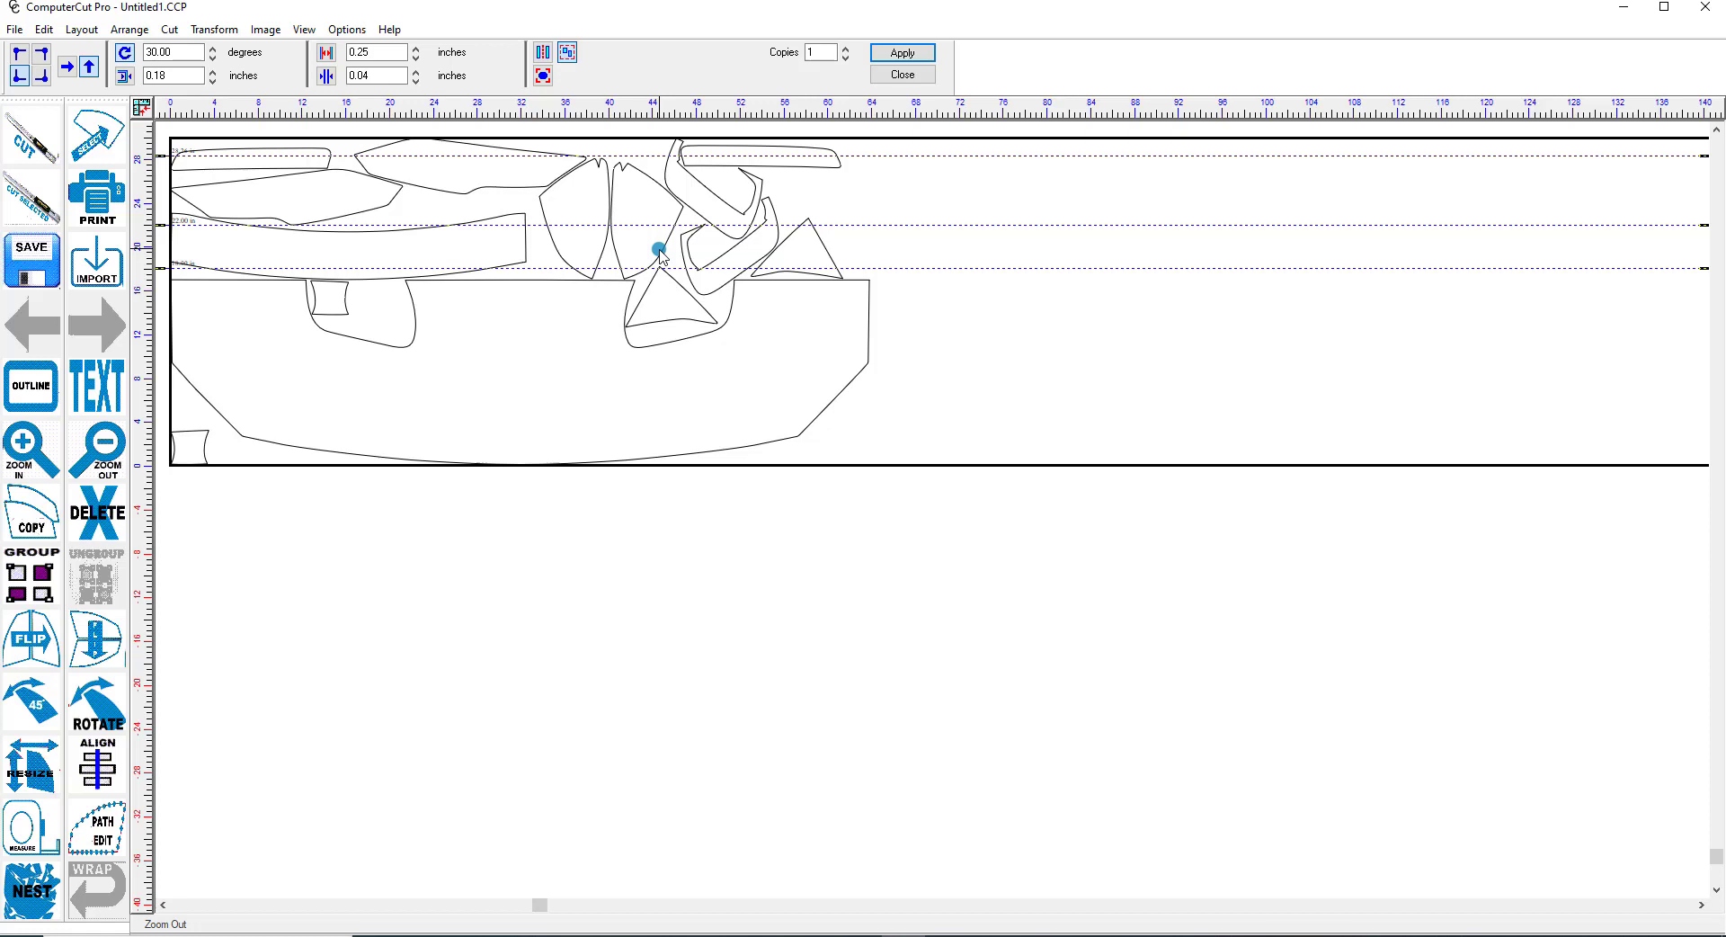
left_click(903, 52)
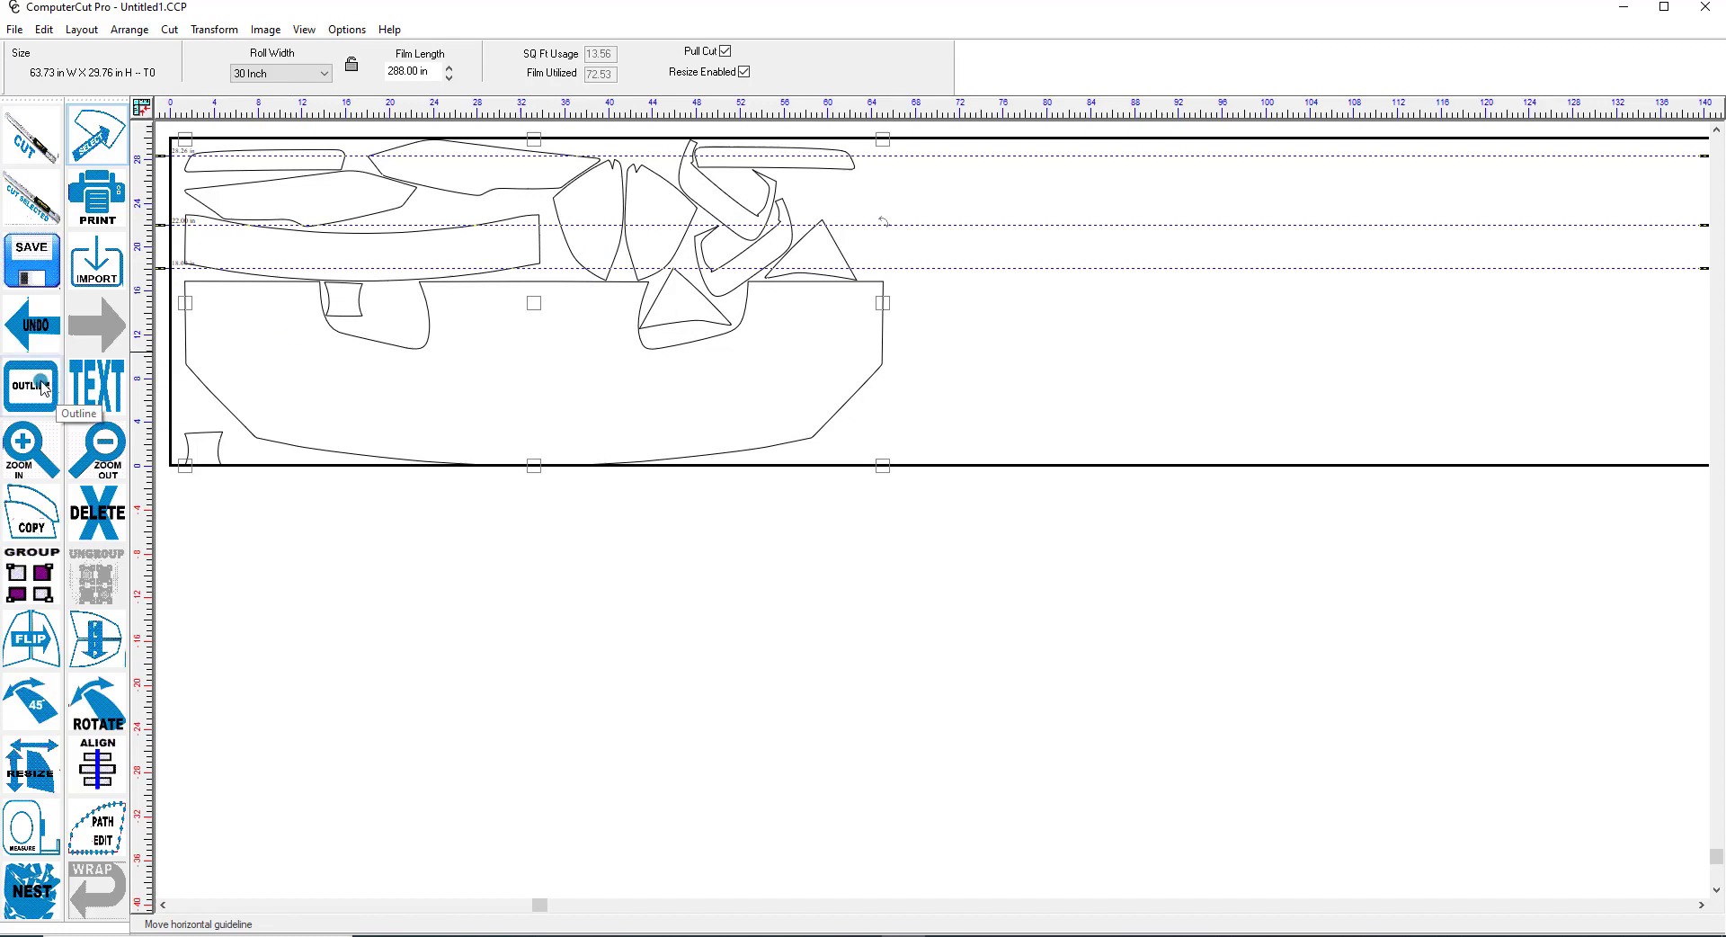
Apply a 0.50-inch, single-pass outline to all pieces, growing the layout to 64.74×30.91 inches
left_click(31, 385)
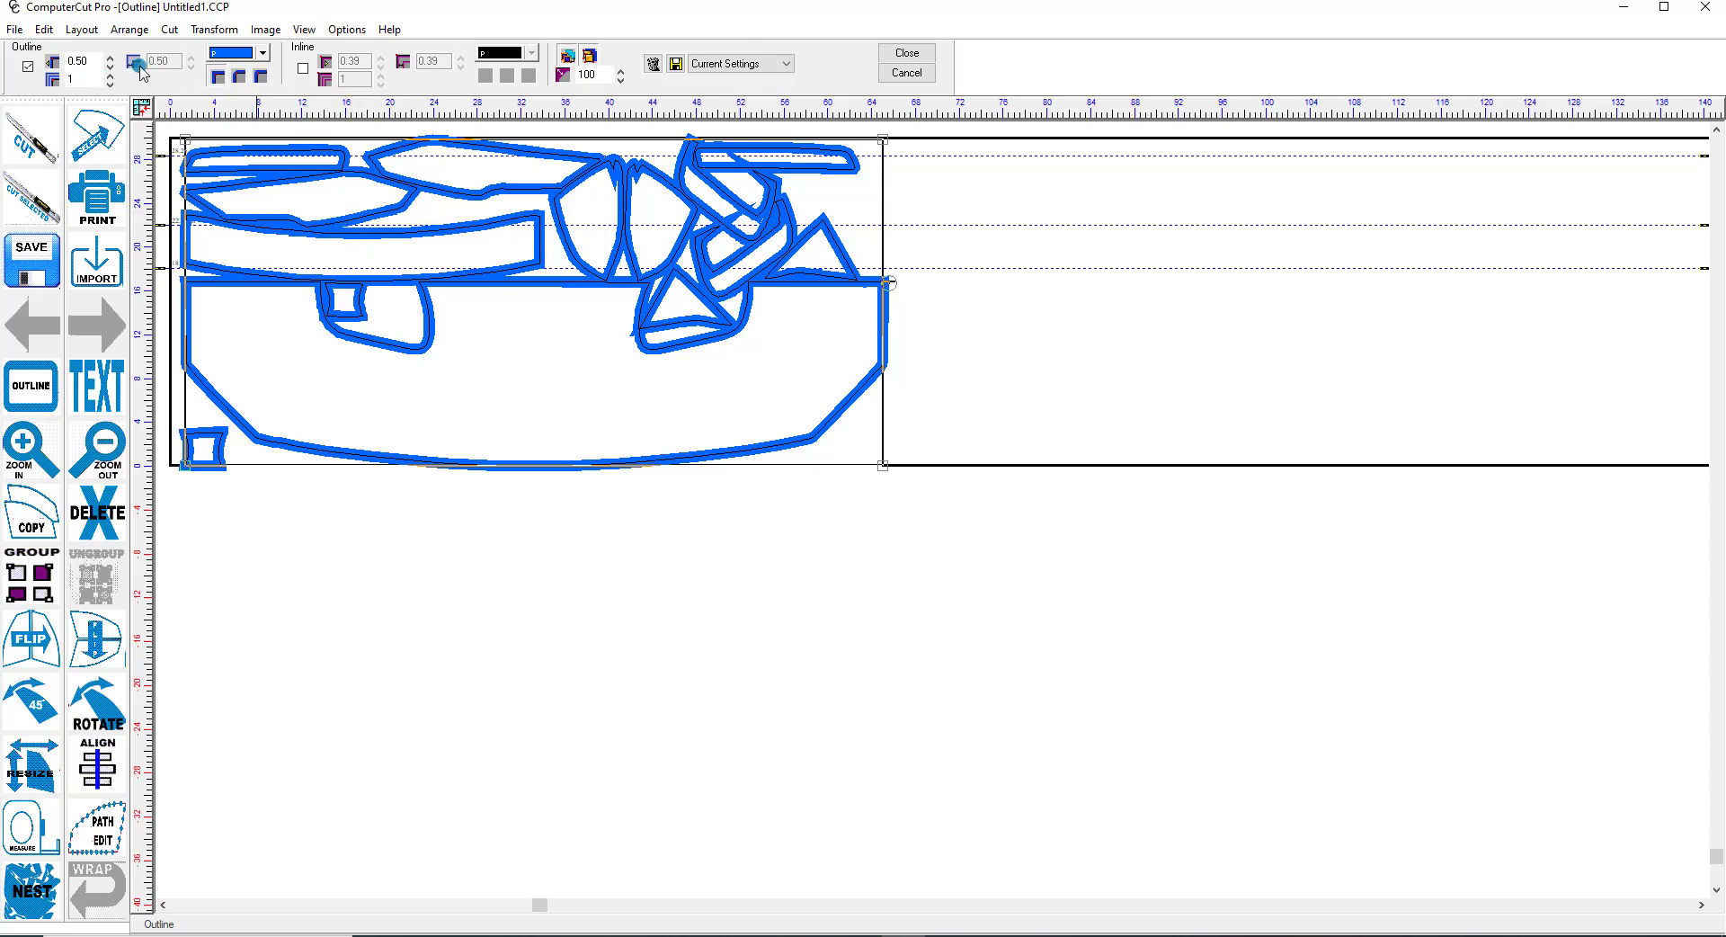
mouse_move(86, 69)
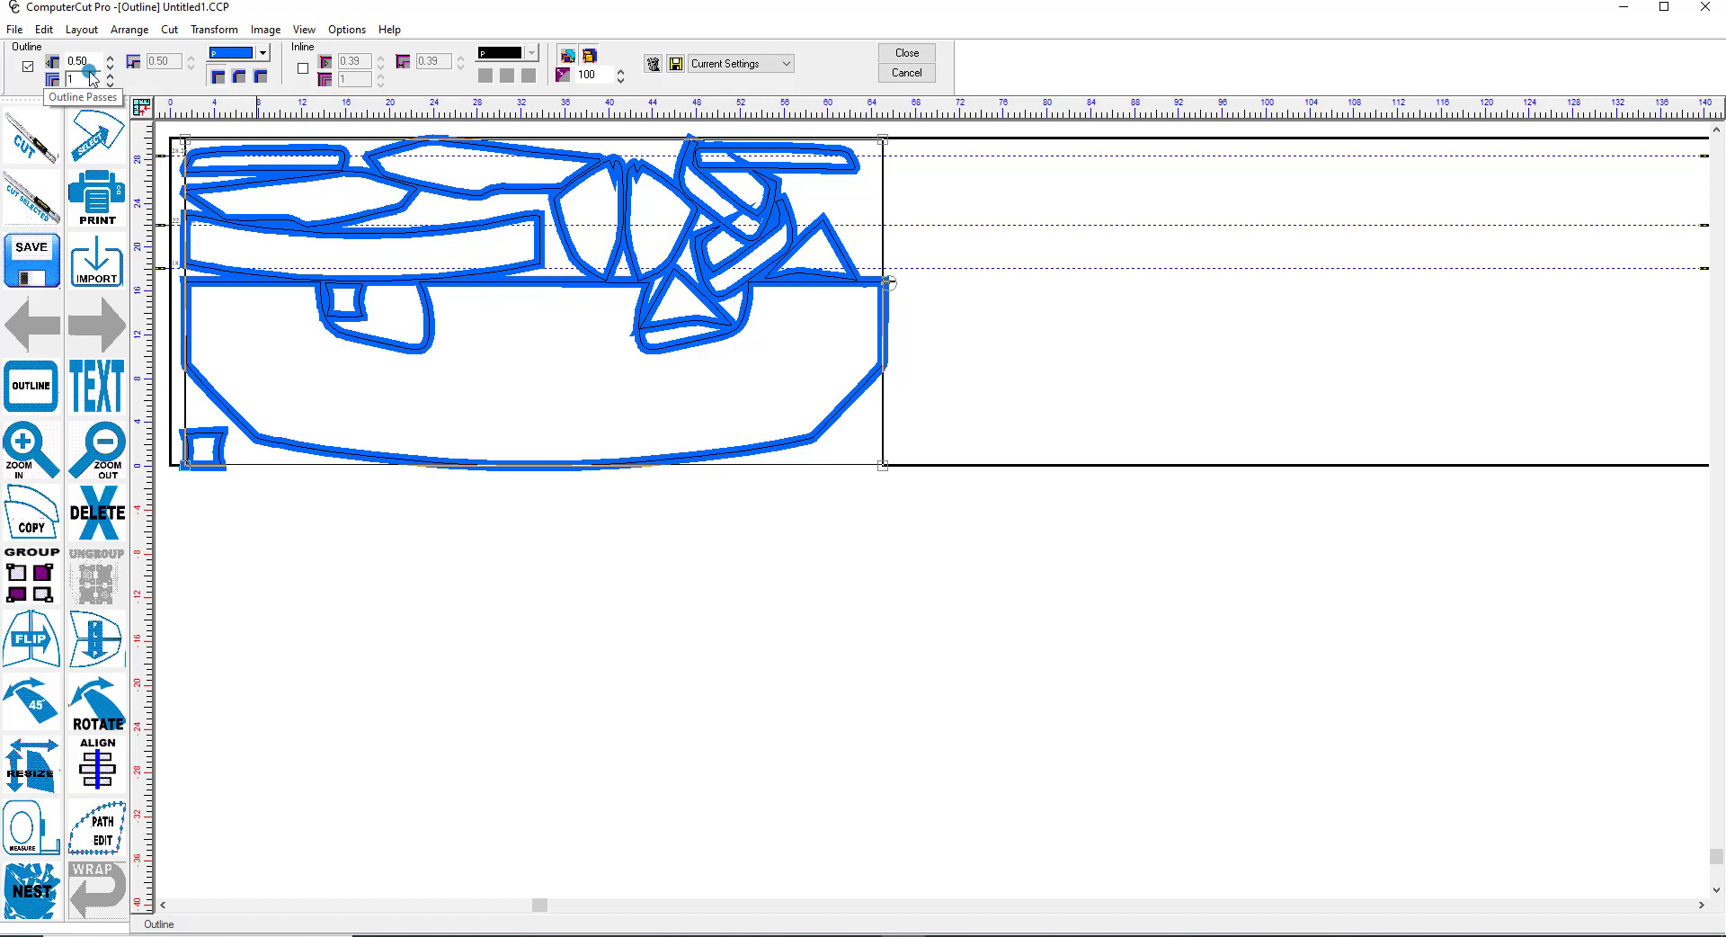
mouse_move(902, 61)
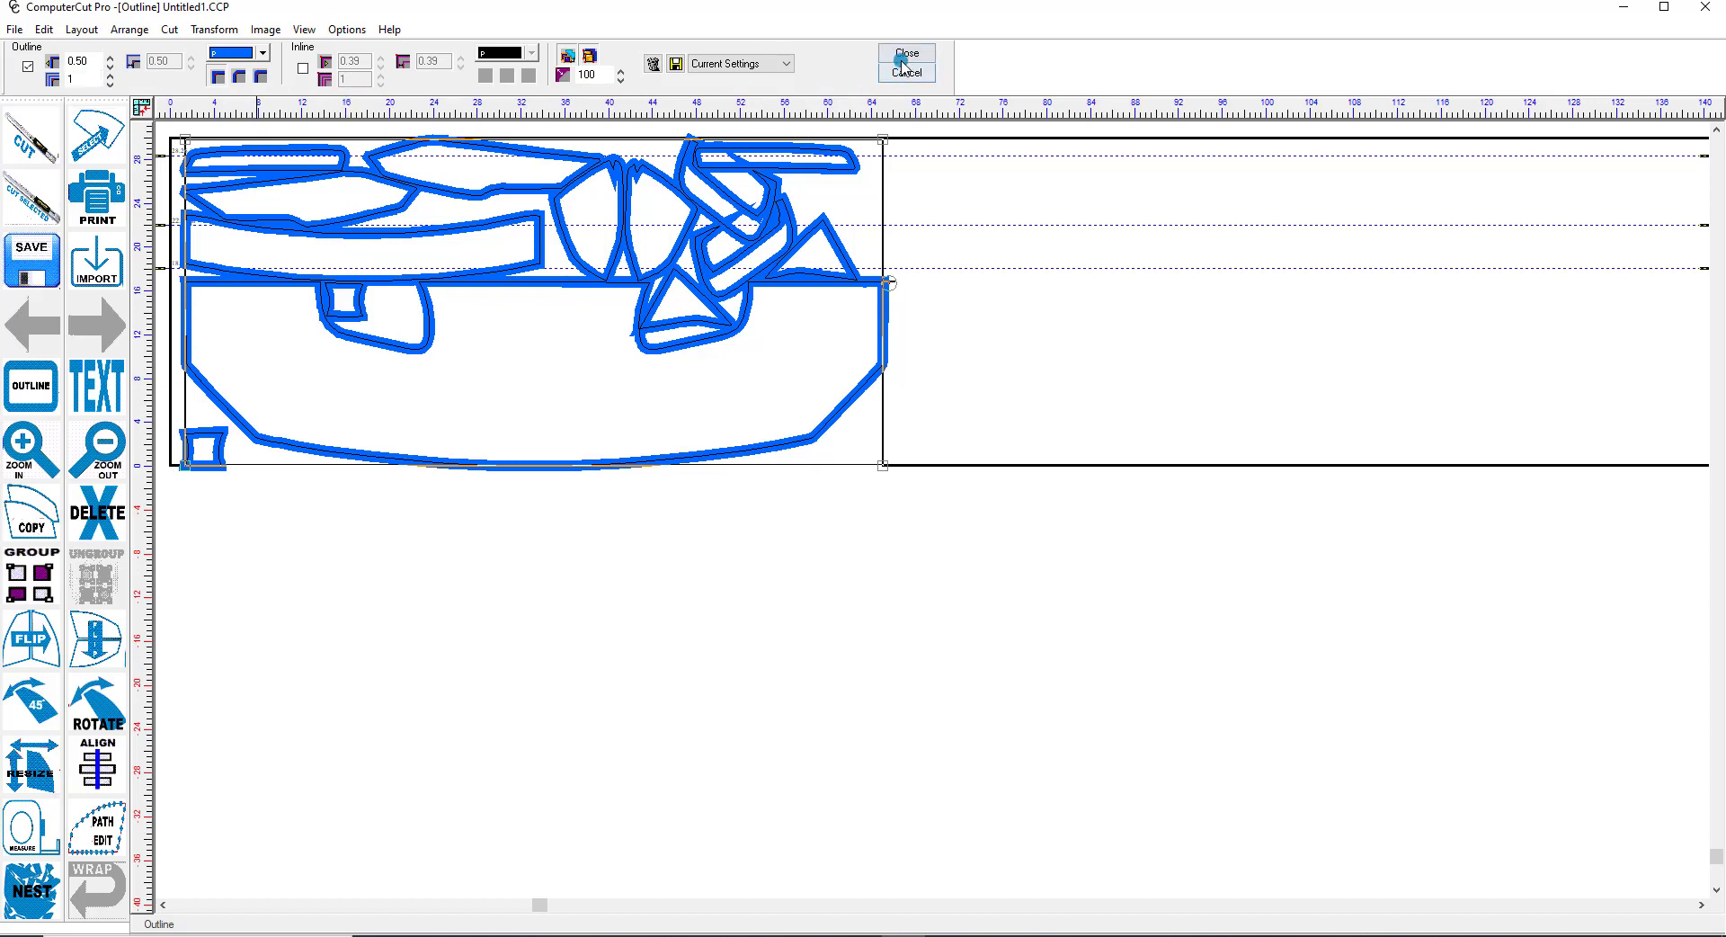
mouse_move(903, 54)
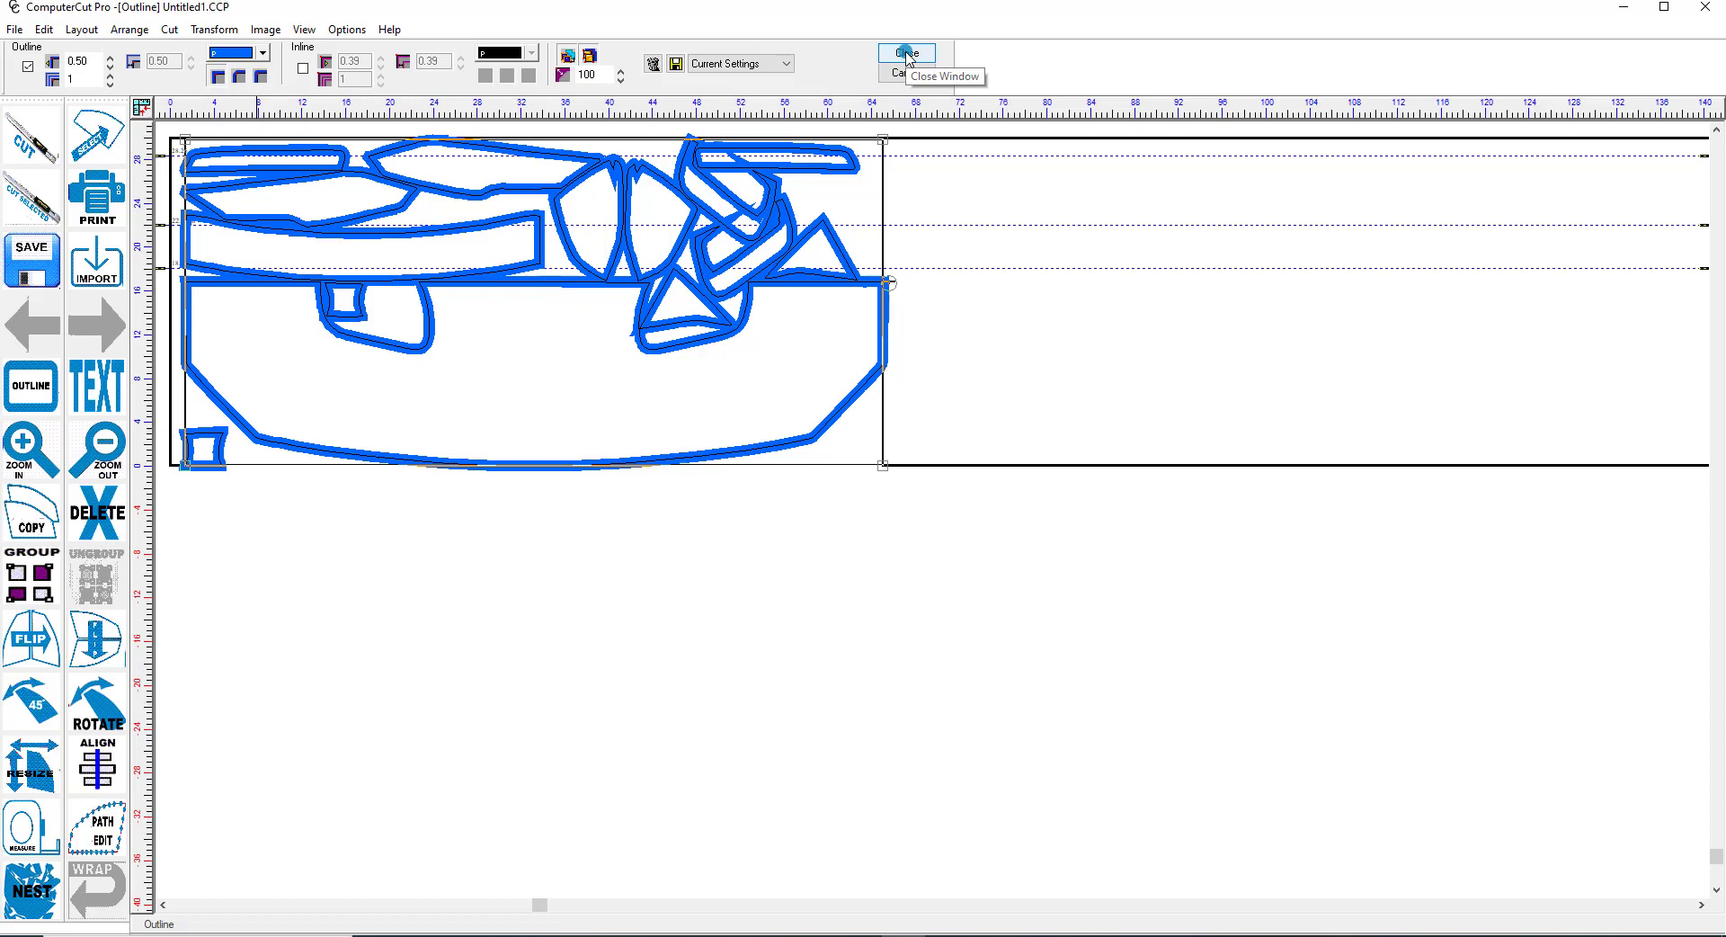
left_click(905, 52)
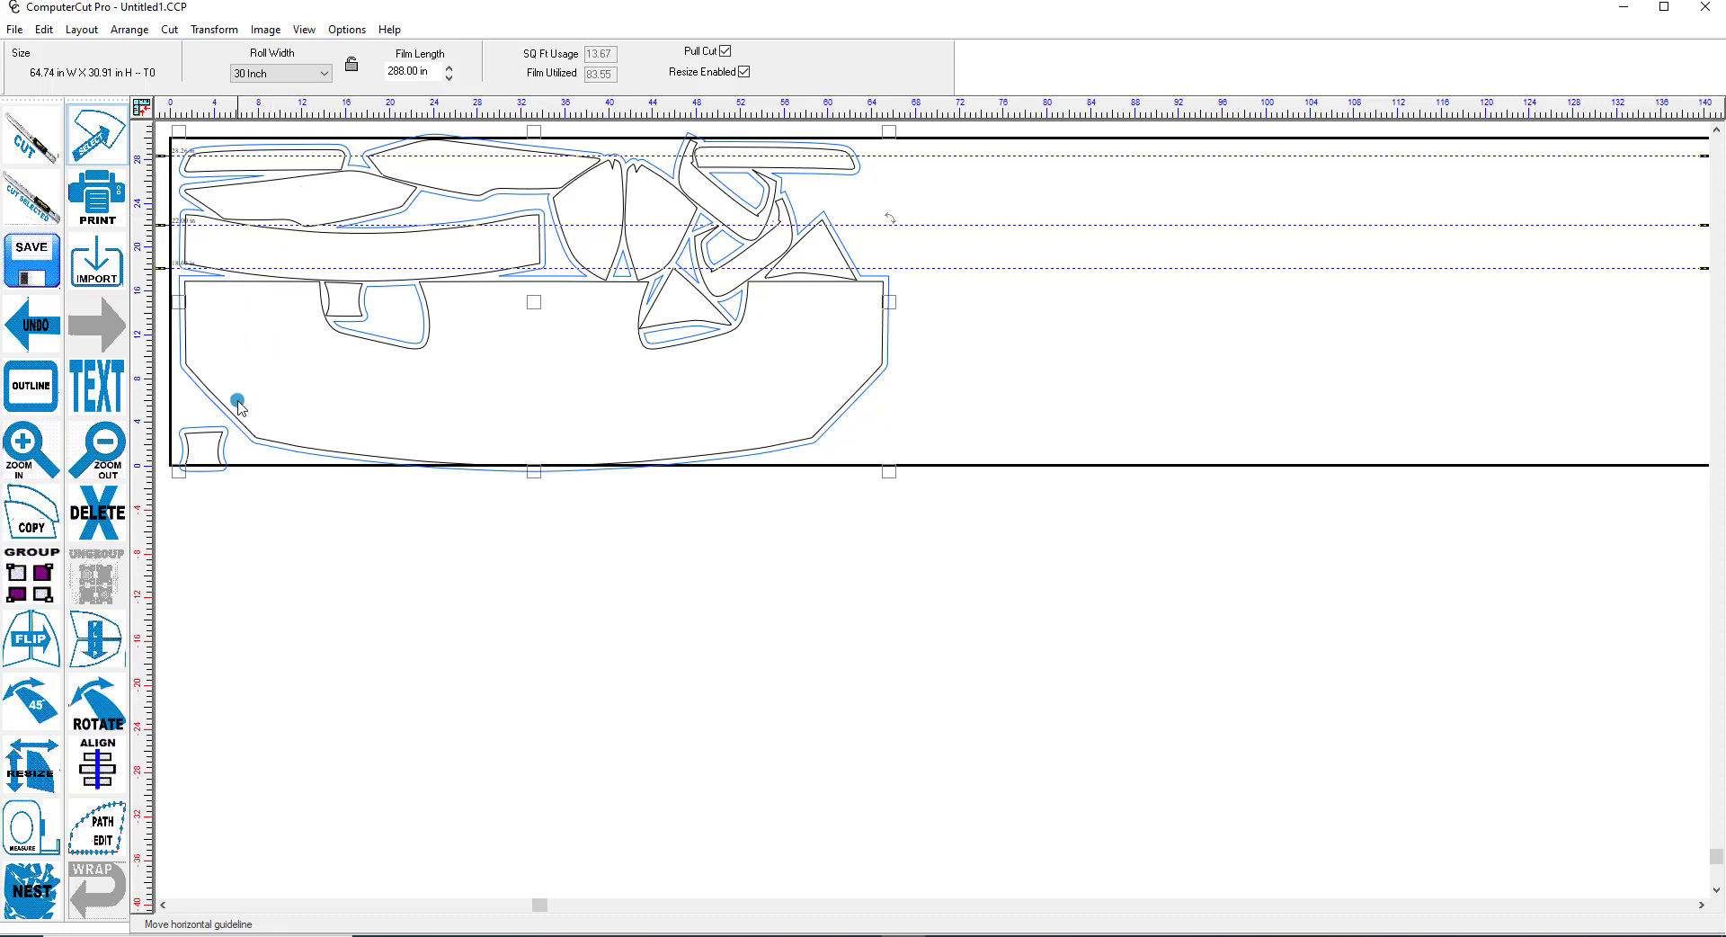
mouse_move(241, 433)
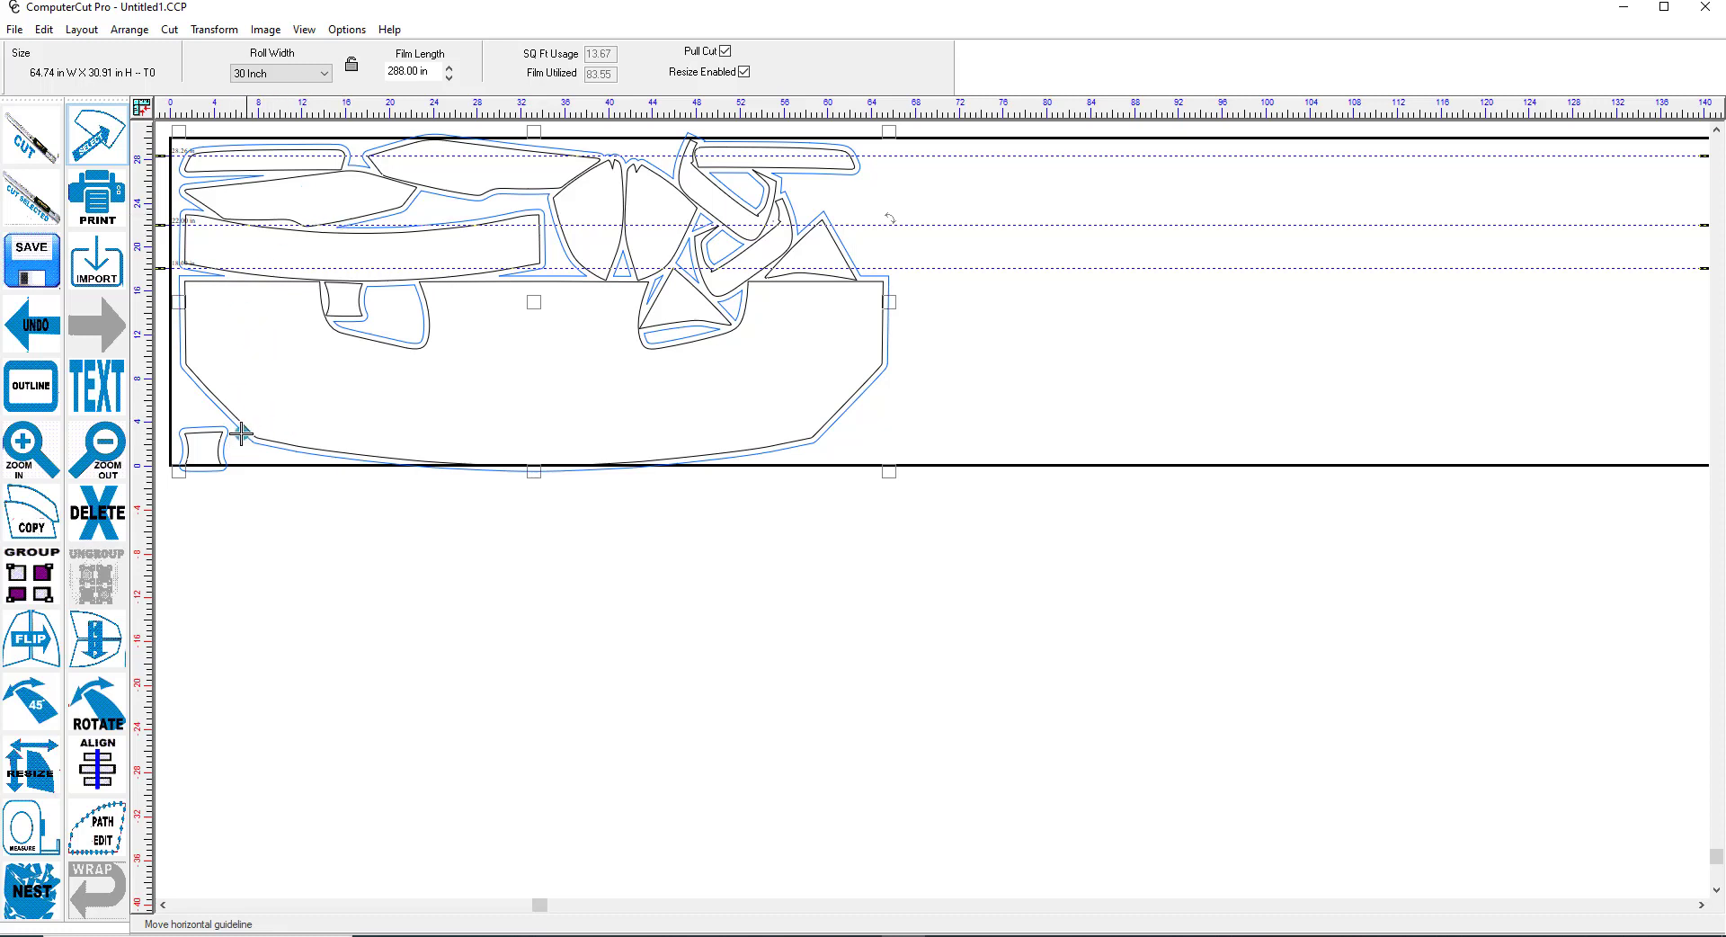
mouse_move(344, 464)
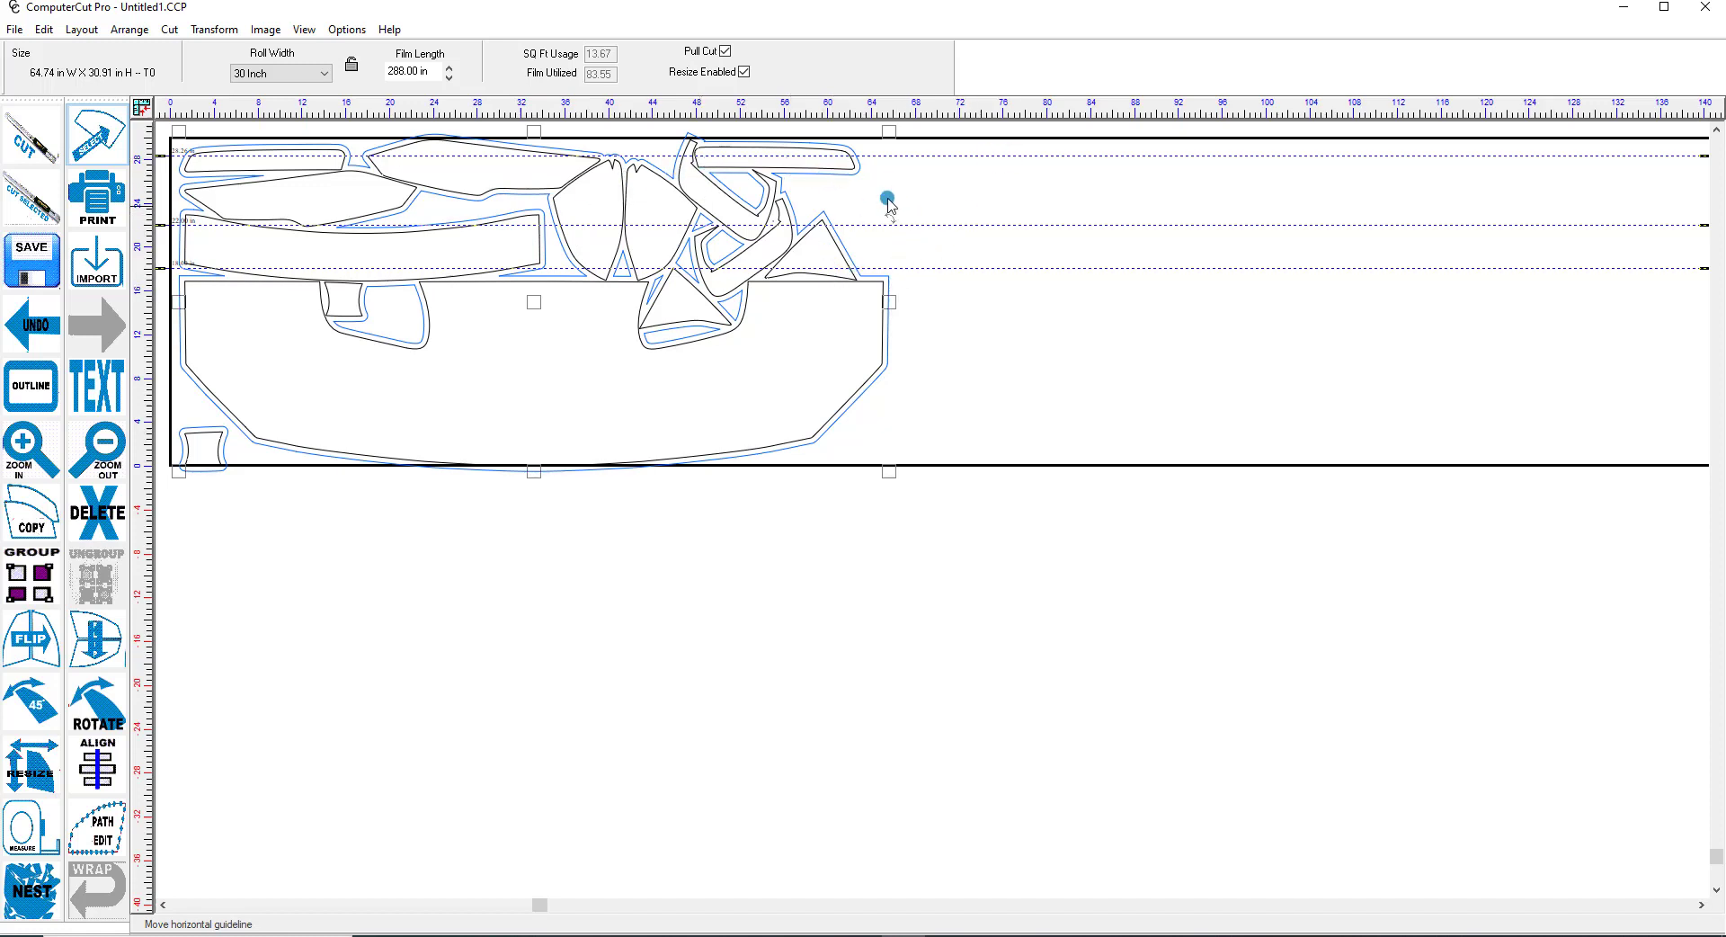
Uncheck Pull Cut and Resize Enabled, leaving the outlined 64.74×30.91-inch layout unchanged
left_click(734, 50)
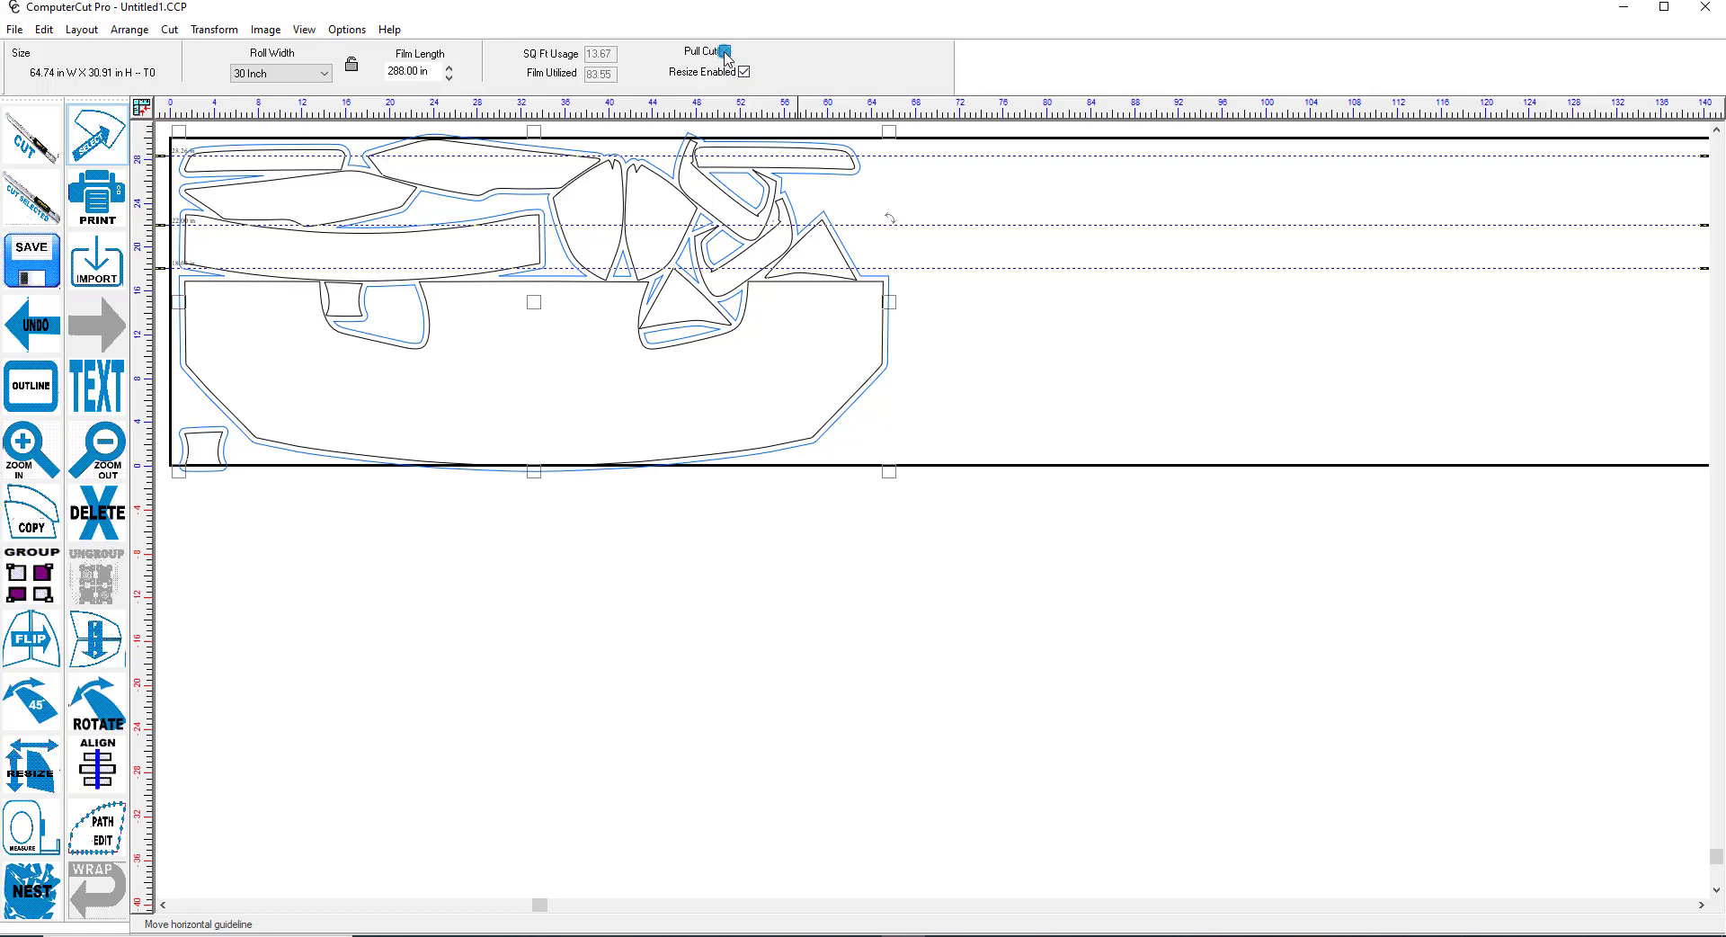
left_click(737, 50)
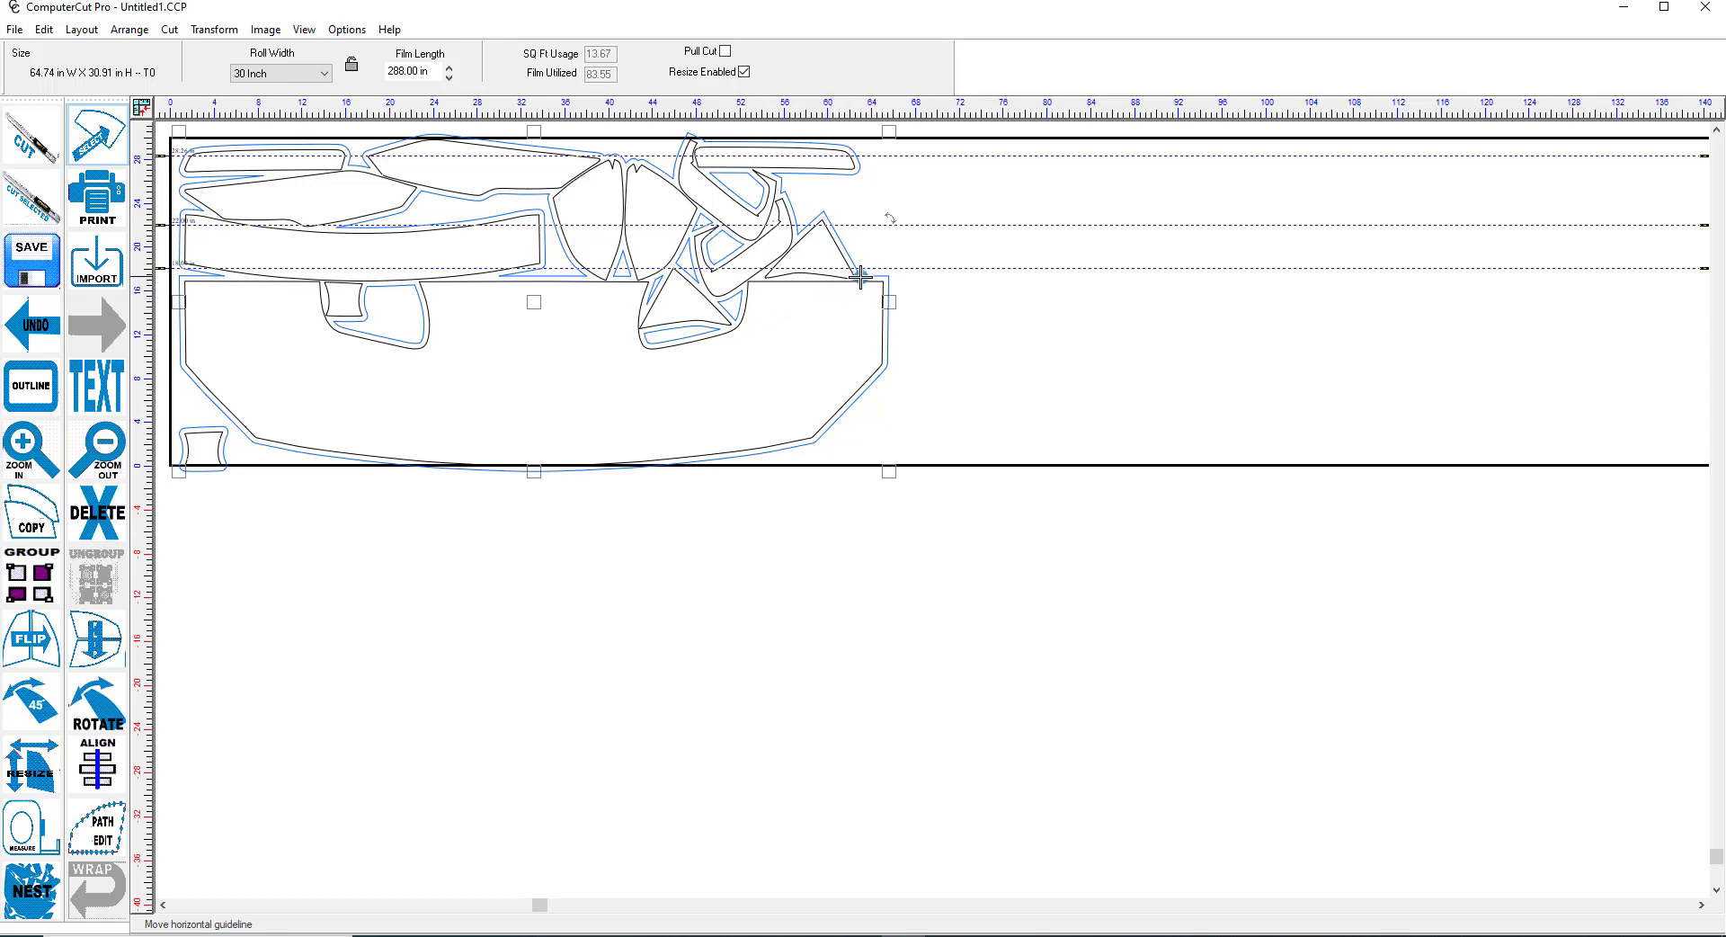
mouse_move(579, 260)
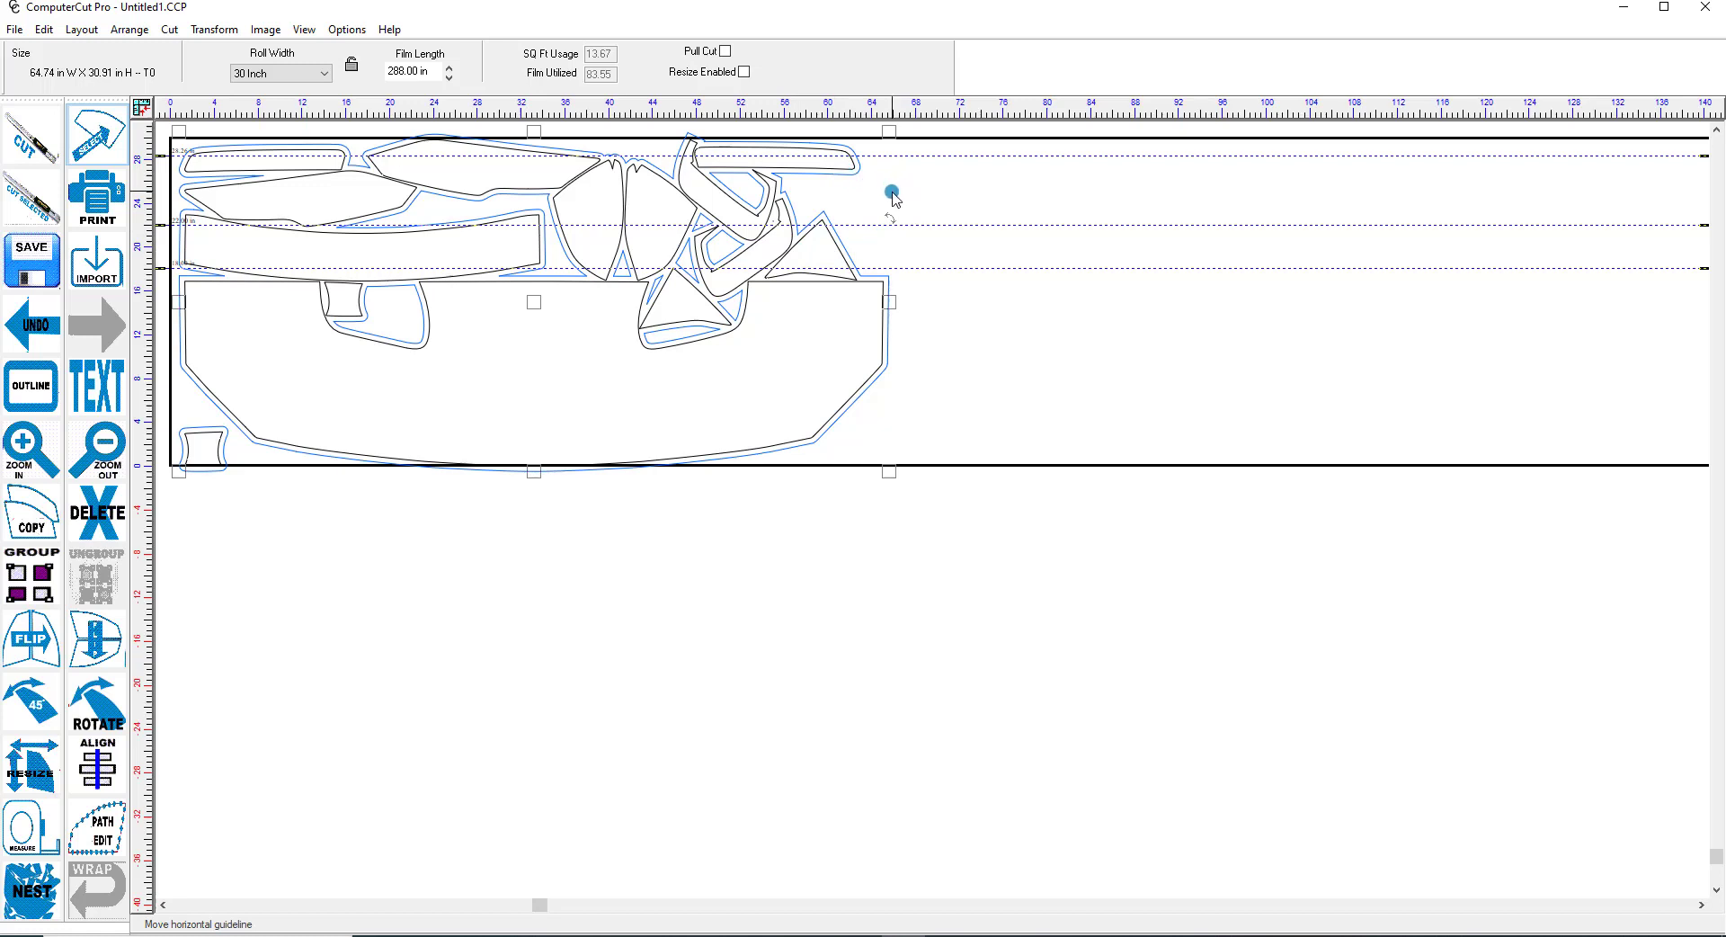
left_click_drag(890, 191, 813, 206)
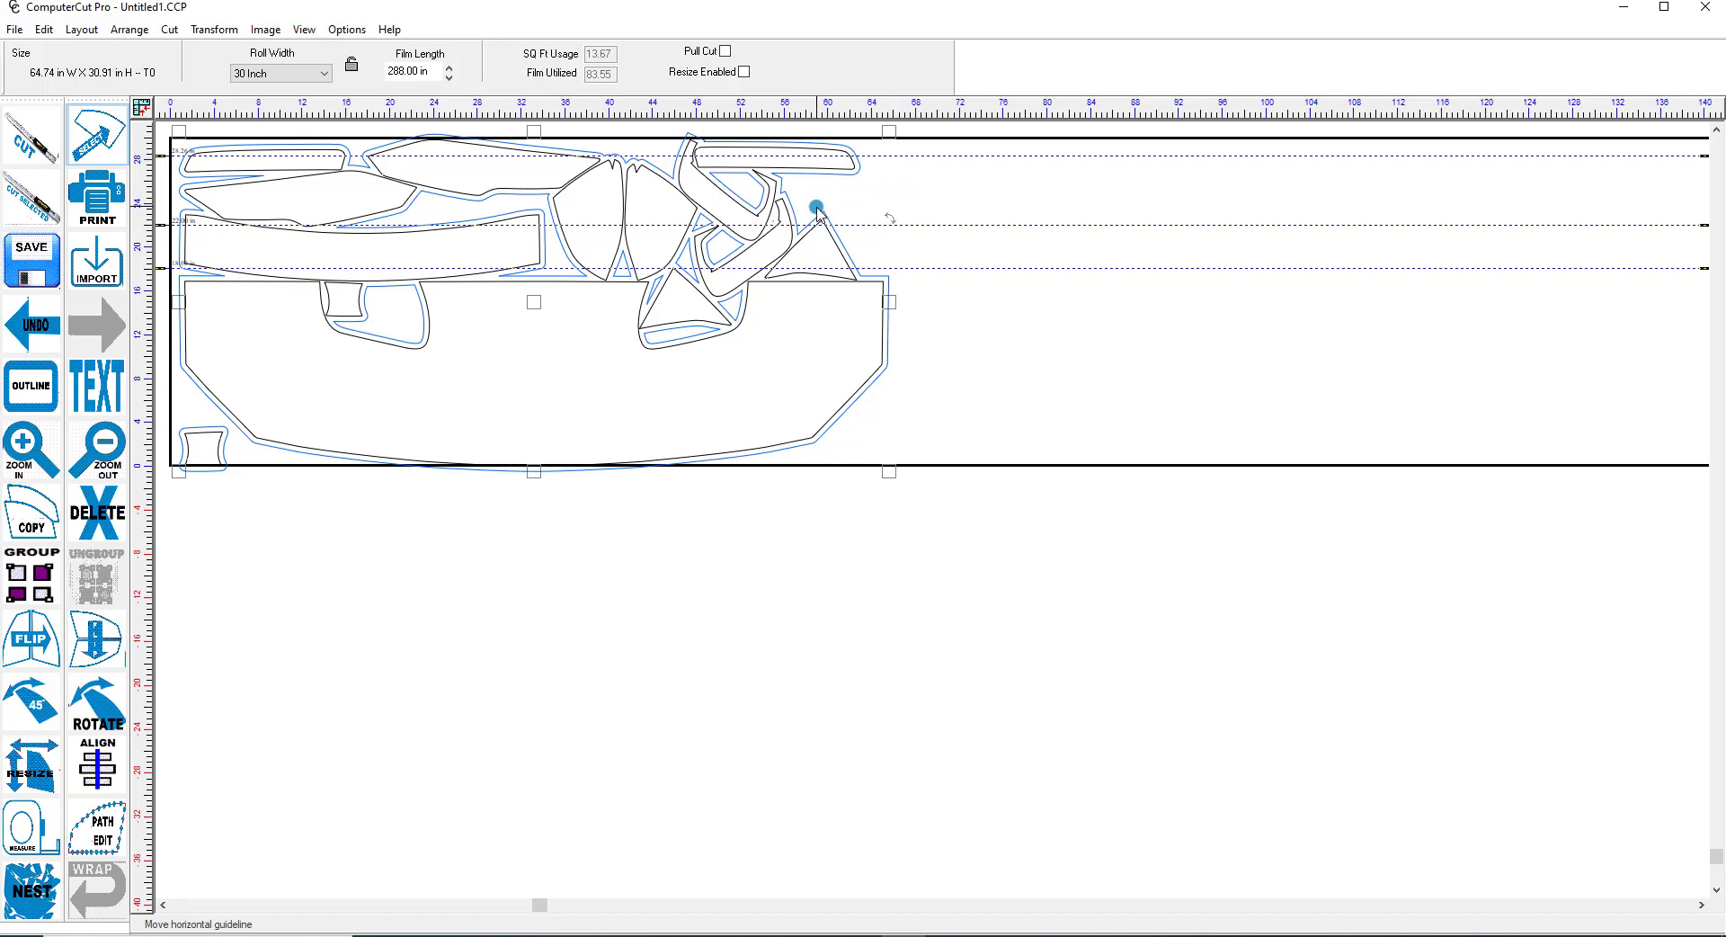